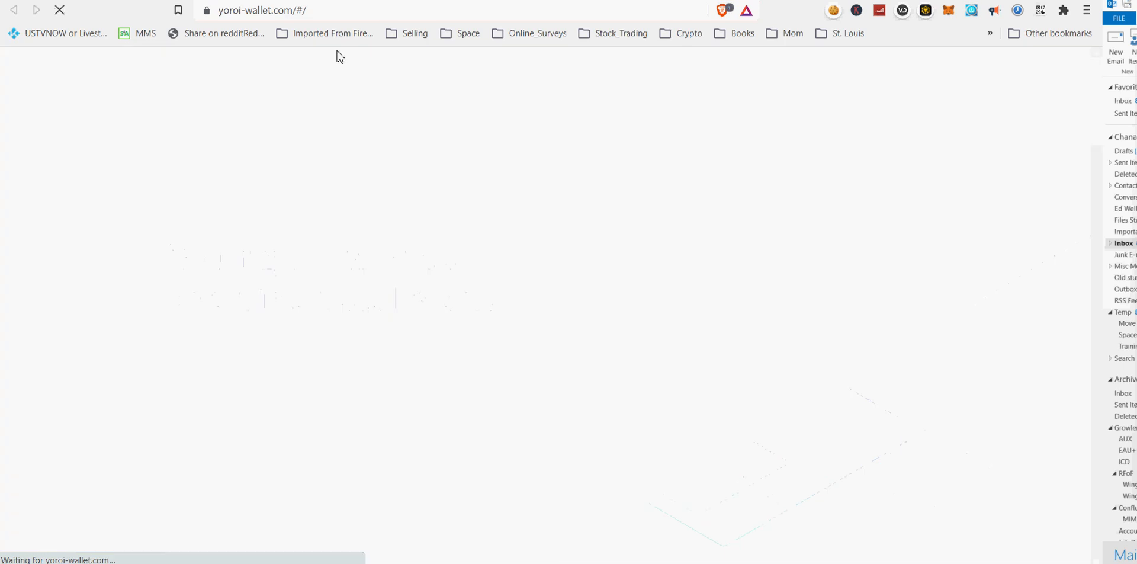
- Reveal Yoroi's download choices and browse down through the homepage feature sections
{"action": "left_click", "coordinate": [210, 412]}
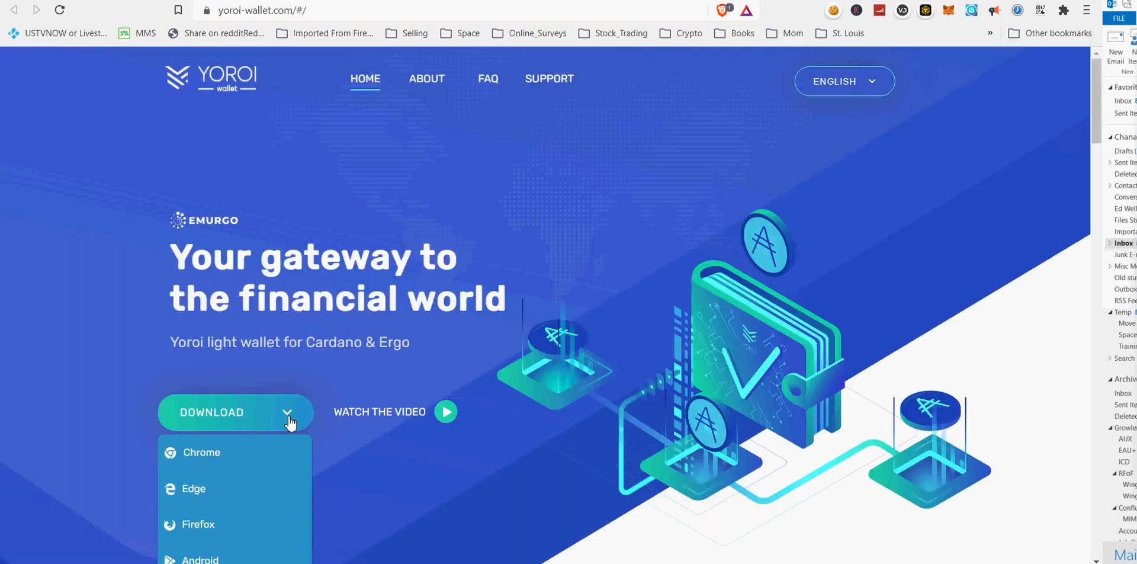
{"action": "mouse_move", "coordinate": [311, 475]}
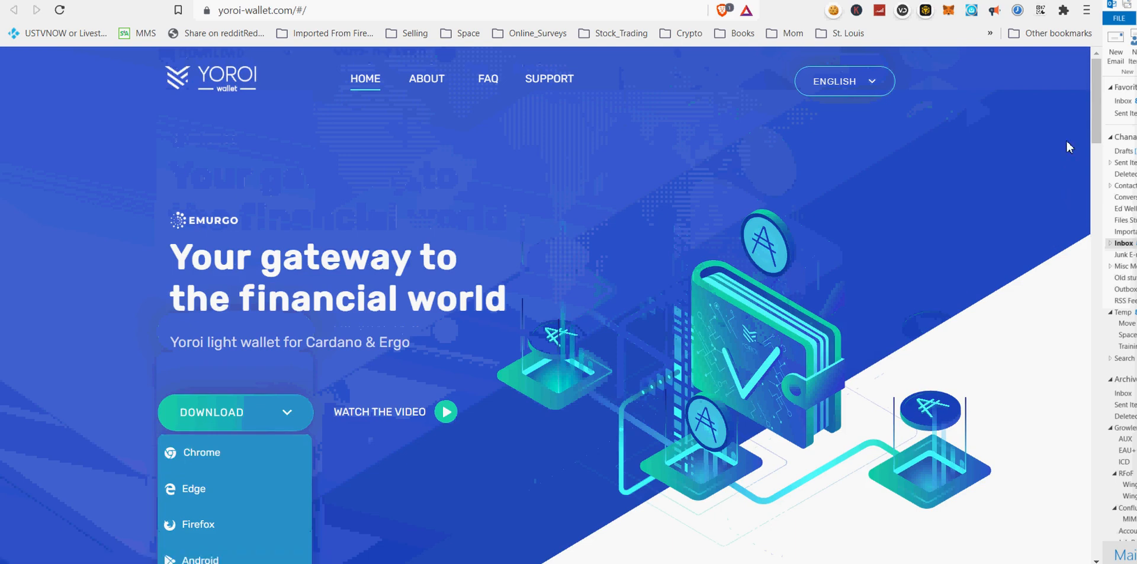
{"action": "scroll", "scroll_direction": "down", "scroll_amount": 3}
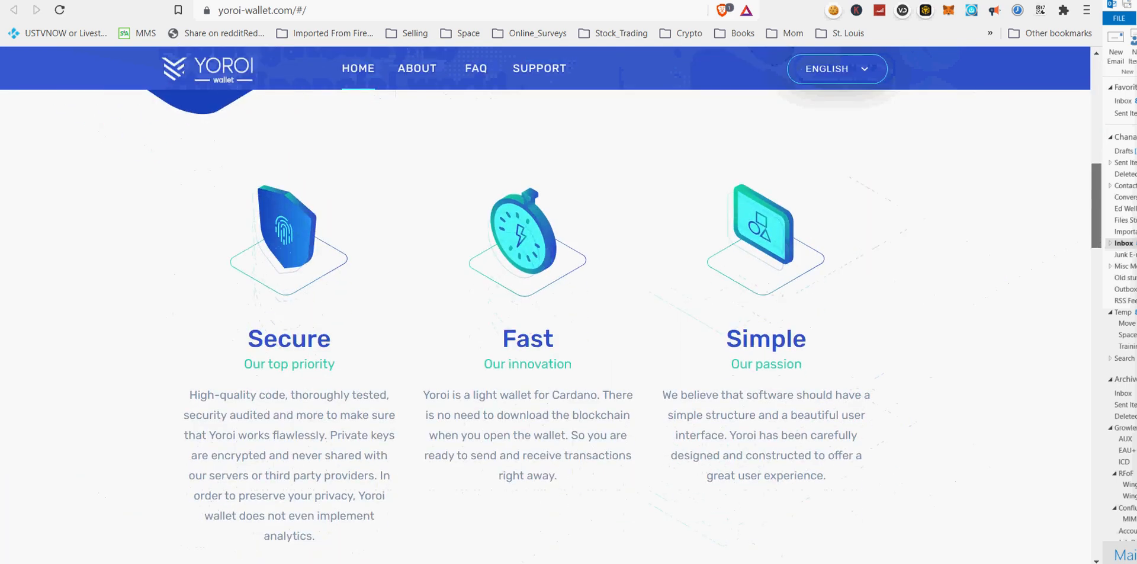
{"action": "scroll", "scroll_direction": "down", "scroll_amount": 3}
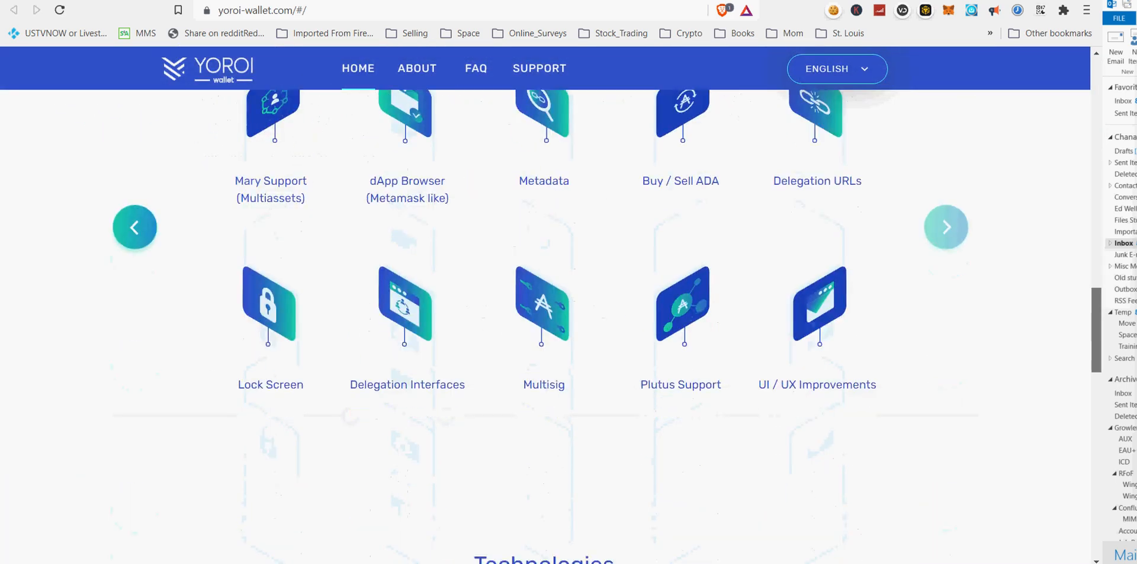
{"action": "scroll", "scroll_direction": "down", "scroll_amount": 3}
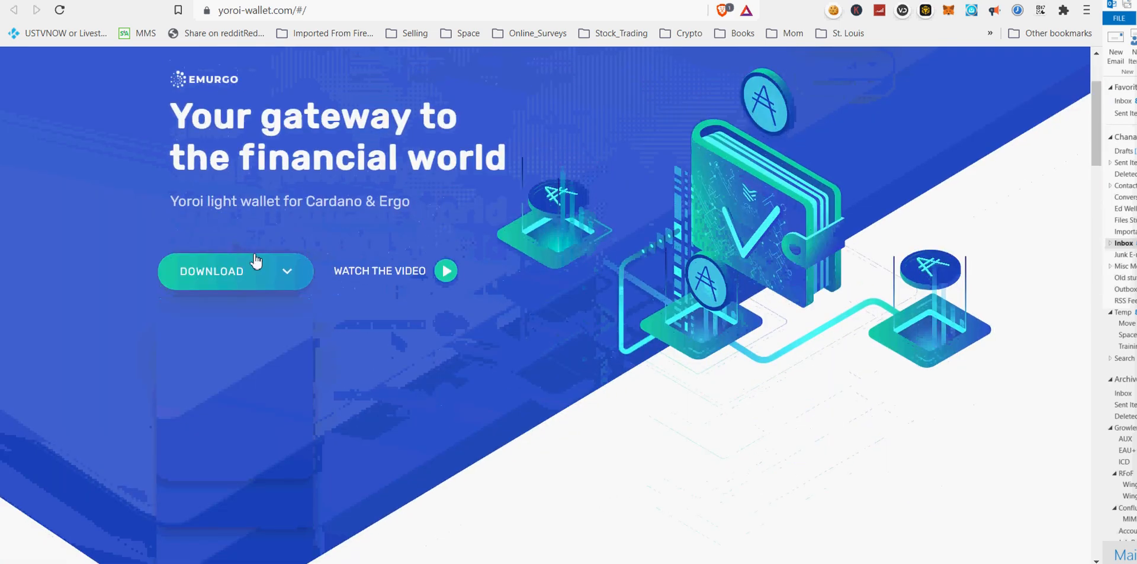
- Choose the Chrome download and add the Yoroi extension to Brave, confirming the install
{"action": "left_click", "coordinate": [235, 271]}
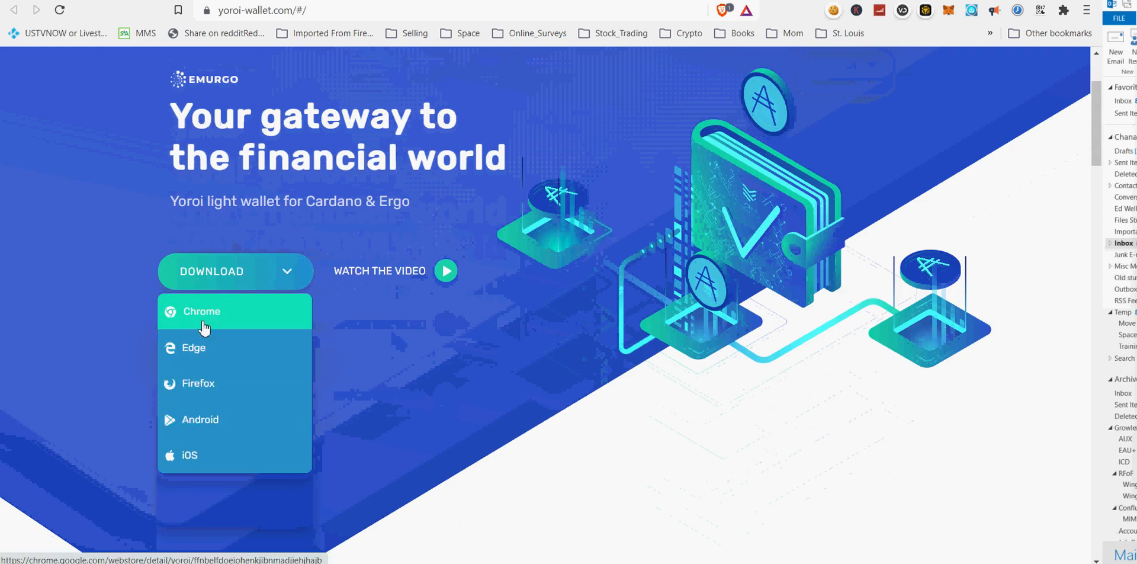
{"action": "left_click", "coordinate": [202, 312]}
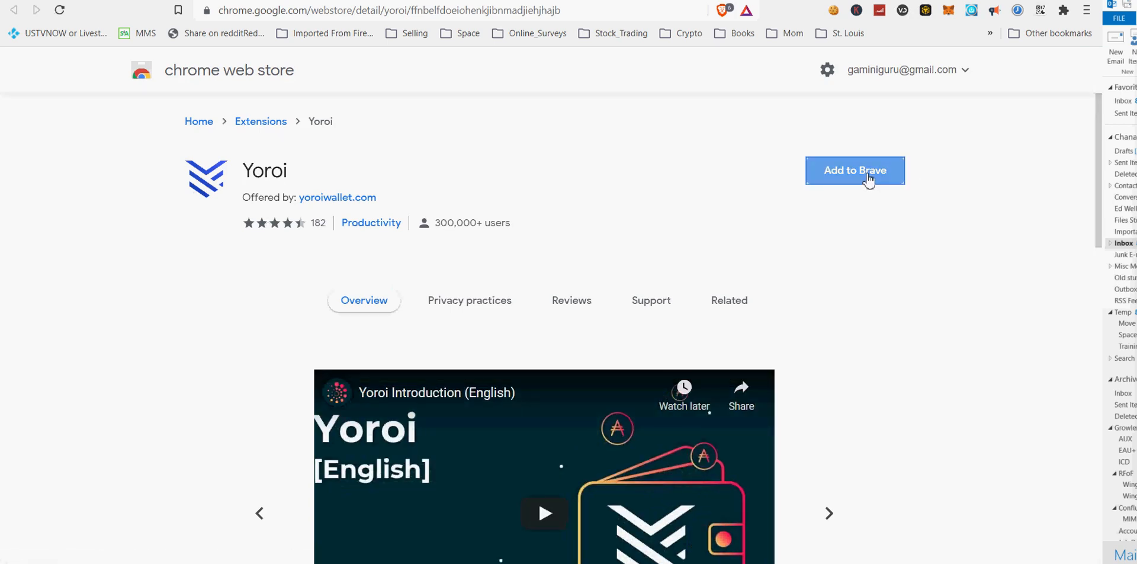
{"action": "left_click", "coordinate": [854, 170]}
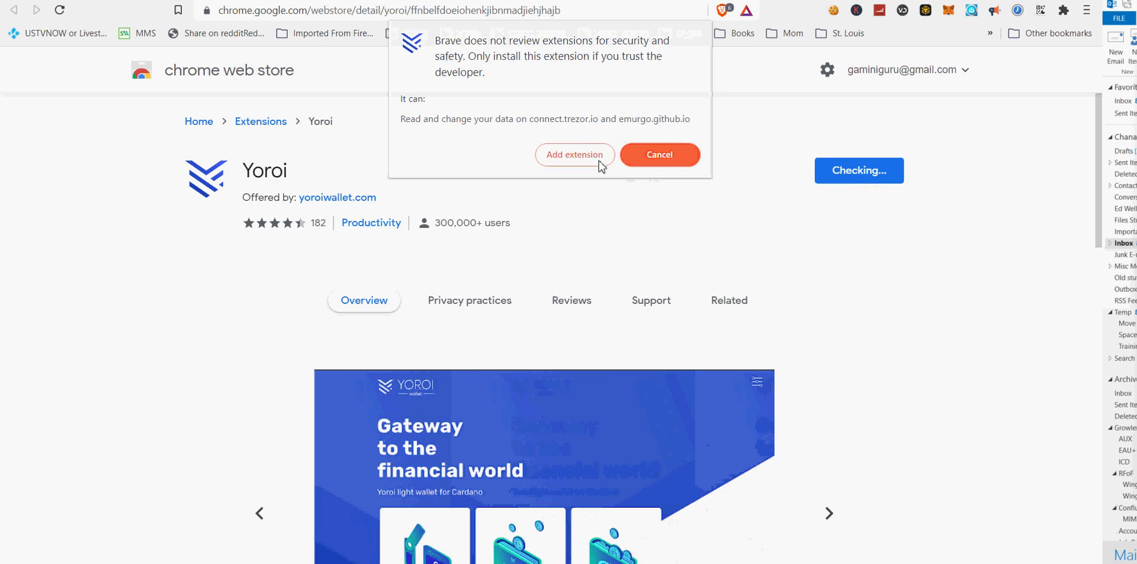
{"action": "left_click", "coordinate": [658, 154]}
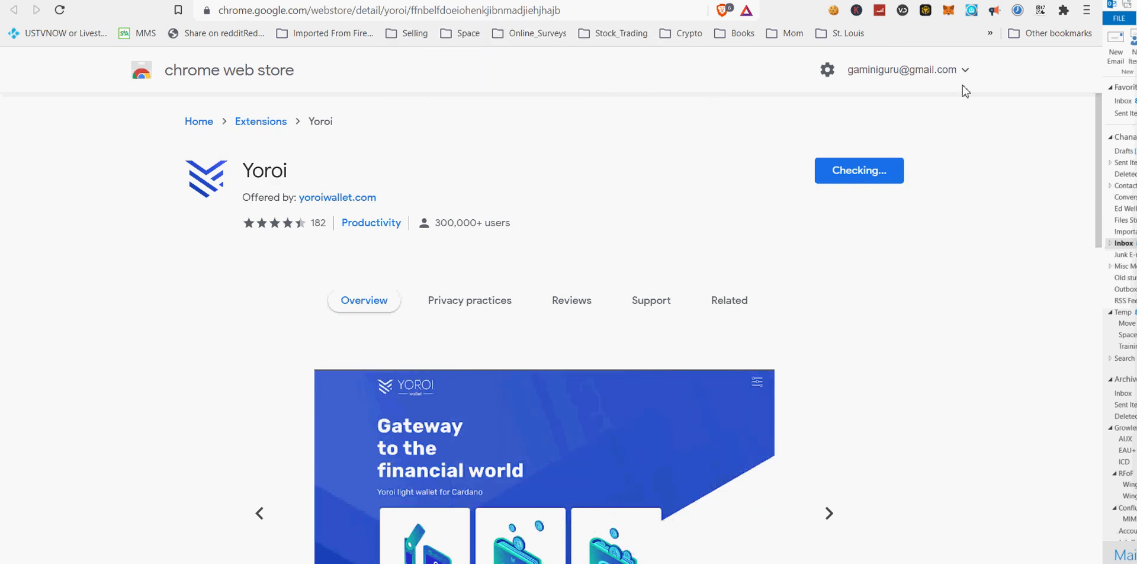
{"action": "mouse_move", "coordinate": [1064, 11]}
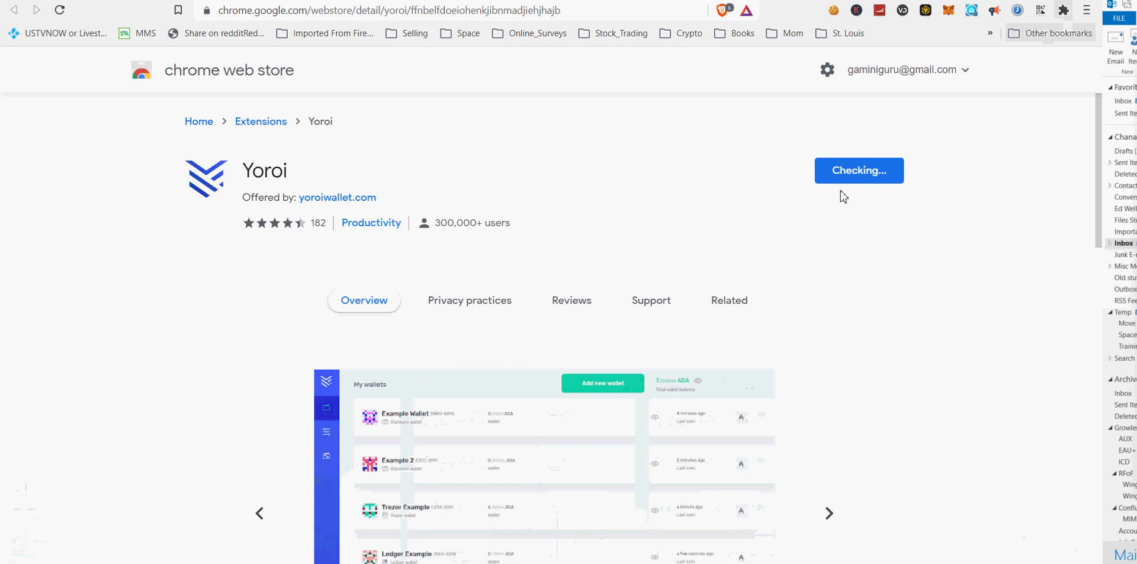
{"action": "left_click", "coordinate": [858, 170]}
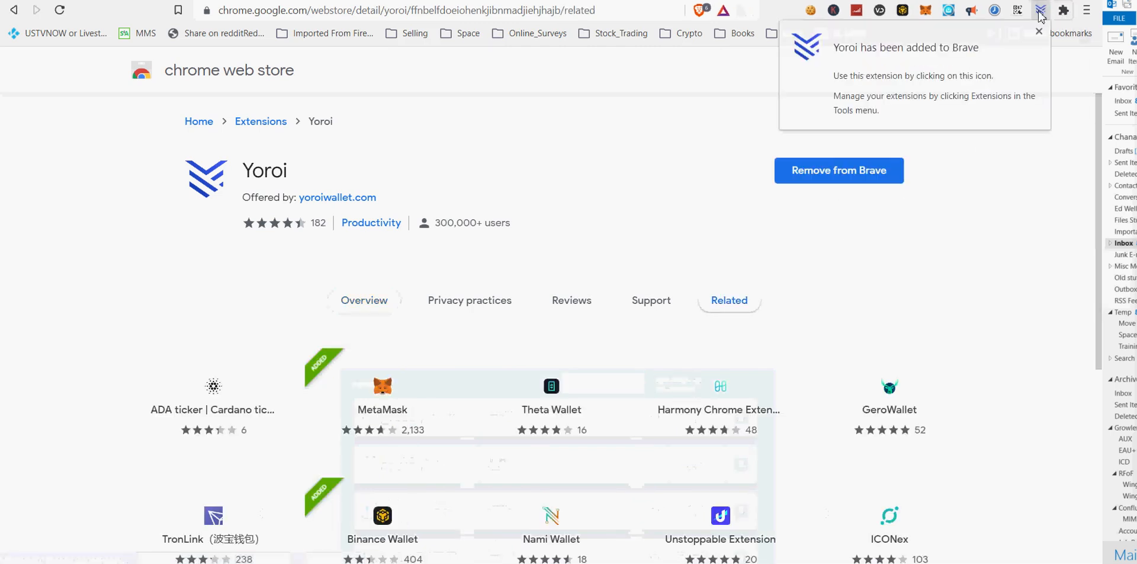
- Launch Yoroi from Brave's extensions list, reaching its language selection screen
{"action": "left_click", "coordinate": [1064, 11]}
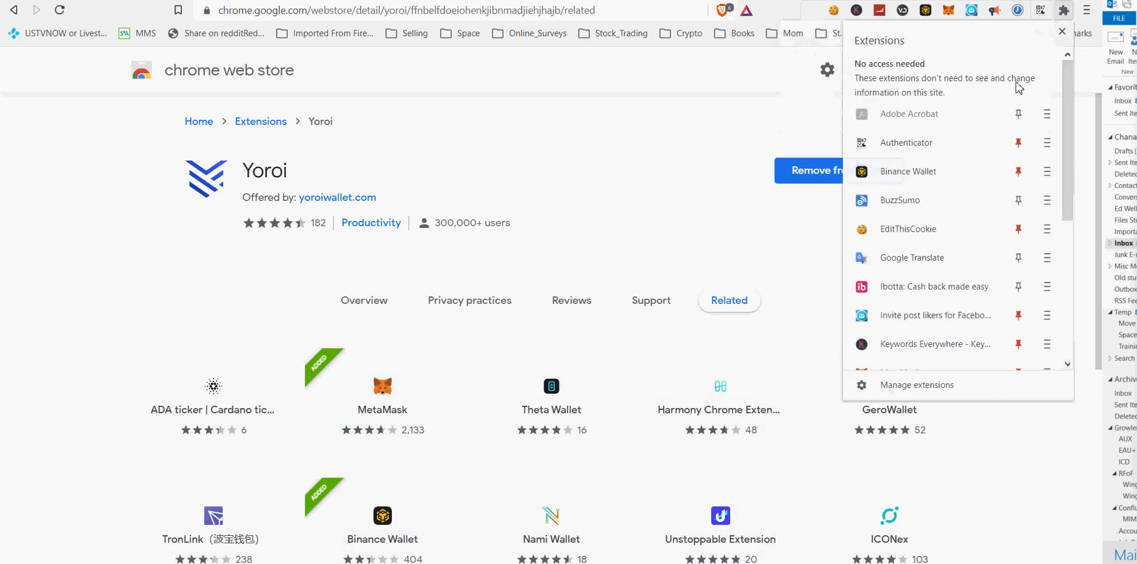
{"action": "mouse_move", "coordinate": [990, 257]}
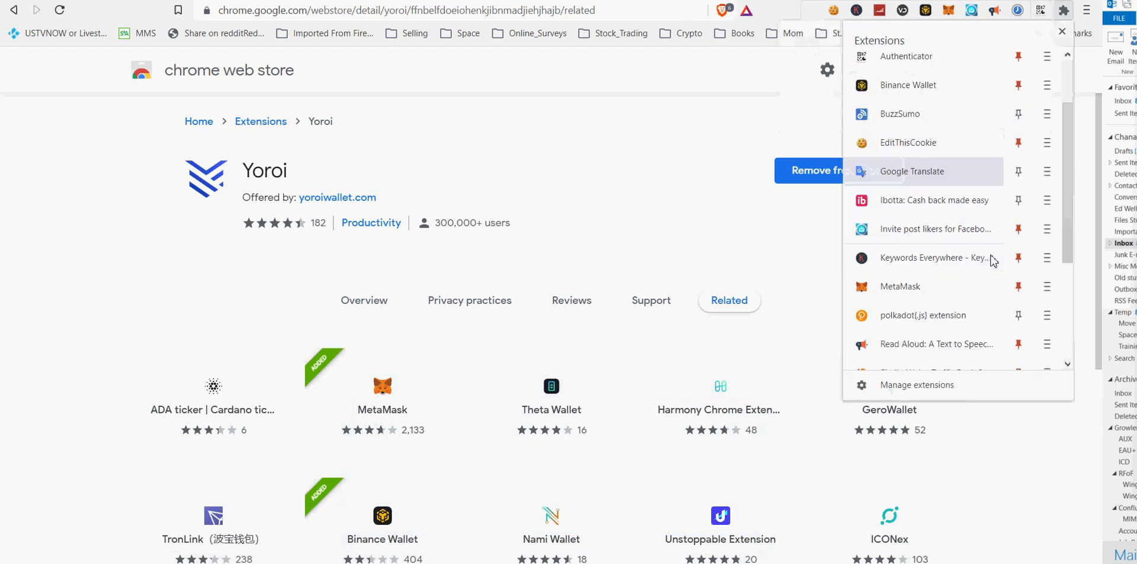
{"action": "scroll", "scroll_direction": "down", "scroll_amount": 3}
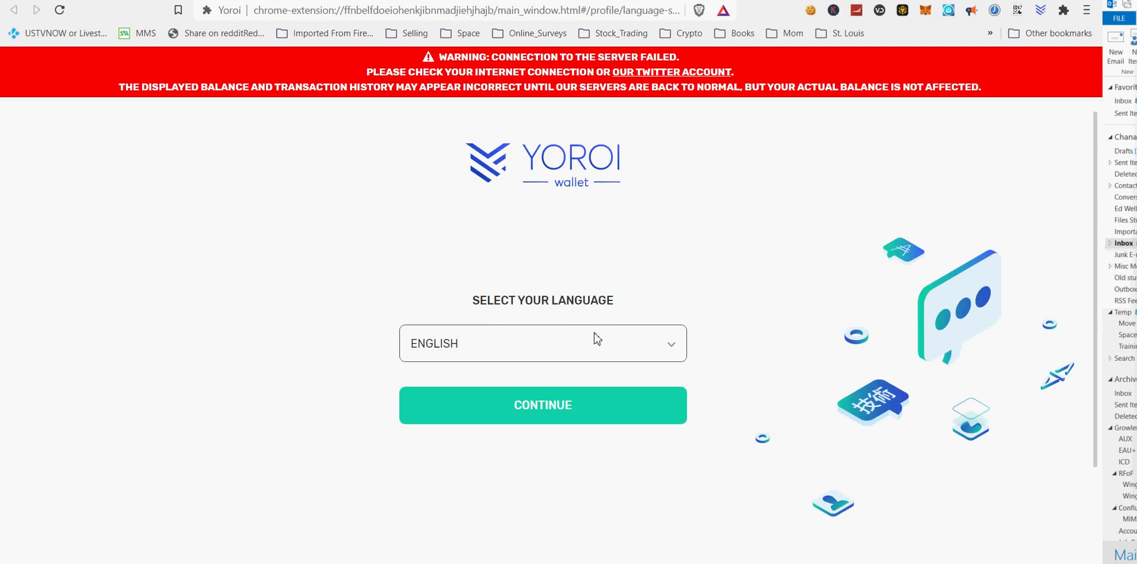
- Continue with English, read through the Terms of Use and accept them
{"action": "left_click", "coordinate": [543, 405]}
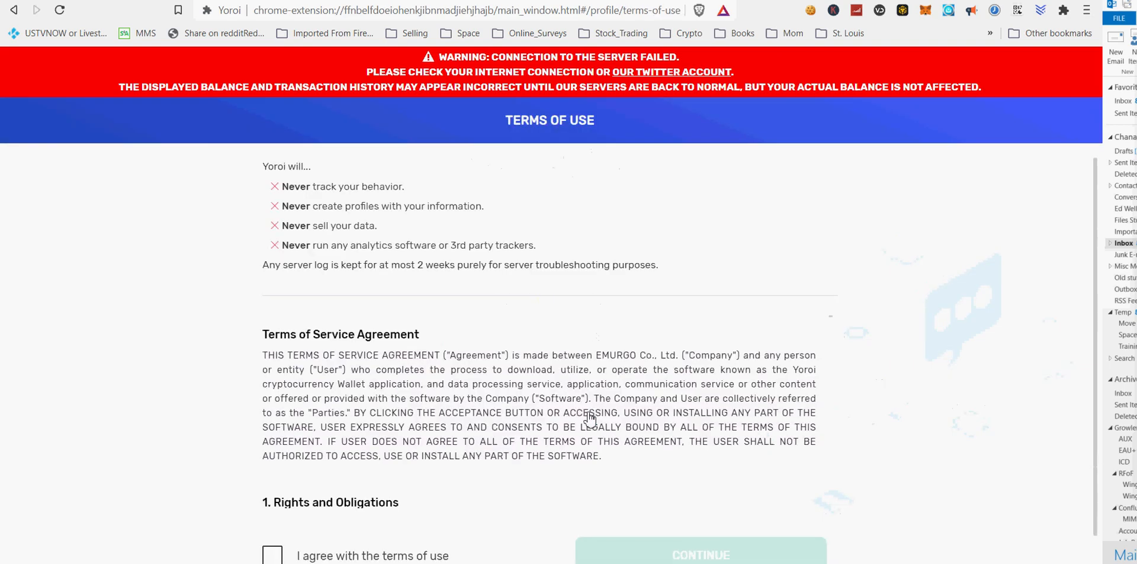
{"action": "scroll", "scroll_direction": "down", "scroll_amount": 3}
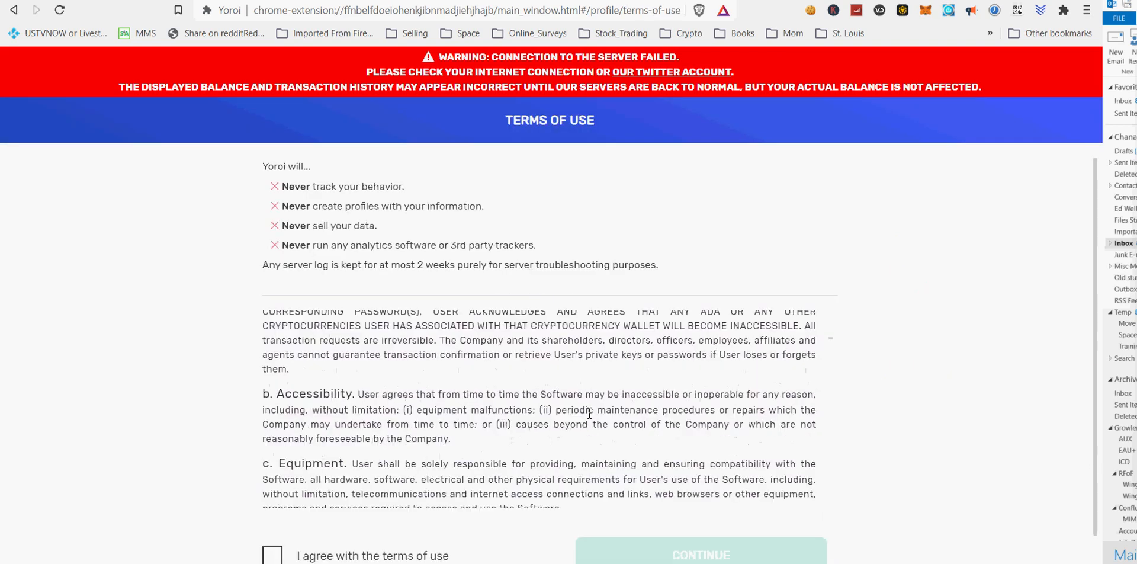
{"action": "scroll", "scroll_direction": "down", "scroll_amount": 3}
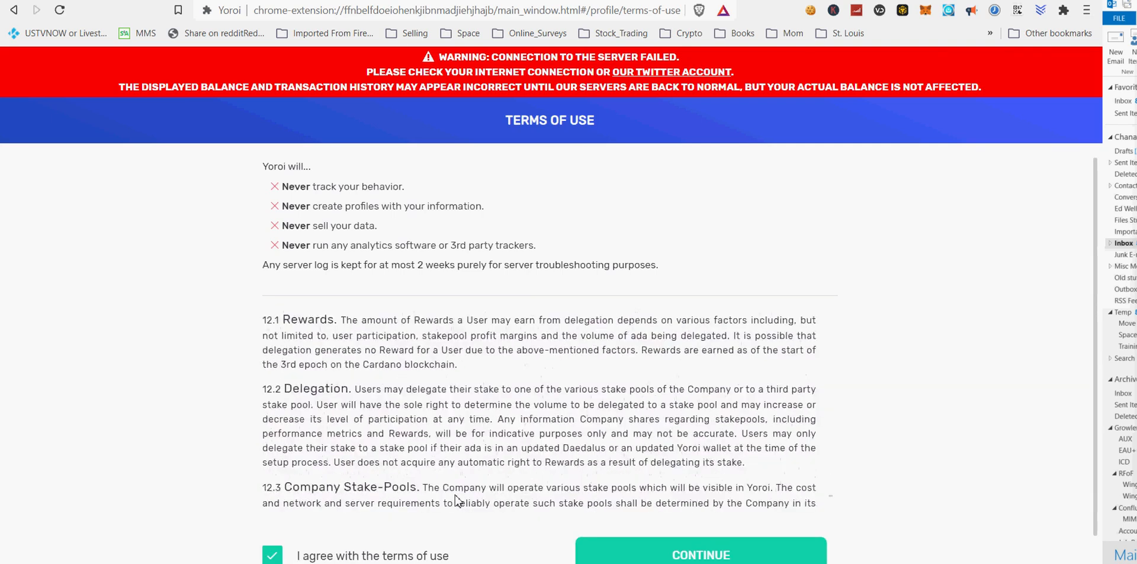
{"action": "scroll", "scroll_direction": "down", "scroll_amount": 3}
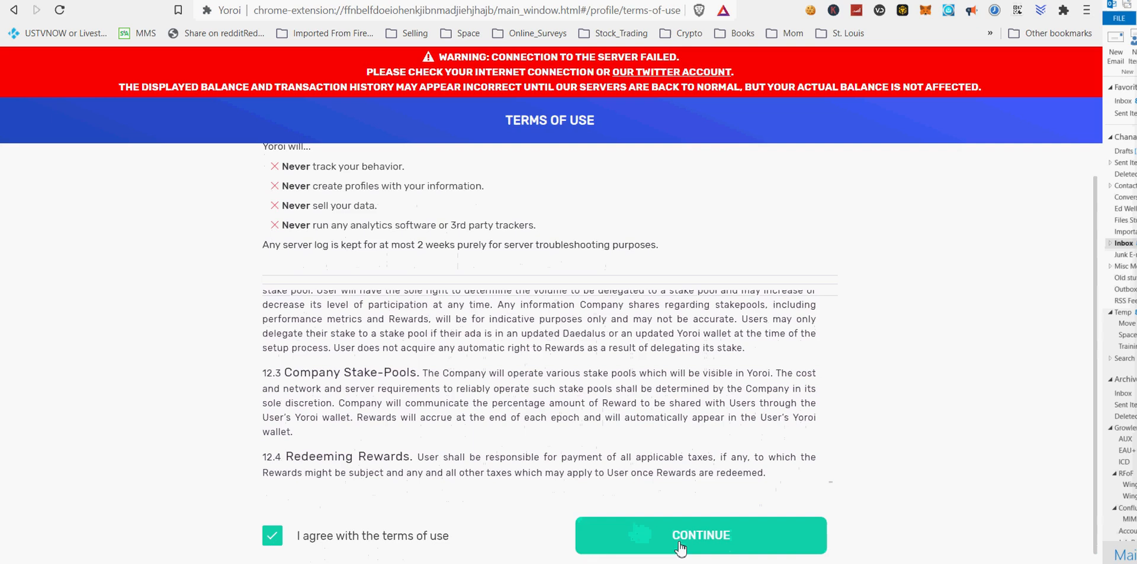
{"action": "left_click", "coordinate": [699, 534]}
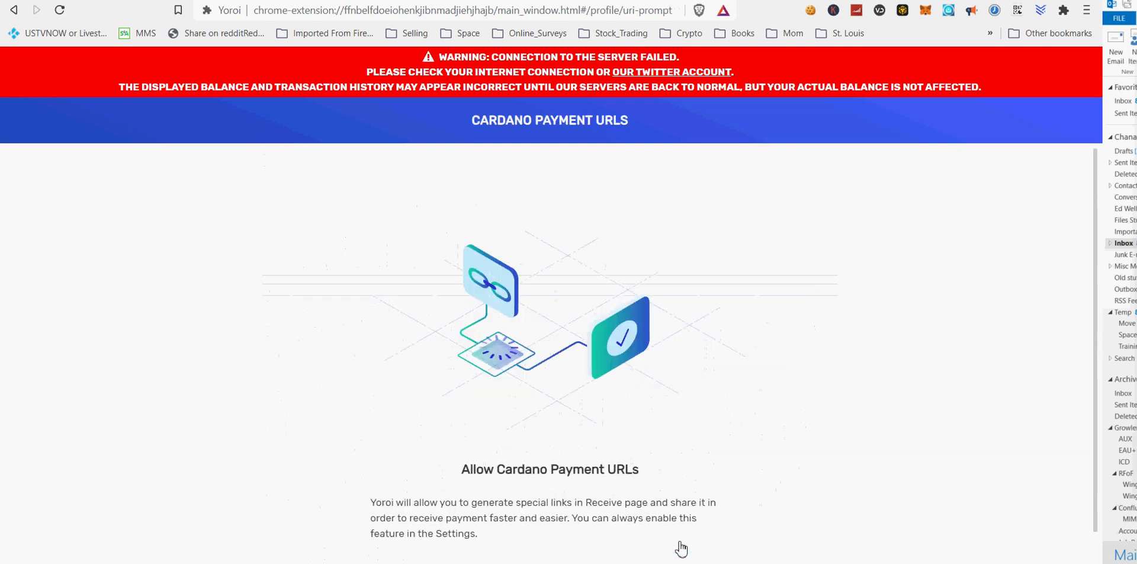
- Highlight the payment URL explanation, allow Cardano payment URLs and finish the initial setup
{"action": "scroll", "scroll_direction": "down", "scroll_amount": 3}
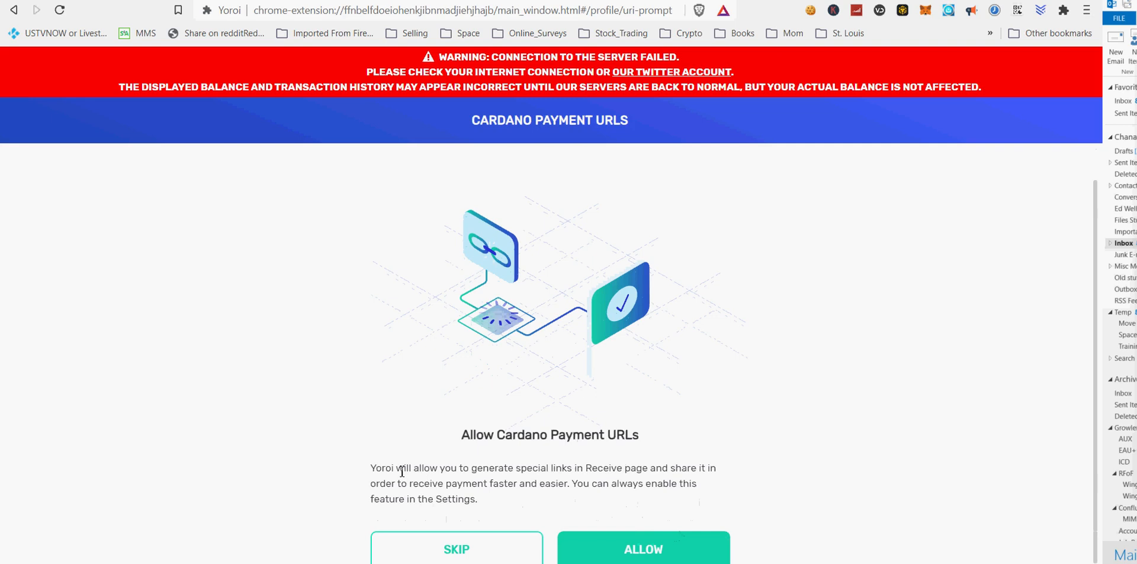
{"action": "left_click_drag", "start_coordinate": [398, 468], "coordinate": [656, 468]}
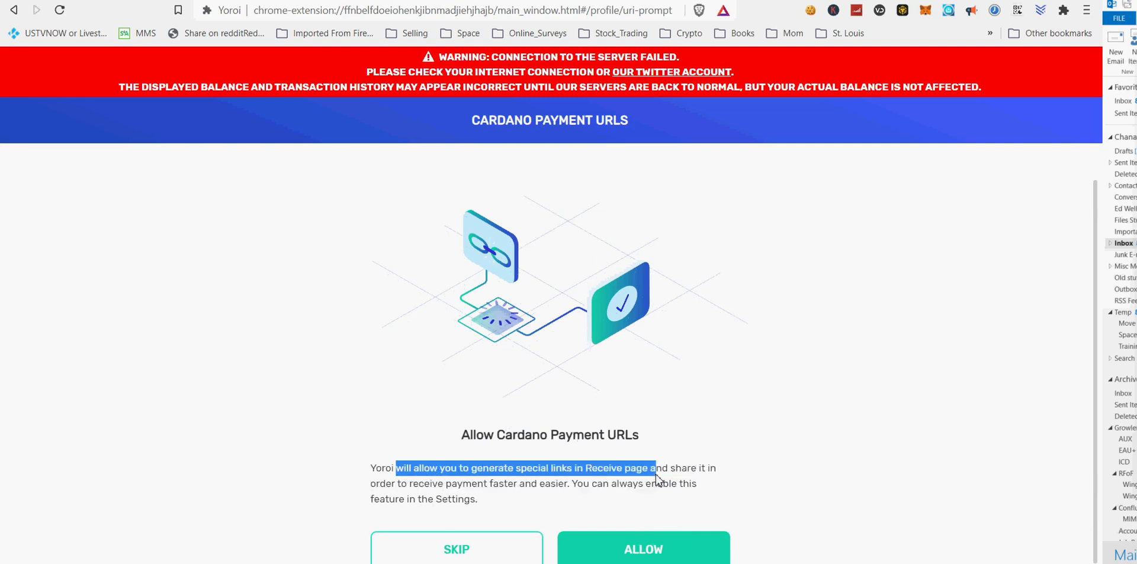
{"action": "left_click_drag", "start_coordinate": [653, 468], "coordinate": [508, 483]}
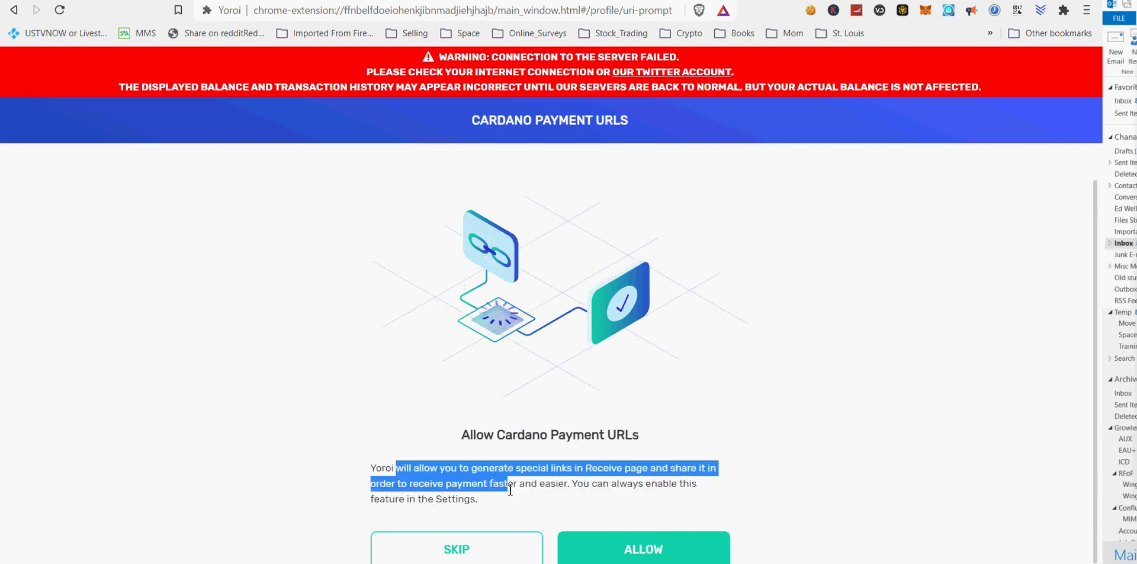
{"action": "left_click_drag", "start_coordinate": [508, 490], "coordinate": [567, 499]}
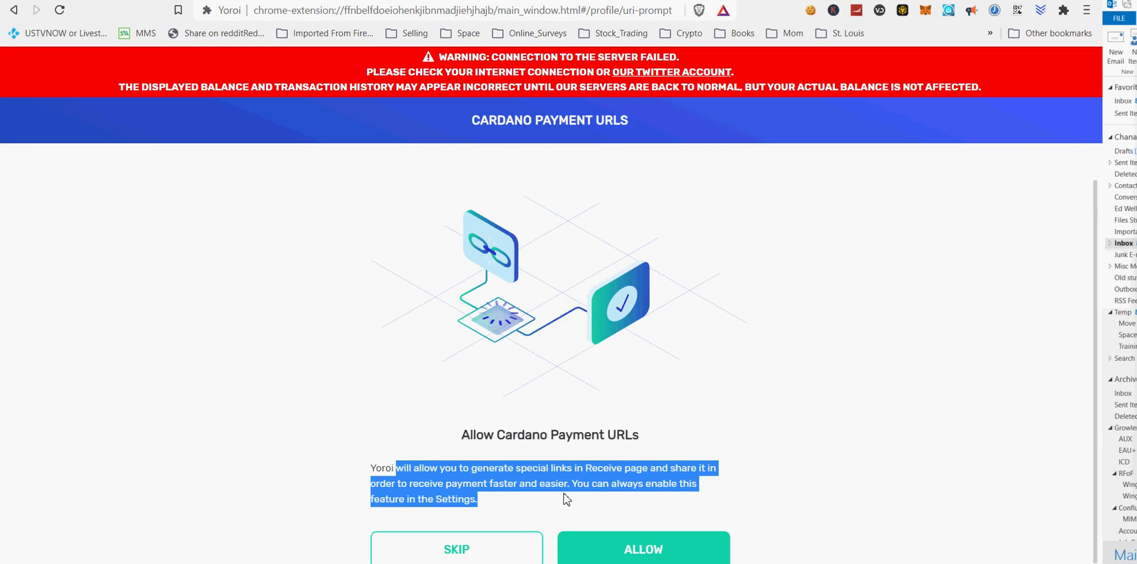
{"action": "mouse_move", "coordinate": [566, 499]}
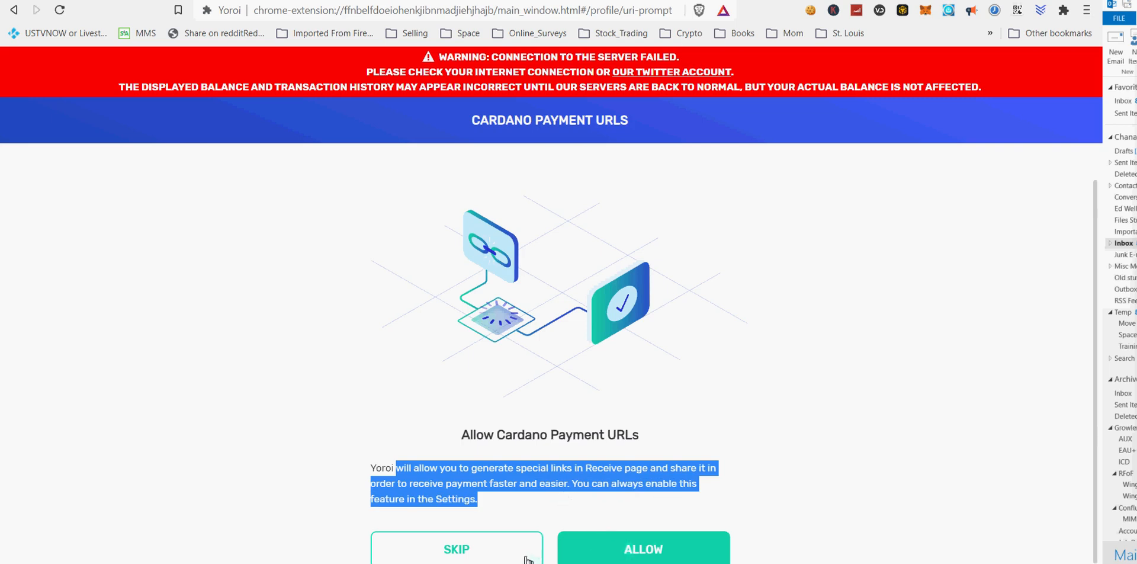
{"action": "left_click", "coordinate": [641, 548]}
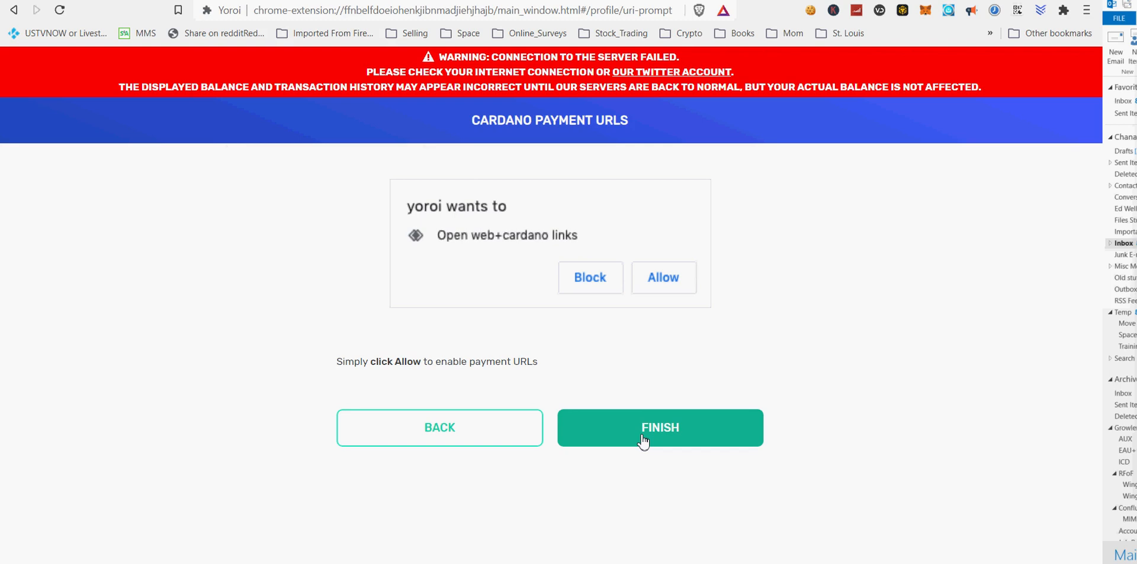
{"action": "left_click", "coordinate": [659, 427]}
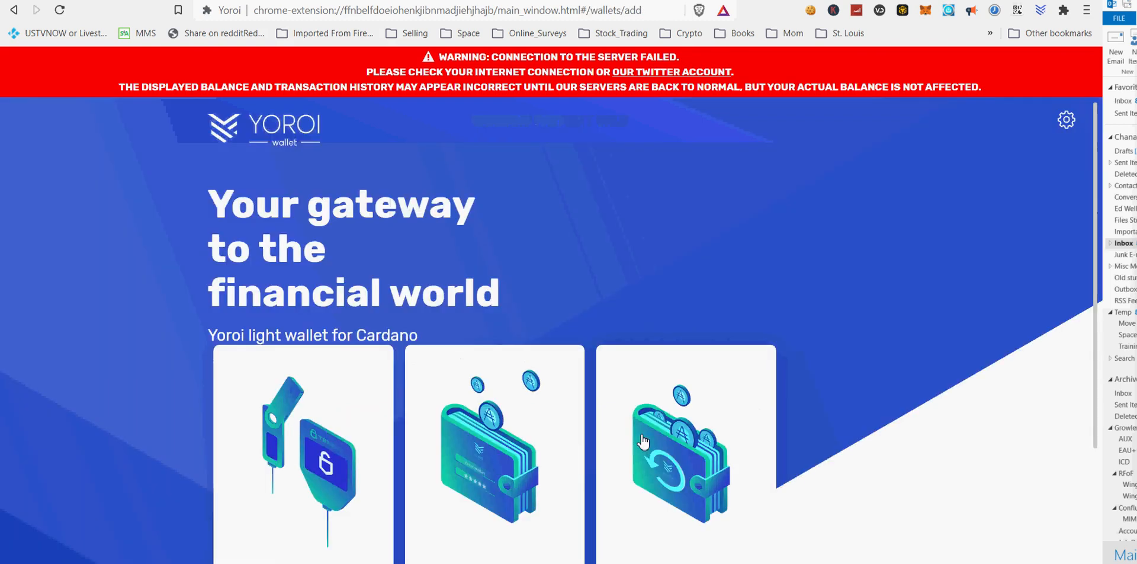
- Choose Create wallet to bring up the Cardano/Ergo currency picker
{"action": "scroll", "scroll_direction": "down", "scroll_amount": 3}
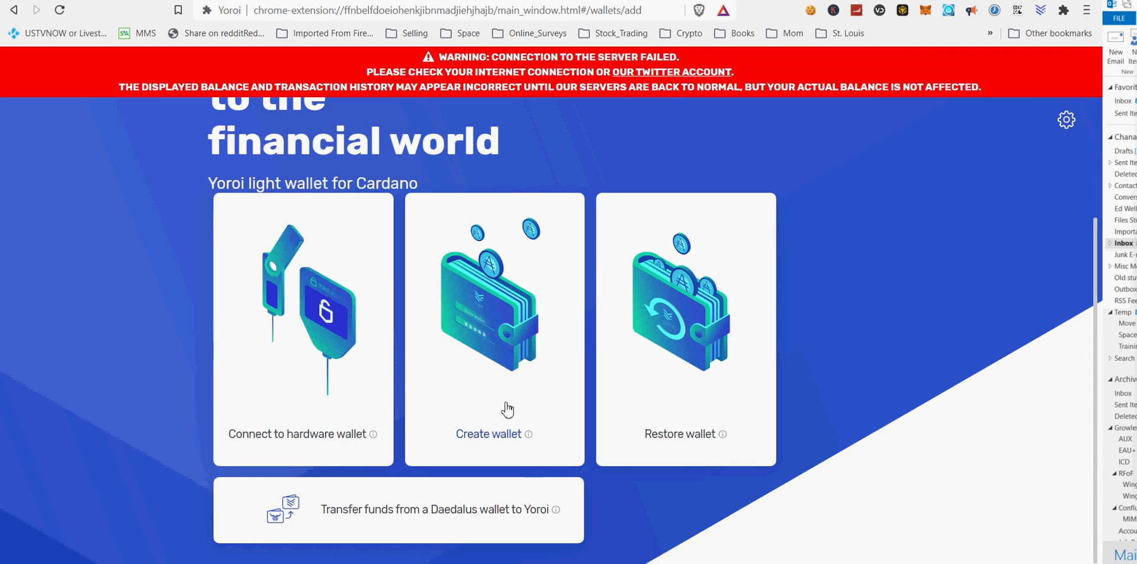
{"action": "mouse_move", "coordinate": [428, 413]}
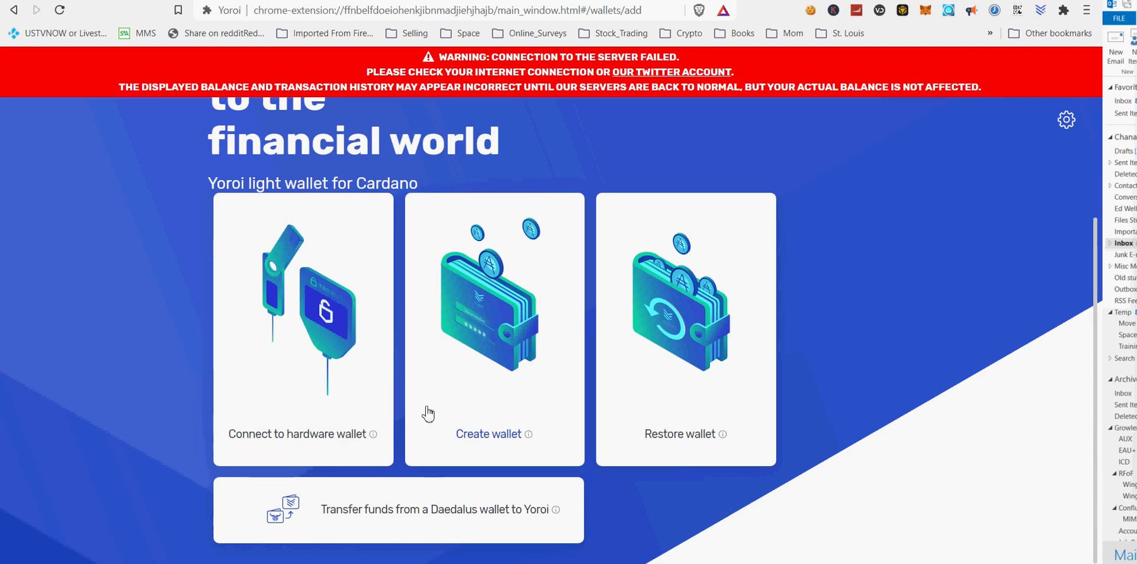
{"action": "mouse_move", "coordinate": [512, 427]}
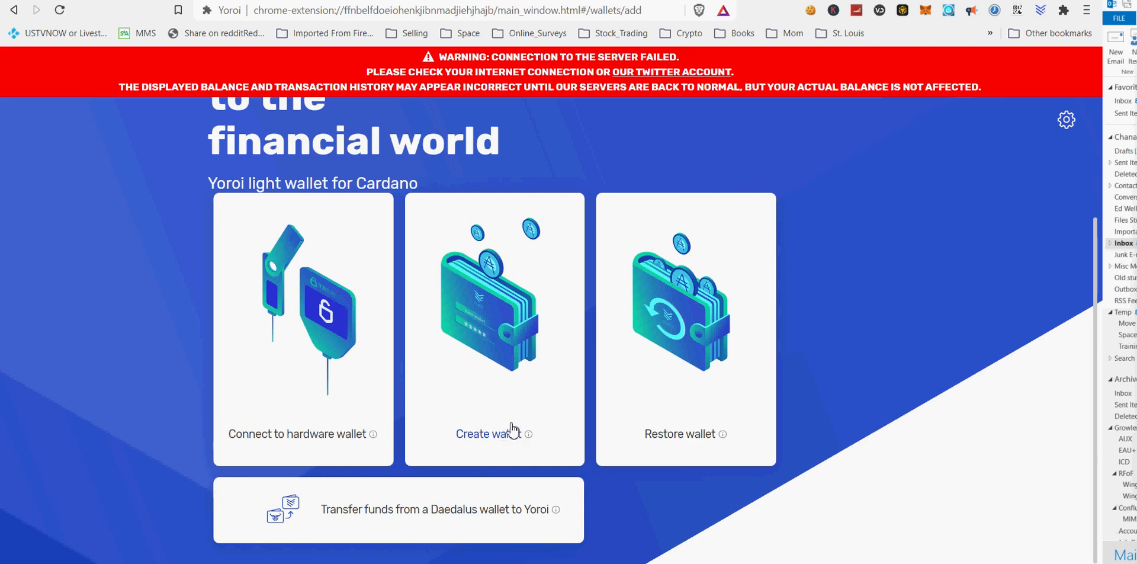
{"action": "mouse_move", "coordinate": [512, 399]}
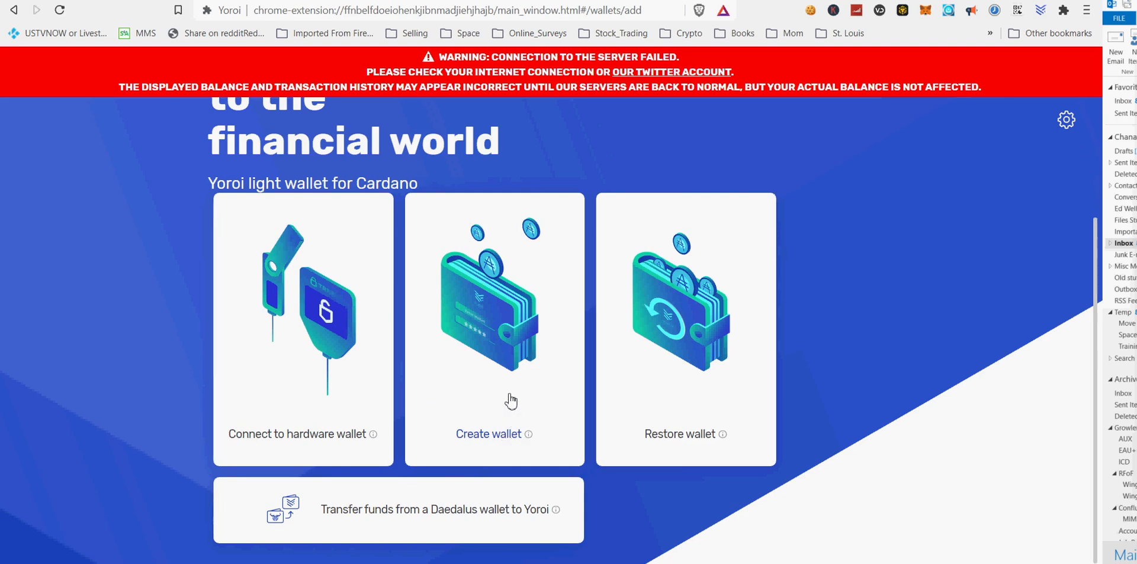
{"action": "left_click", "coordinate": [488, 434]}
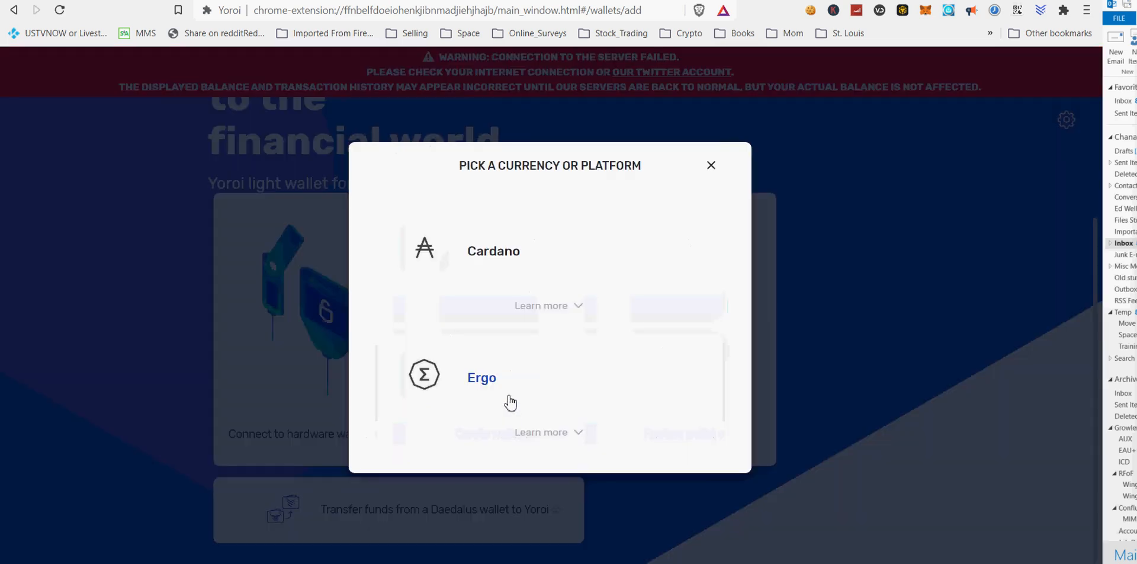
- Create a regular Cardano wallet named 'Cadano Test' with a spending password
{"action": "left_click", "coordinate": [494, 250]}
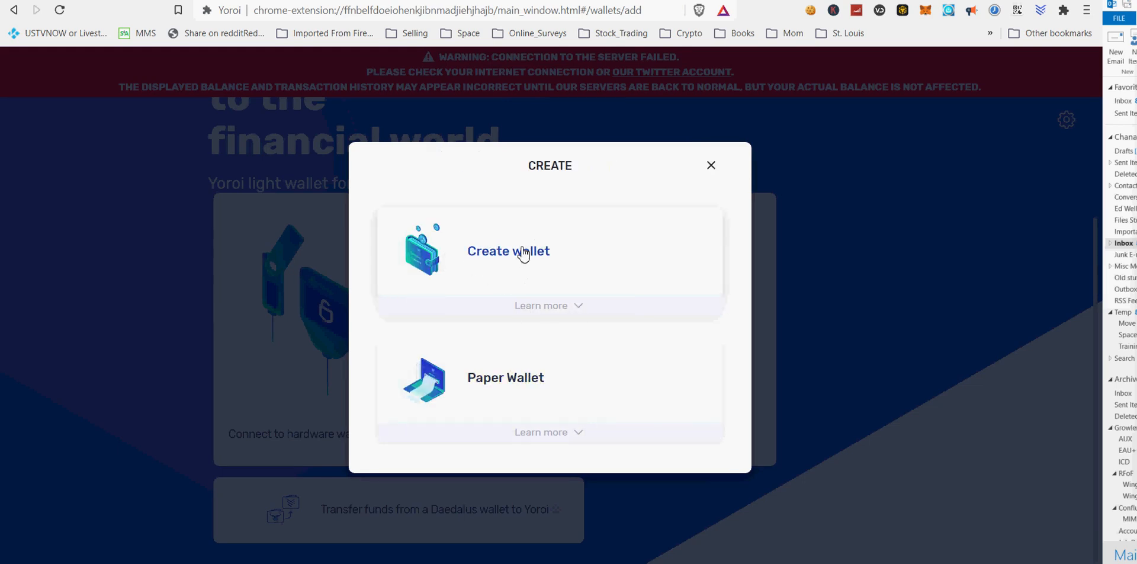
{"action": "left_click", "coordinate": [508, 250]}
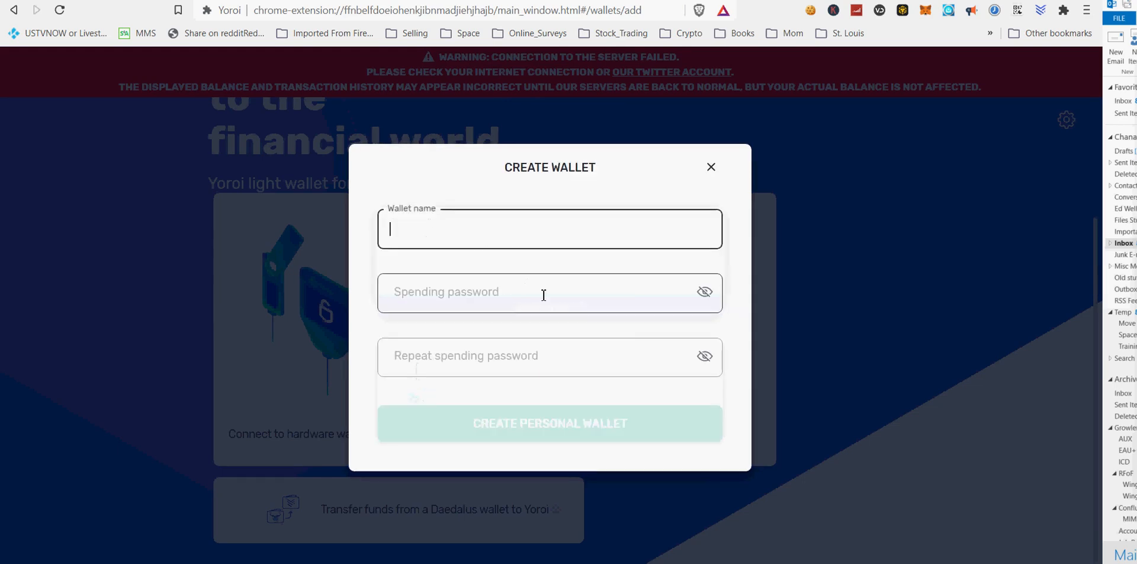
{"action": "left_click", "coordinate": [548, 422]}
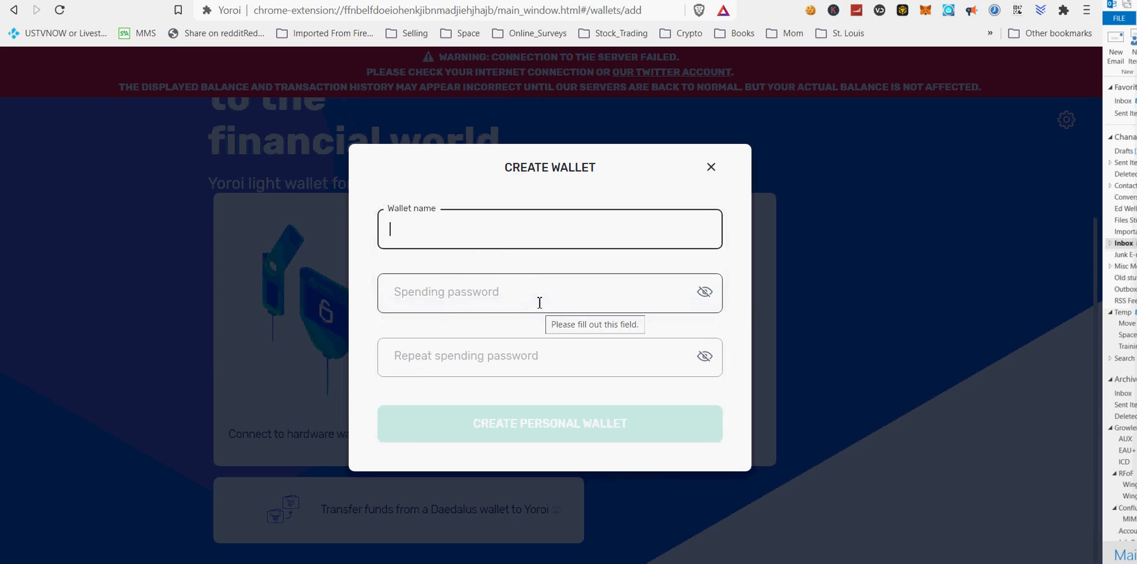
{"action": "type", "text": "Cadano Test"}
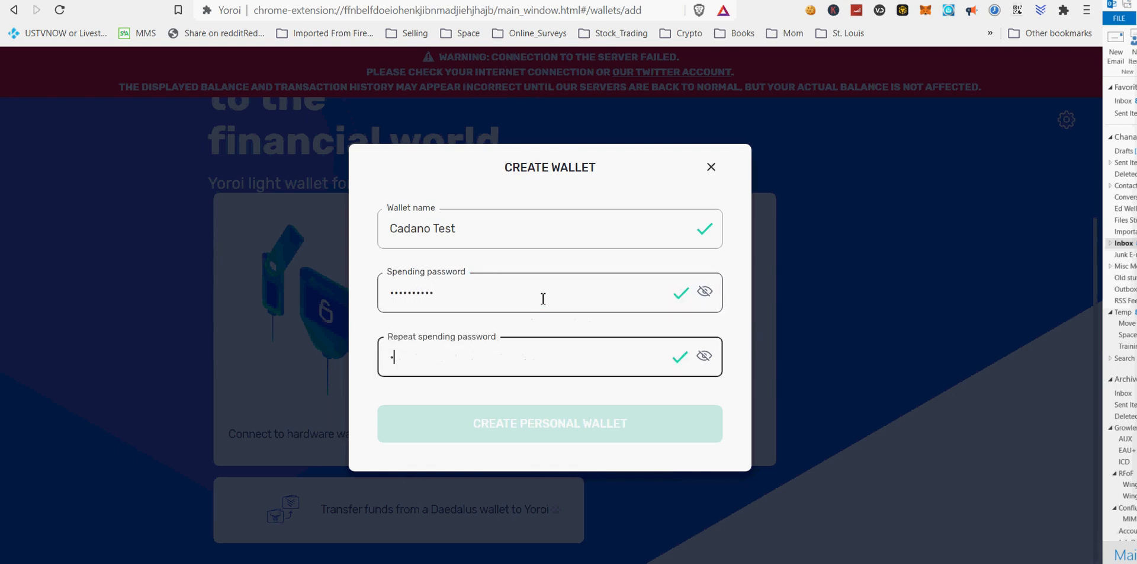
{"action": "type", "text": "•••••••"}
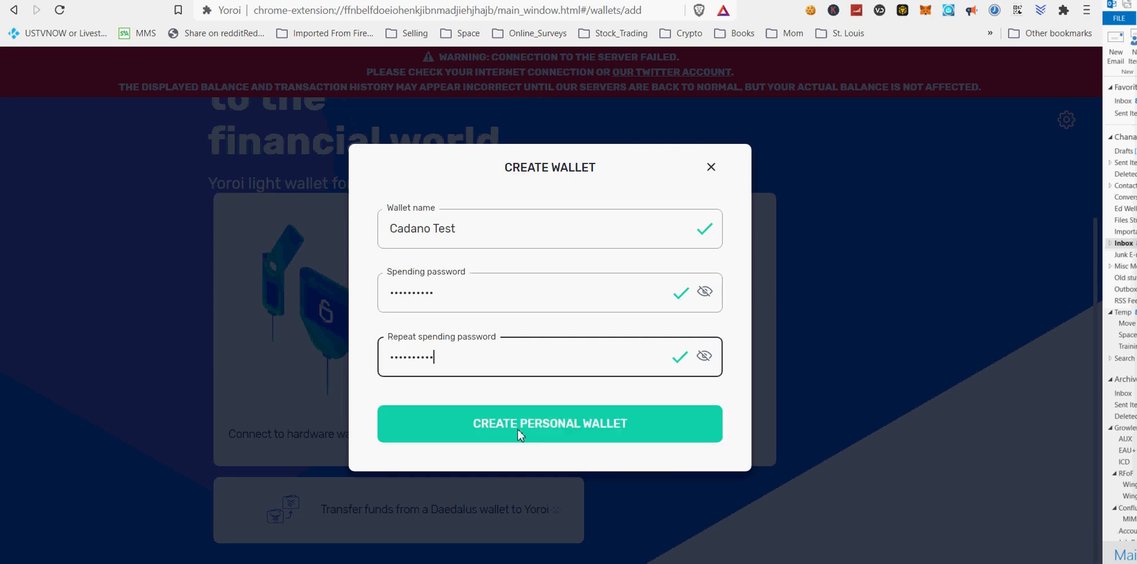
{"action": "left_click", "coordinate": [550, 423]}
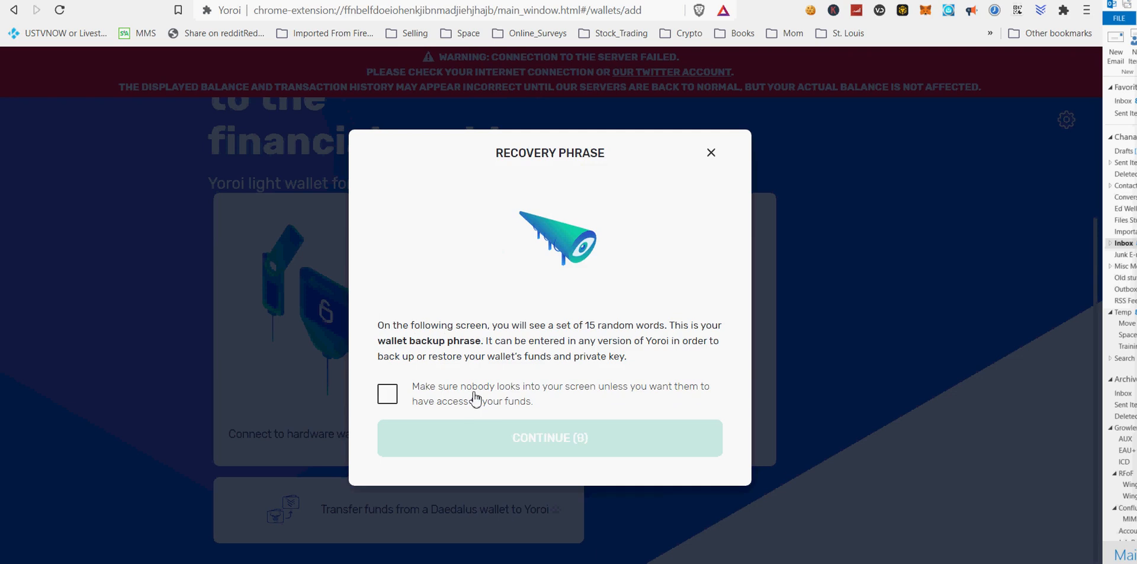
- Acknowledge the privacy warning, view the 15-word phrase, revisit it once and confirm it is written down
{"action": "left_click", "coordinate": [387, 394]}
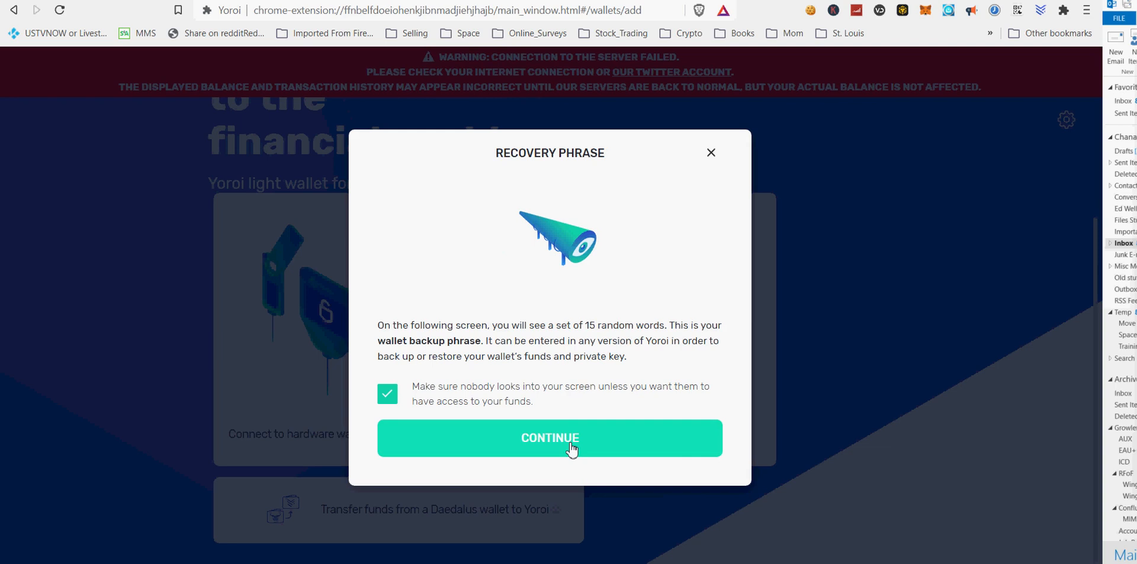
{"action": "left_click", "coordinate": [549, 437]}
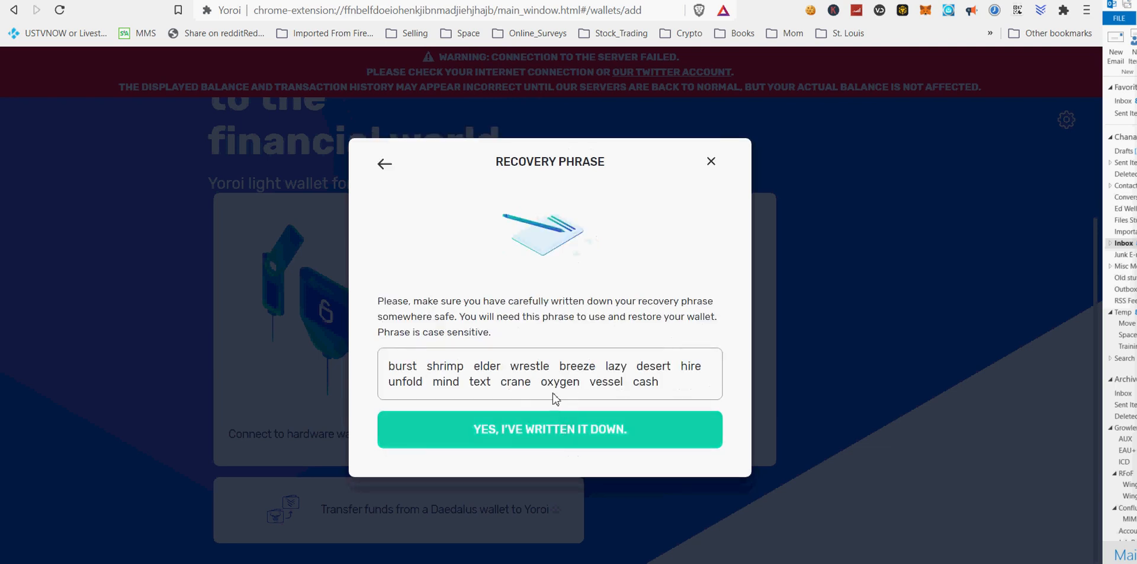
{"action": "mouse_move", "coordinate": [567, 436]}
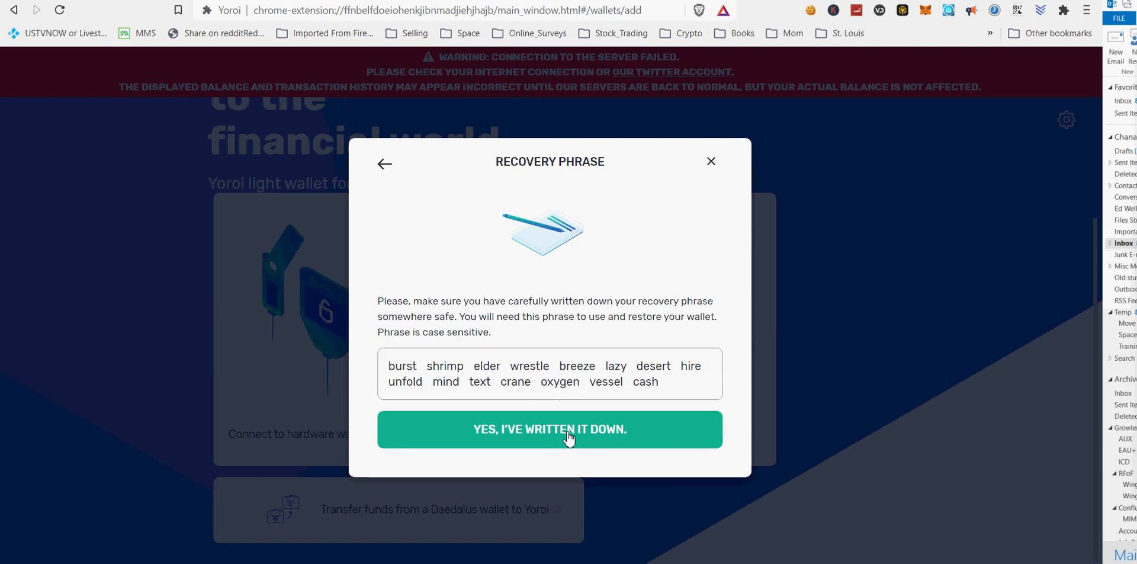
{"action": "left_click", "coordinate": [548, 429]}
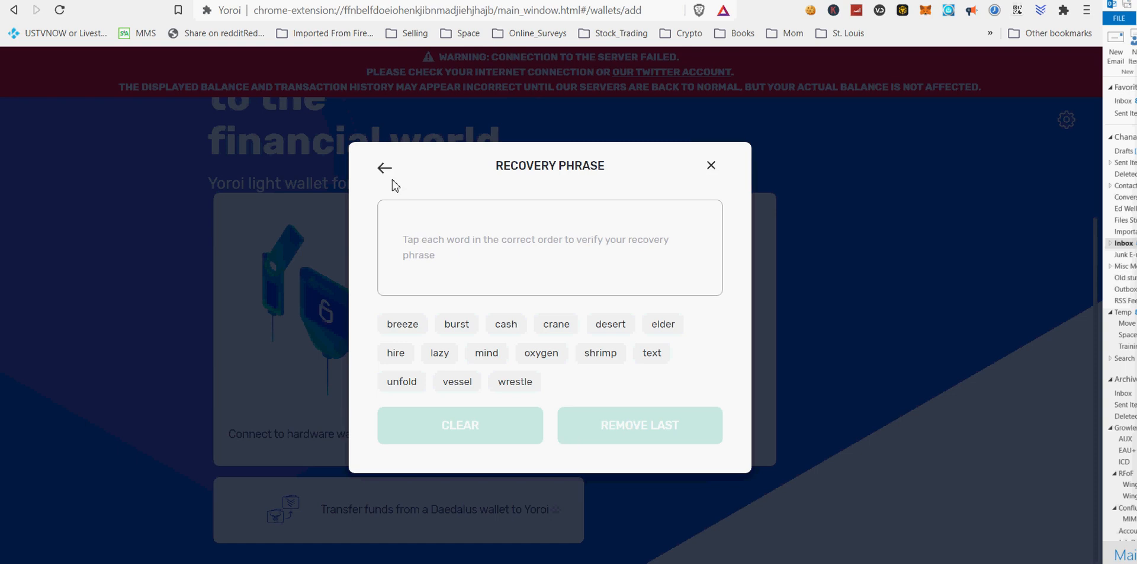
{"action": "left_click", "coordinate": [385, 168]}
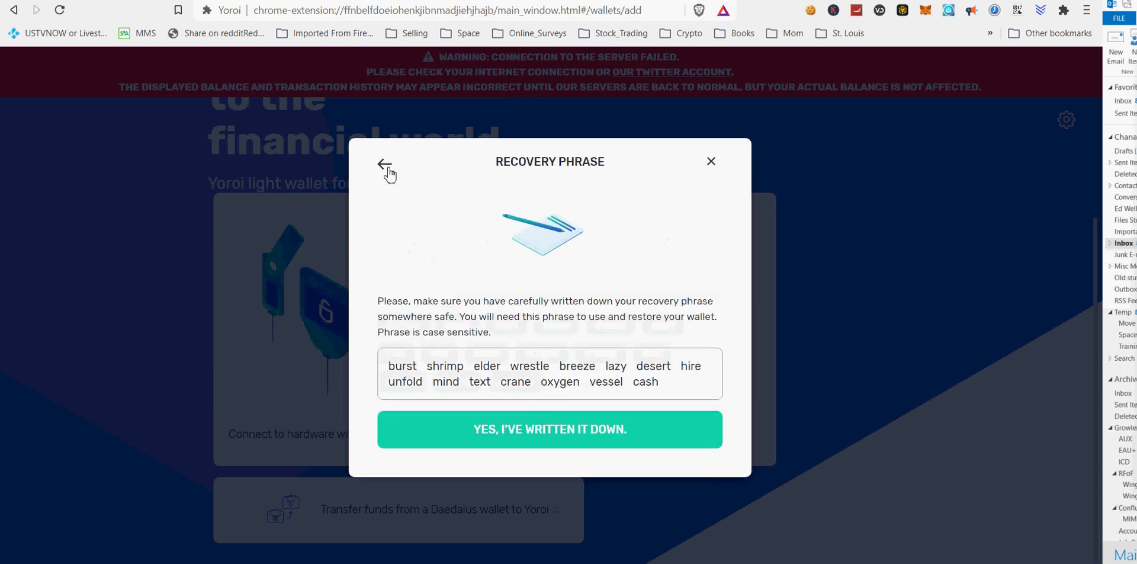
{"action": "mouse_move", "coordinate": [406, 214]}
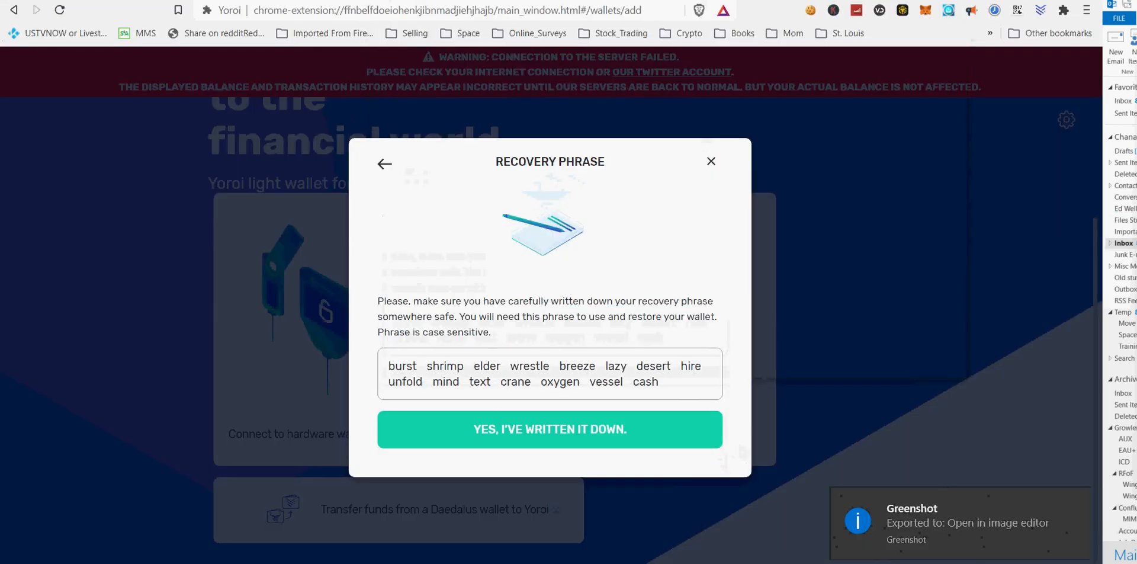
{"action": "left_click", "coordinate": [549, 428]}
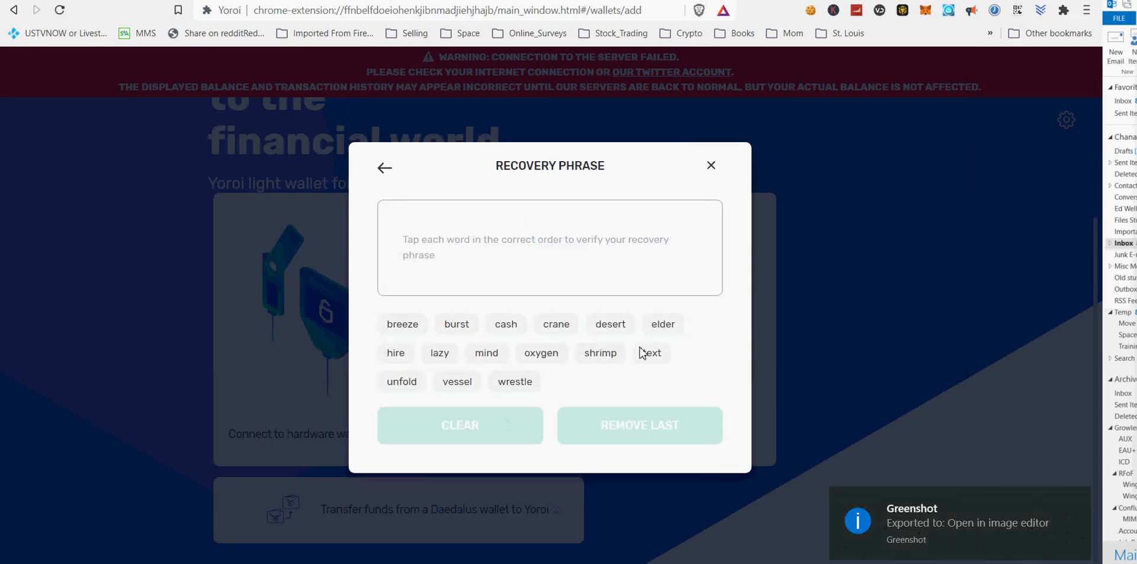
- Enter the first phrase words in order: burst, shrimp, elder, wrestle, breeze, lazy, desert
{"action": "left_click", "coordinate": [456, 323]}
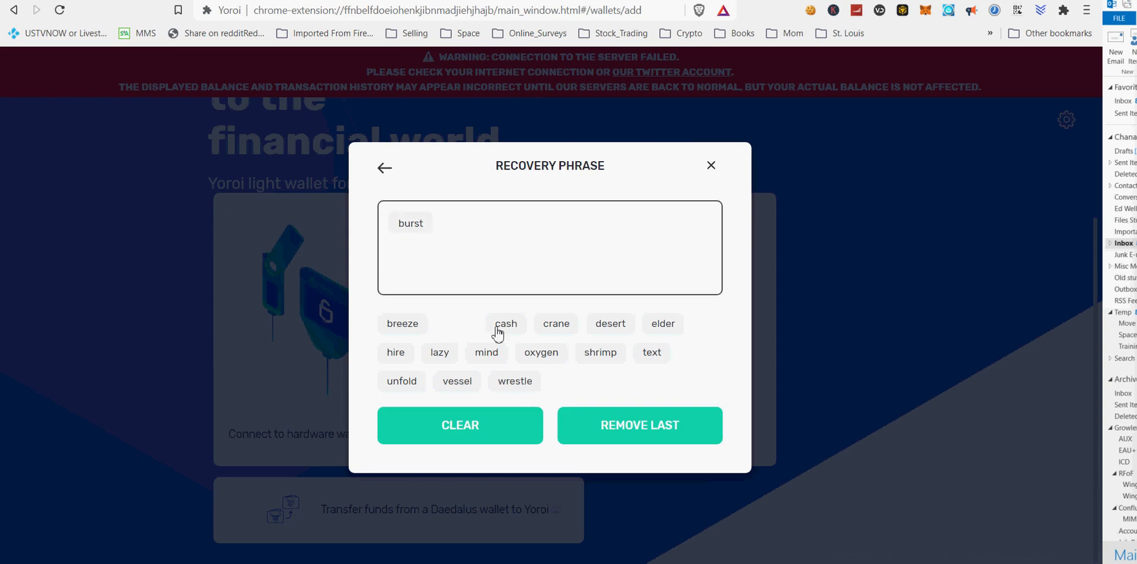
{"action": "mouse_move", "coordinate": [412, 373]}
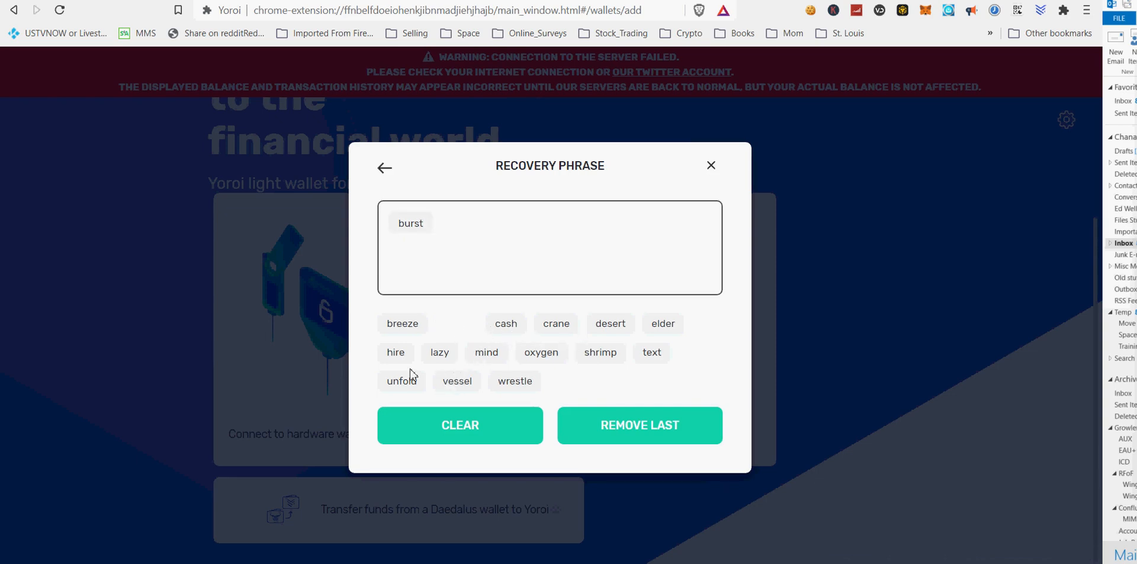
{"action": "left_click", "coordinate": [599, 353]}
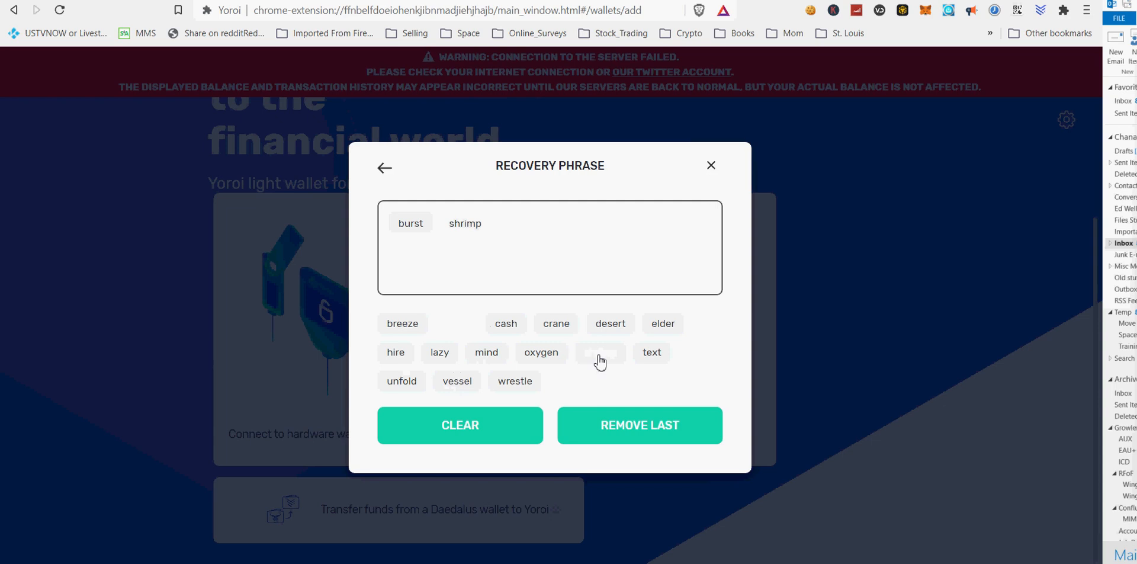
{"action": "left_click", "coordinate": [662, 324]}
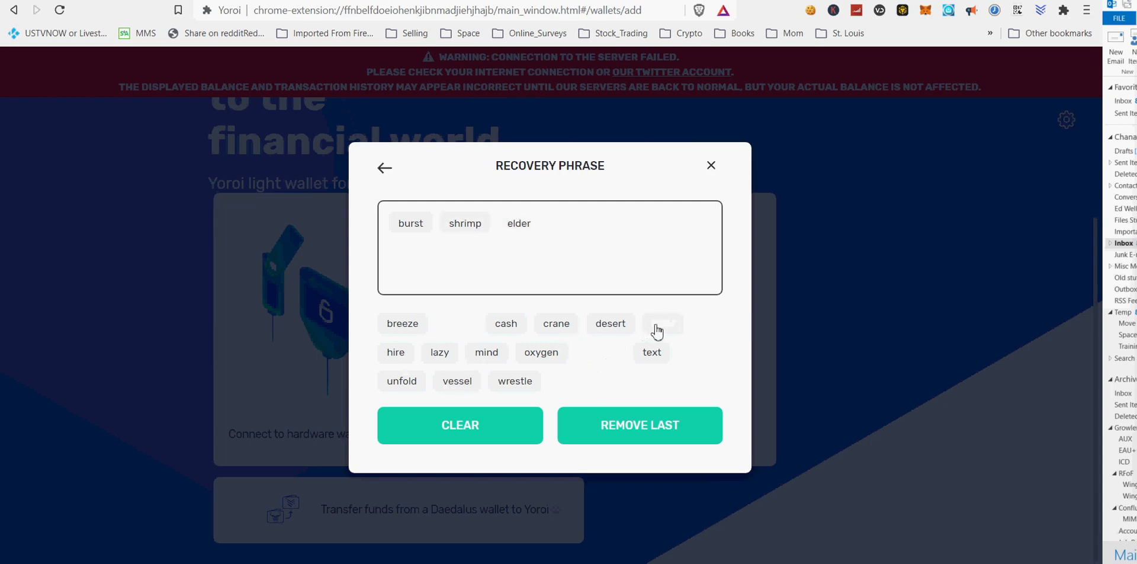
{"action": "mouse_move", "coordinate": [498, 369]}
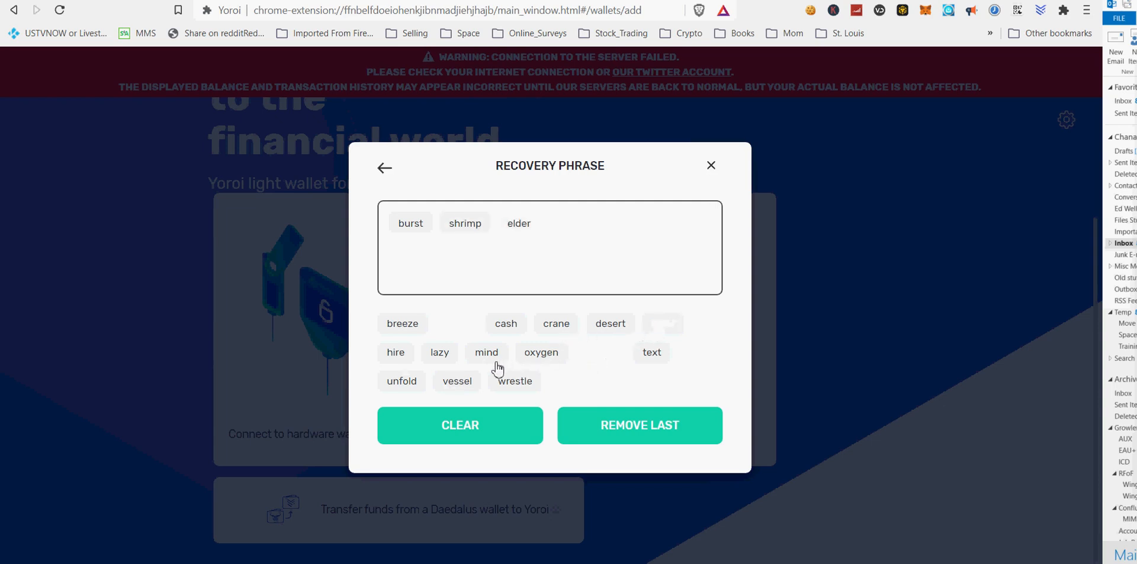
{"action": "left_click", "coordinate": [513, 380]}
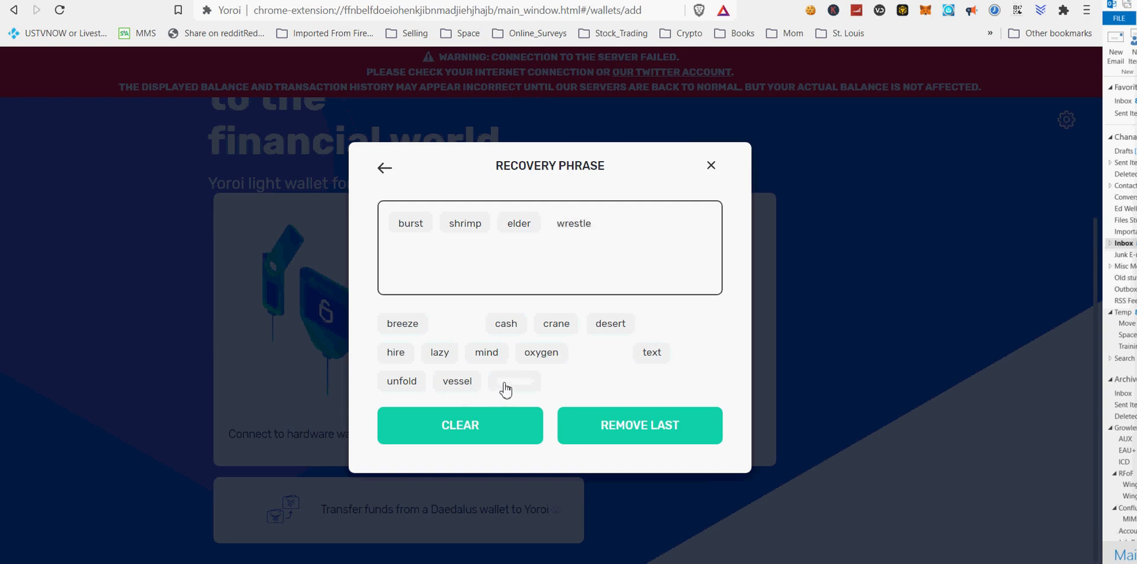
{"action": "mouse_move", "coordinate": [573, 360]}
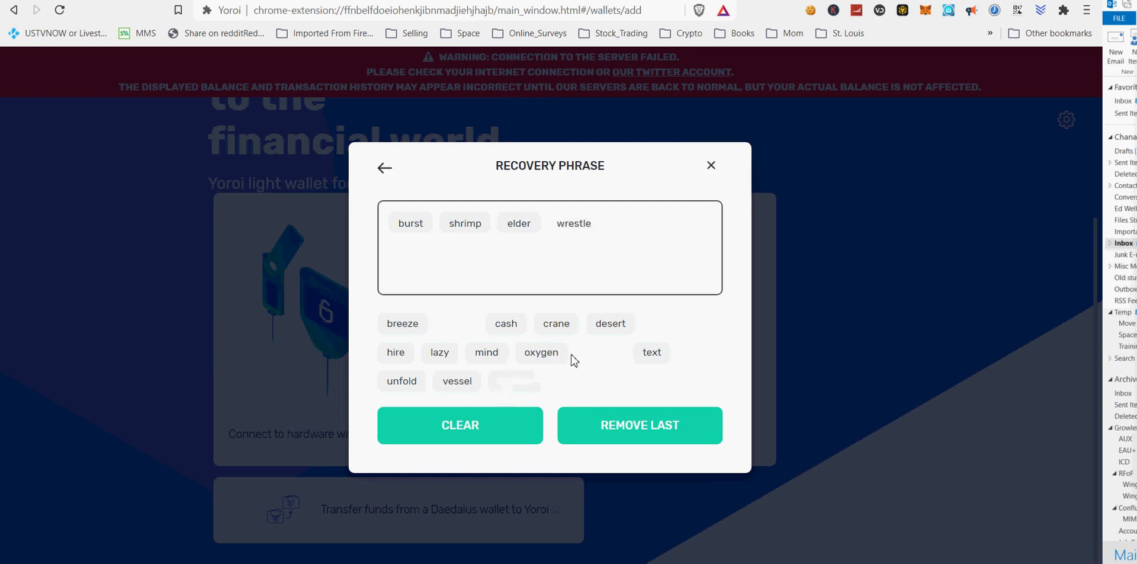
{"action": "left_click", "coordinate": [401, 324]}
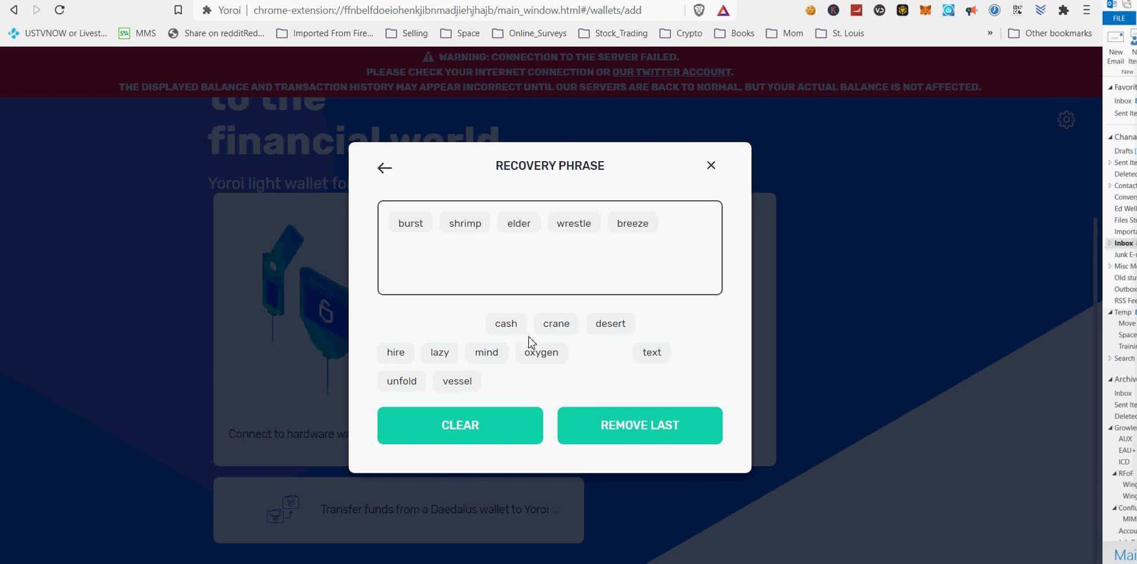
{"action": "left_click", "coordinate": [438, 352]}
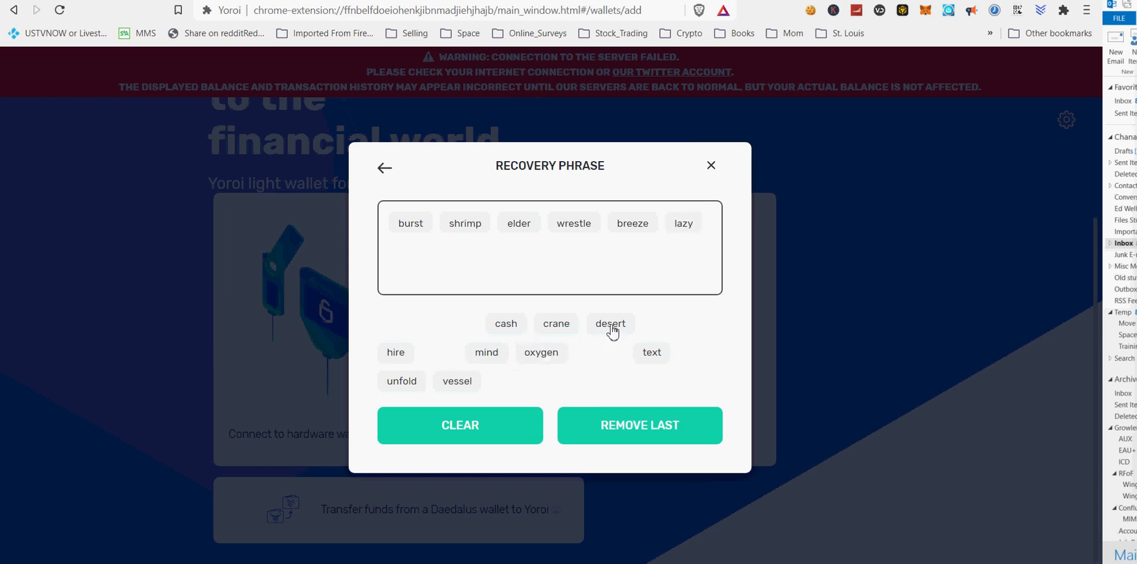
{"action": "left_click", "coordinate": [610, 324]}
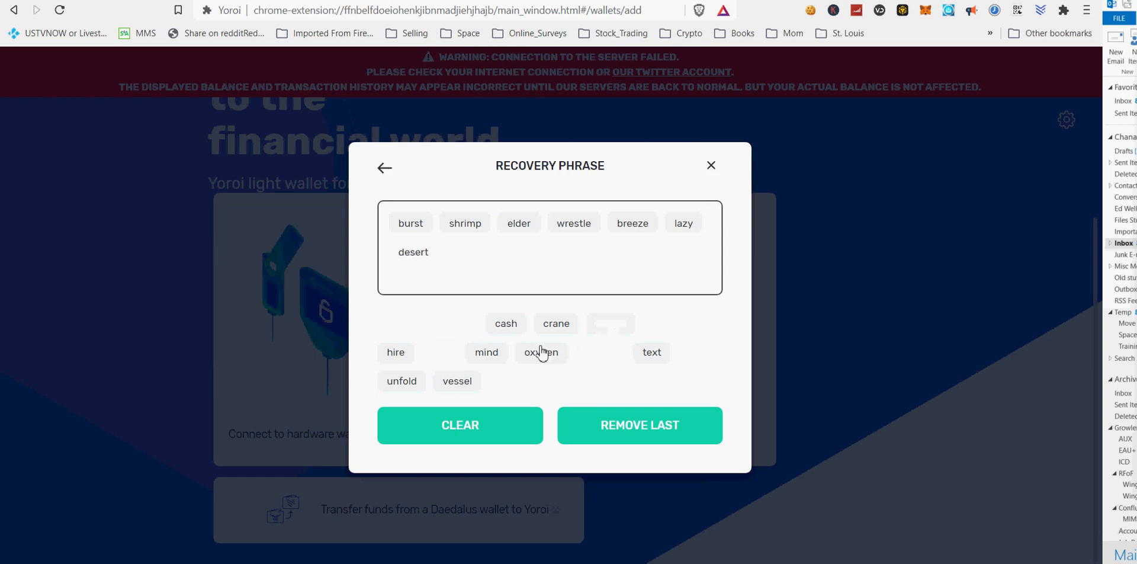
- Complete the phrase with hire, unfold, crane and the rest, tick both acknowledgments and confirm
{"action": "left_click", "coordinate": [395, 352]}
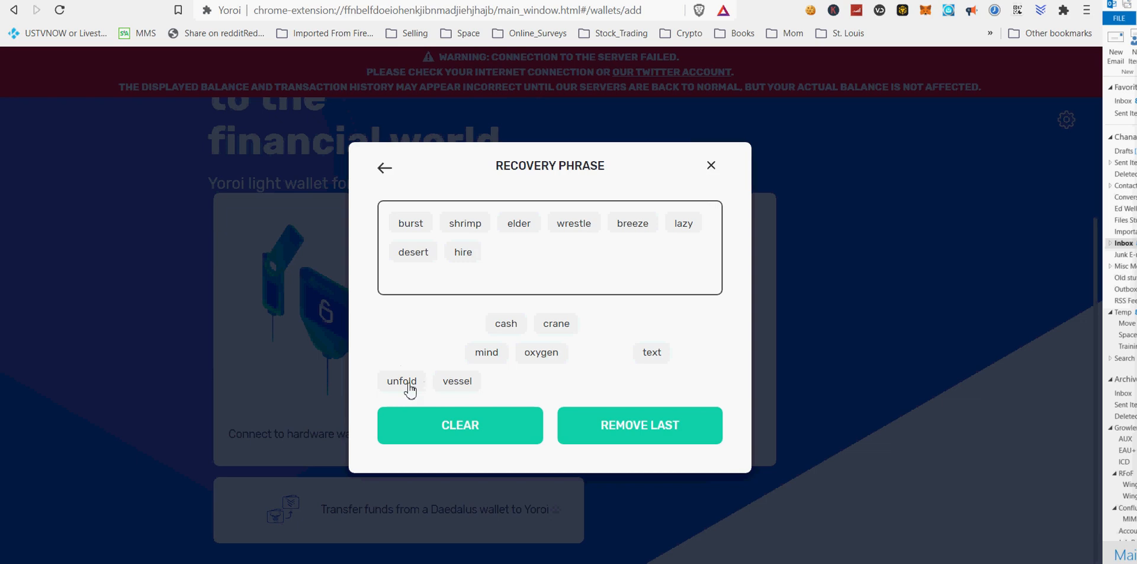
{"action": "left_click", "coordinate": [401, 381]}
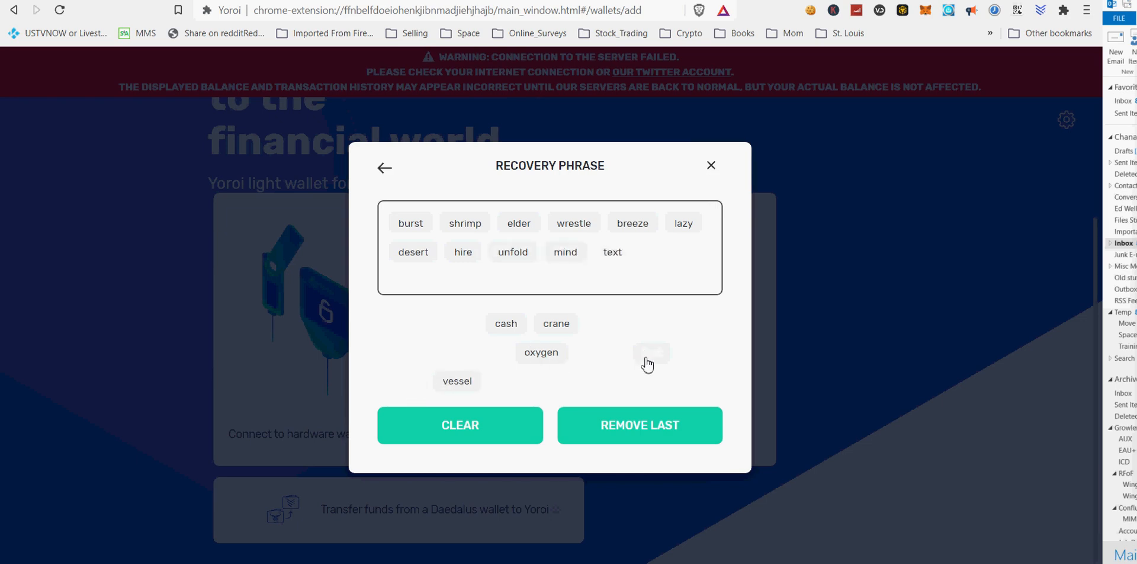
{"action": "left_click", "coordinate": [555, 324]}
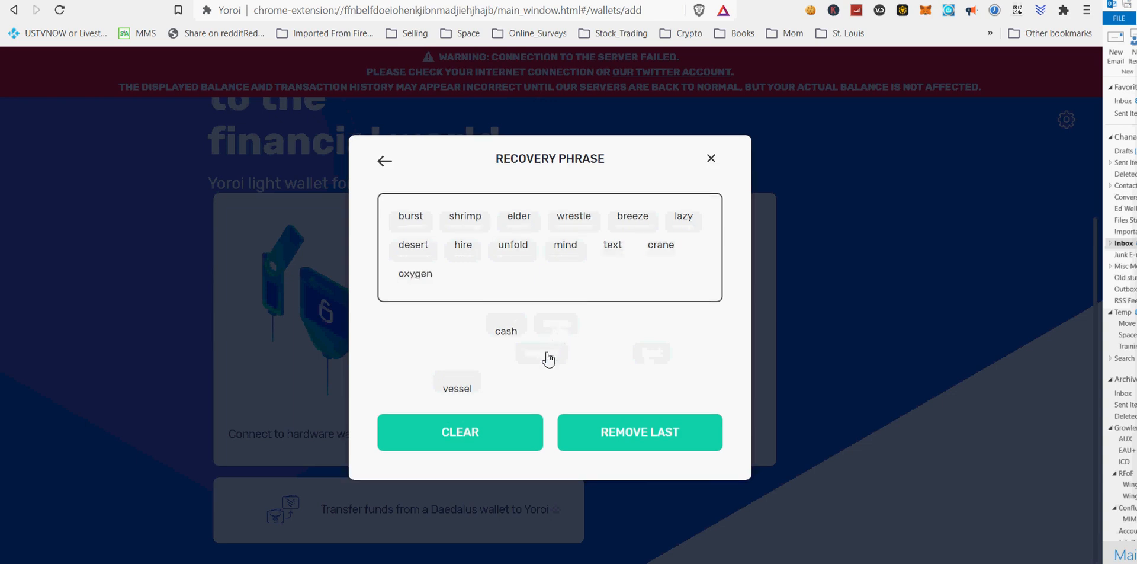
{"action": "left_click", "coordinate": [456, 388]}
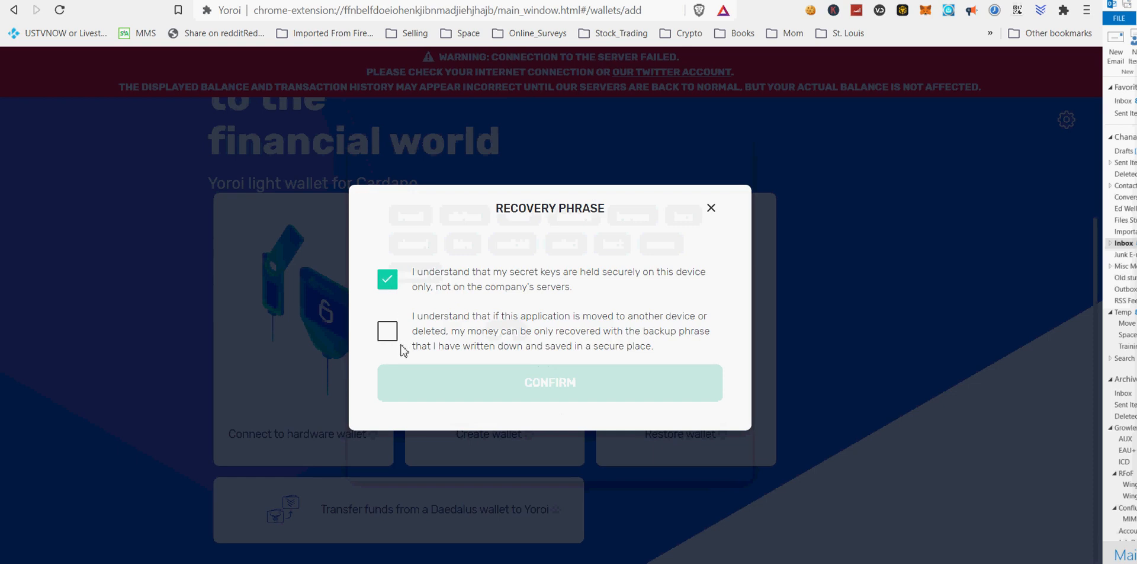
{"action": "left_click", "coordinate": [386, 331]}
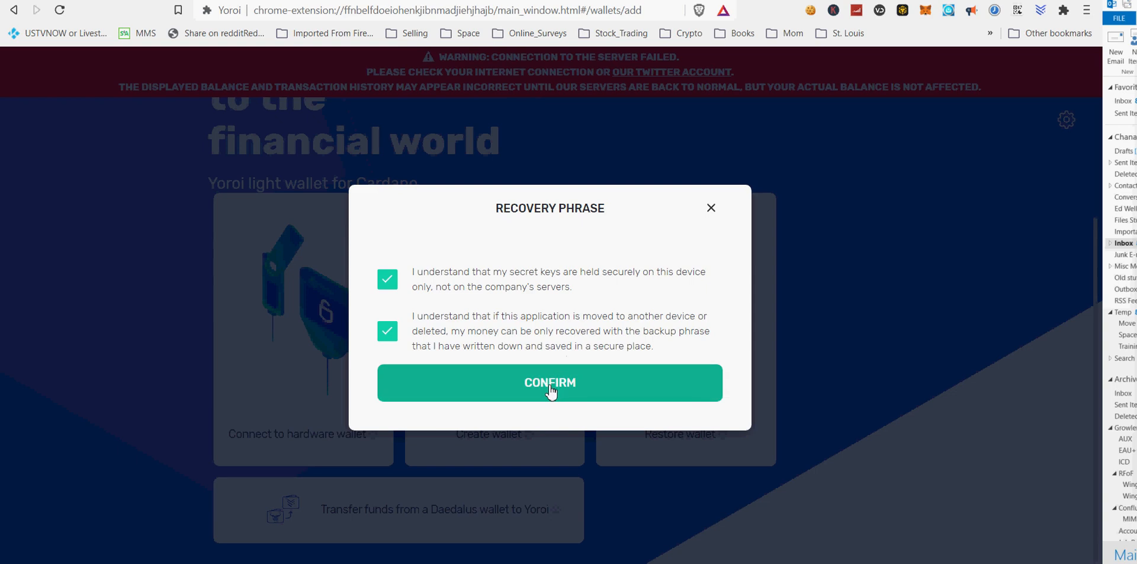
{"action": "left_click", "coordinate": [548, 382]}
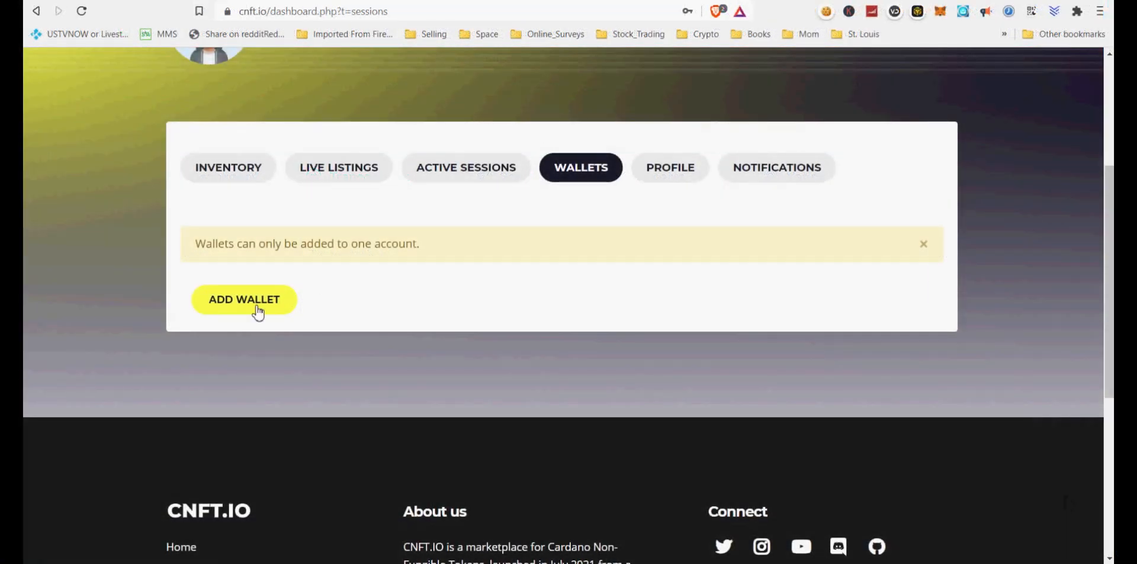
- Start Add Wallet on CNFT.io, review the 2.49052 ADA payment instructions and highlight the exchange warning
{"action": "left_click", "coordinate": [311, 10]}
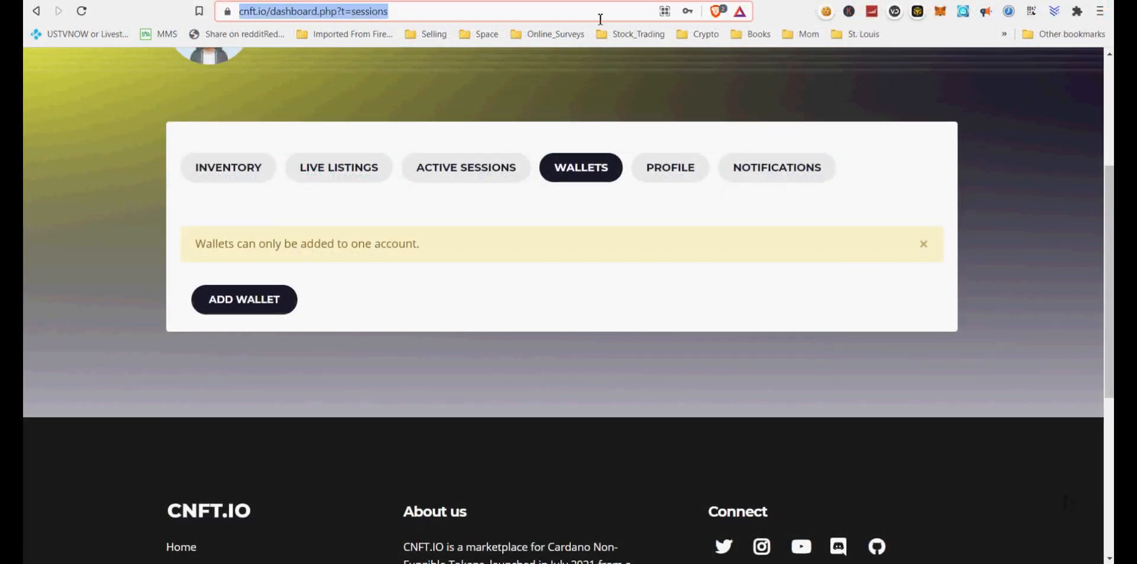
{"action": "left_click", "coordinate": [244, 298]}
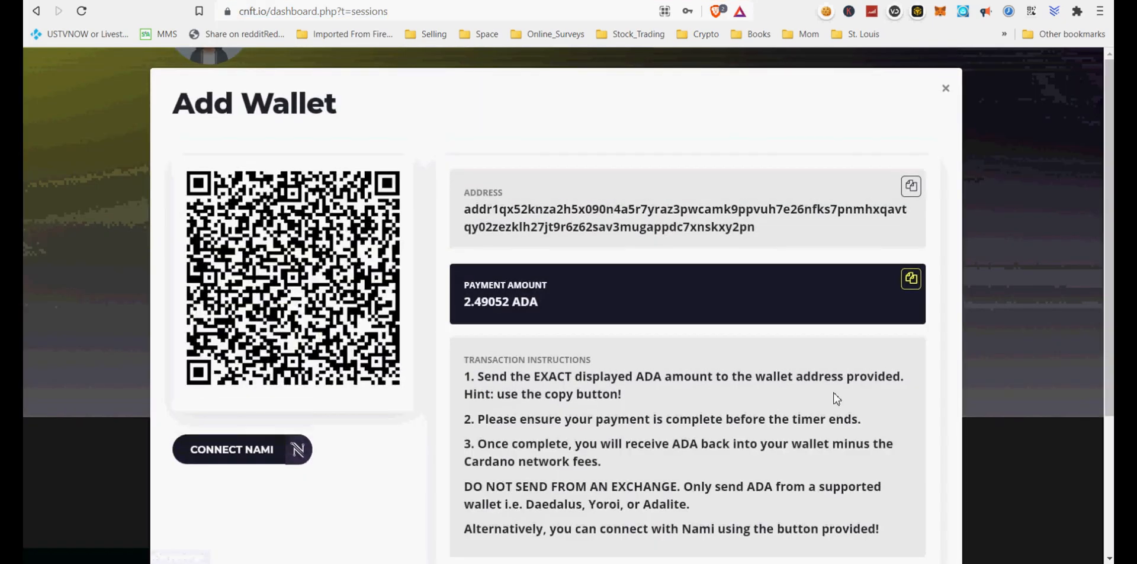
{"action": "scroll", "scroll_direction": "down", "scroll_amount": 3}
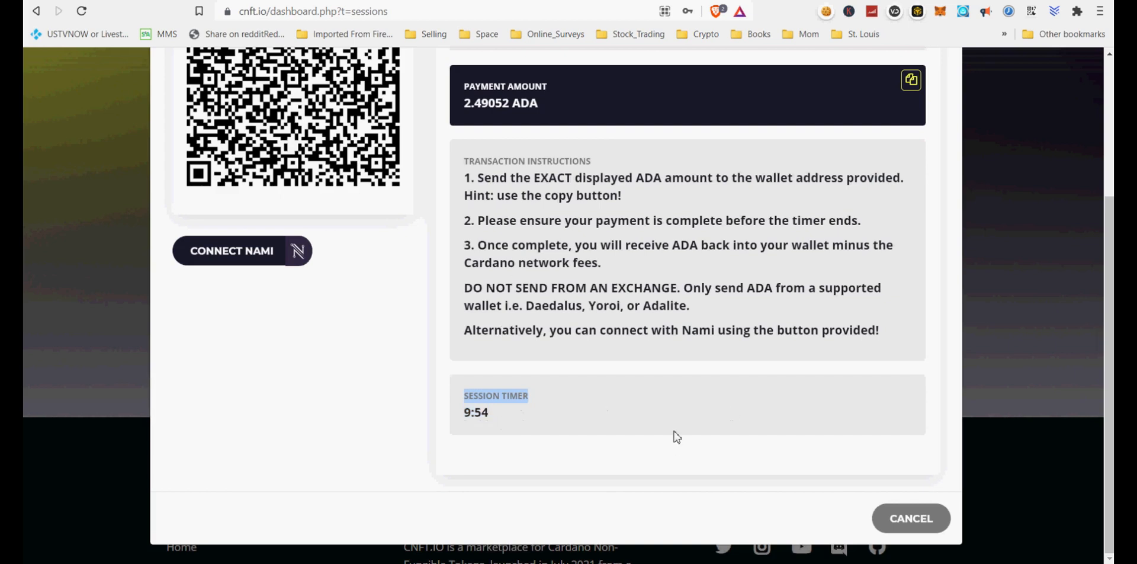
{"action": "mouse_move", "coordinate": [1055, 292]}
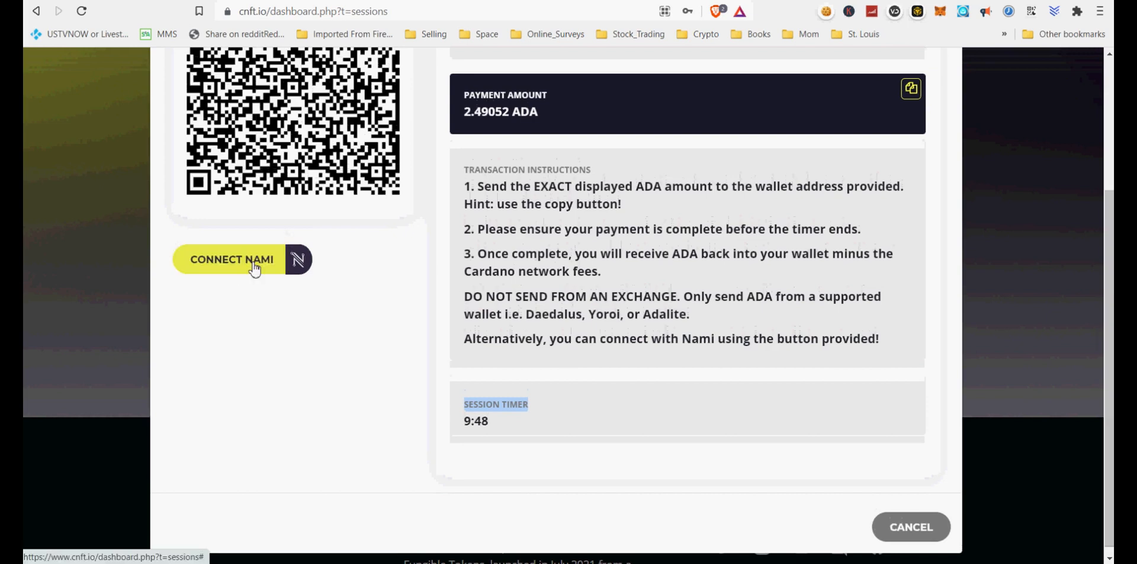
{"action": "mouse_move", "coordinate": [797, 433]}
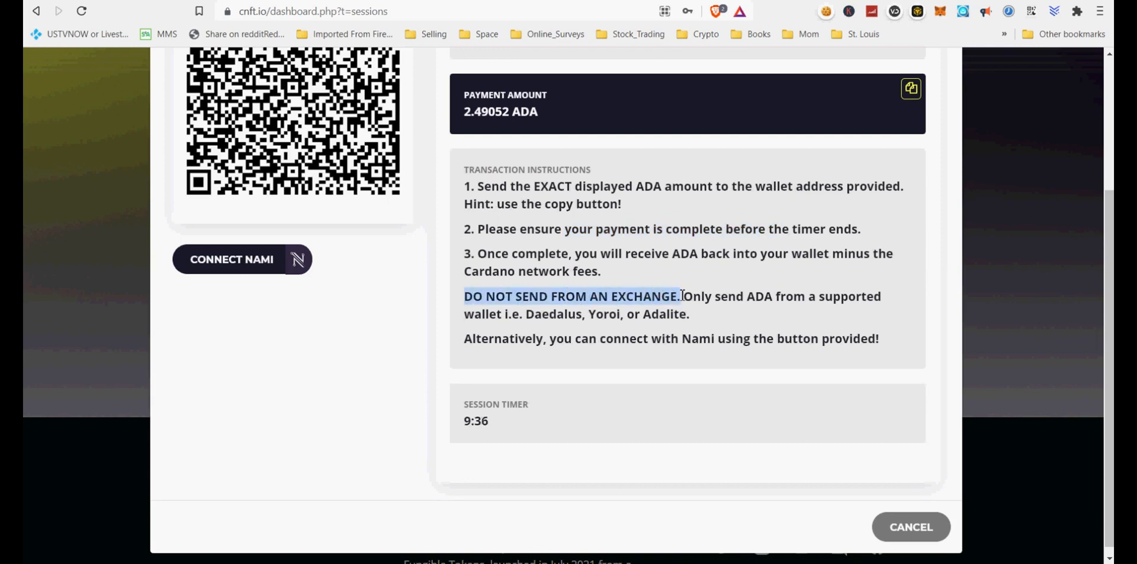
{"action": "left_click_drag", "start_coordinate": [679, 296], "coordinate": [687, 314]}
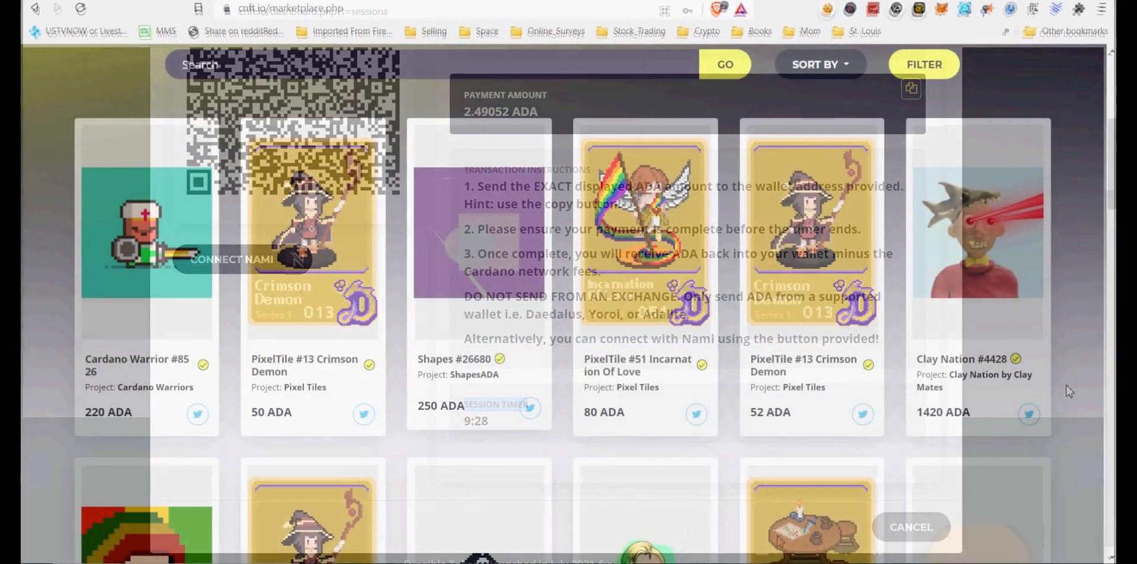
- Sort the marketplace listings with the oldest assets first
{"action": "left_click", "coordinate": [910, 527]}
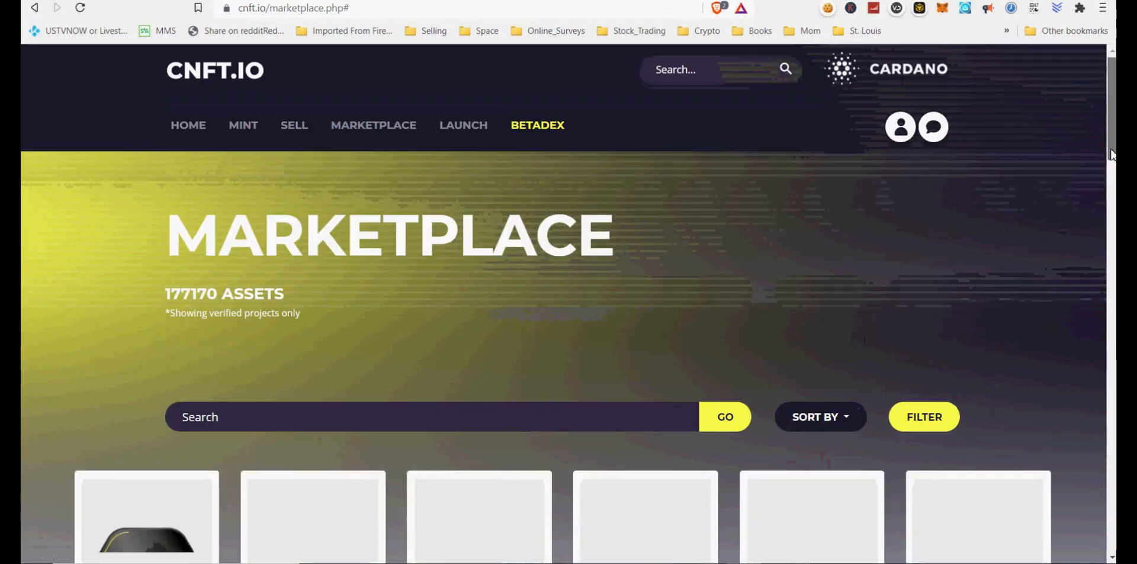
{"action": "scroll", "scroll_direction": "down", "scroll_amount": 3}
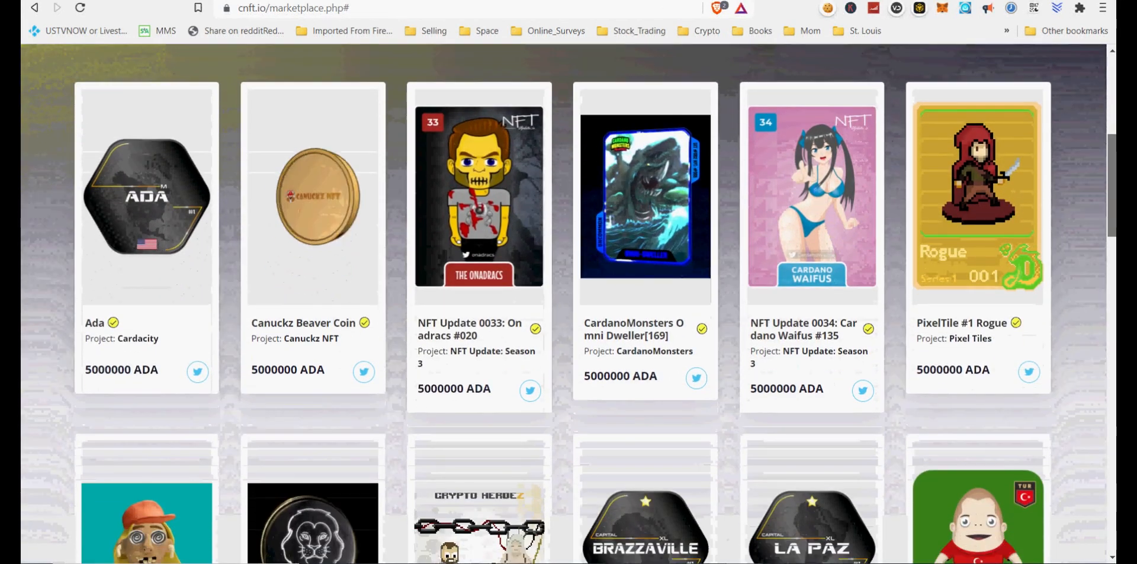
{"action": "scroll", "scroll_direction": "down", "scroll_amount": 3}
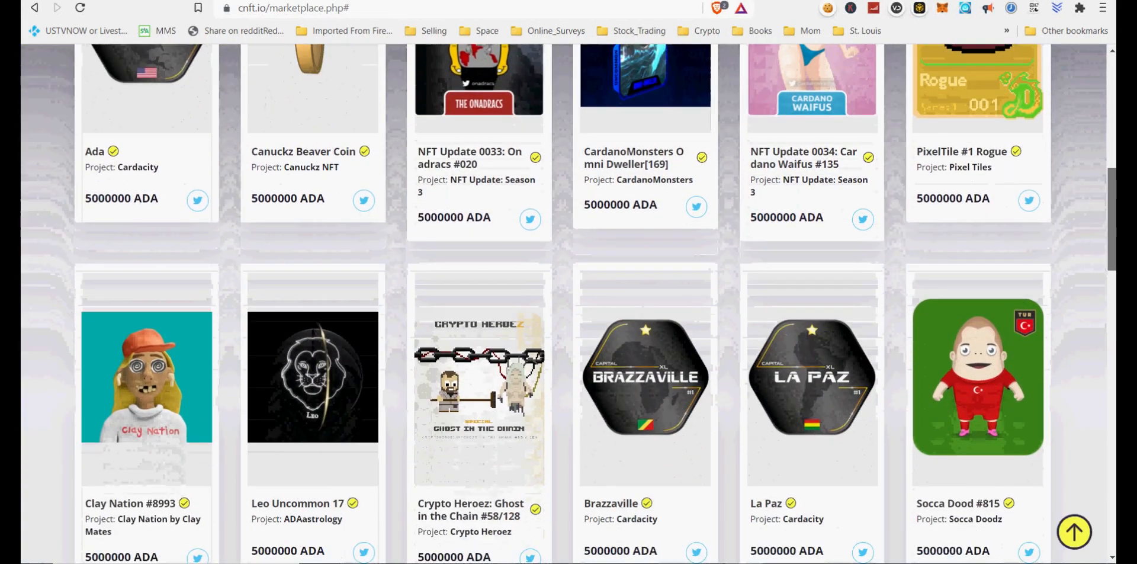
{"action": "scroll", "scroll_direction": "down", "scroll_amount": 3}
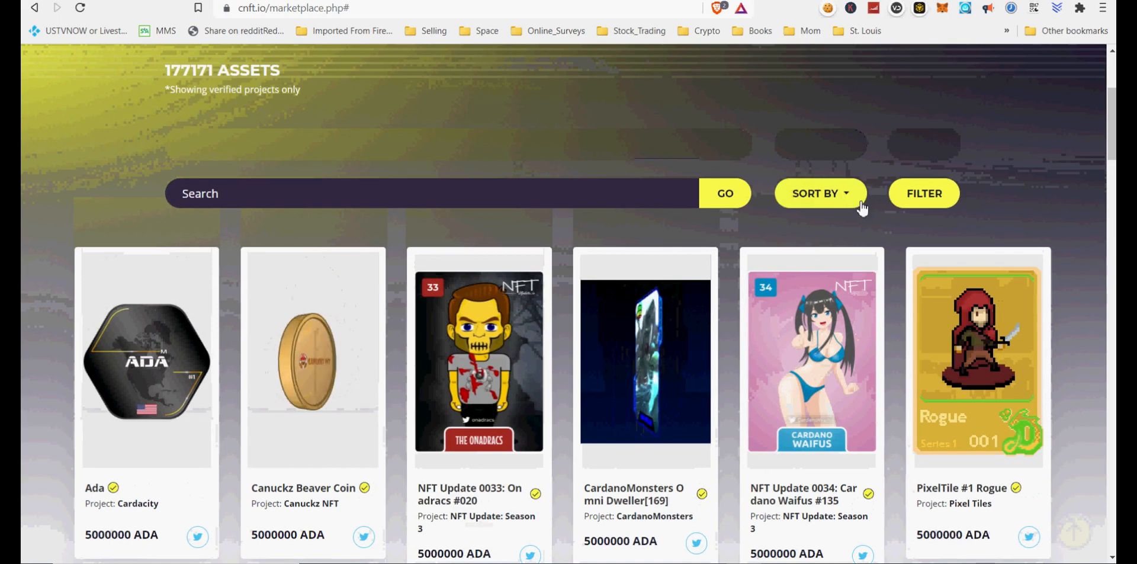
{"action": "left_click", "coordinate": [819, 193]}
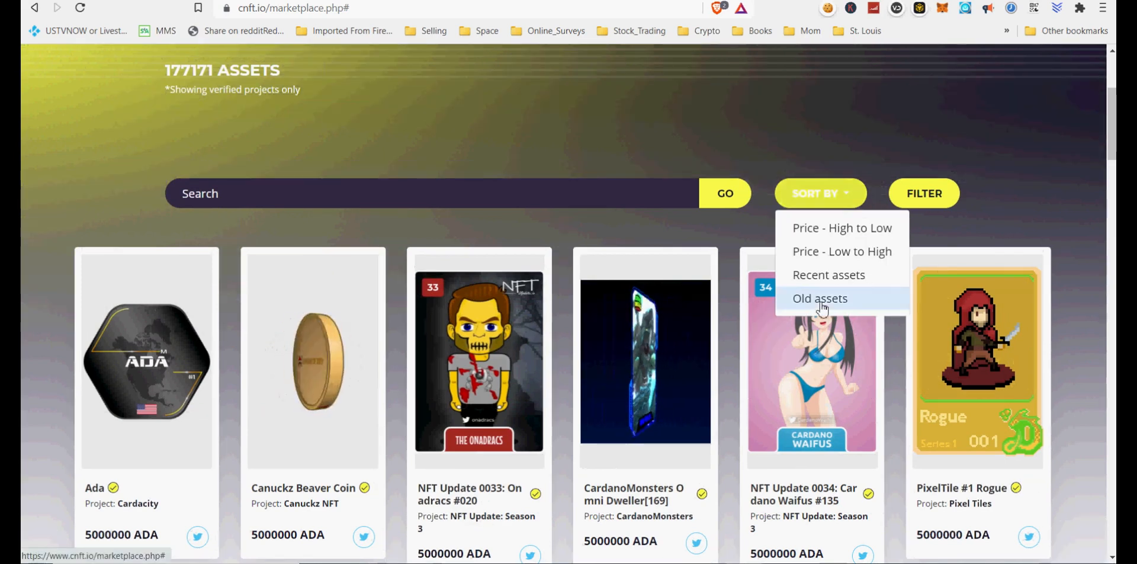
{"action": "left_click", "coordinate": [819, 299]}
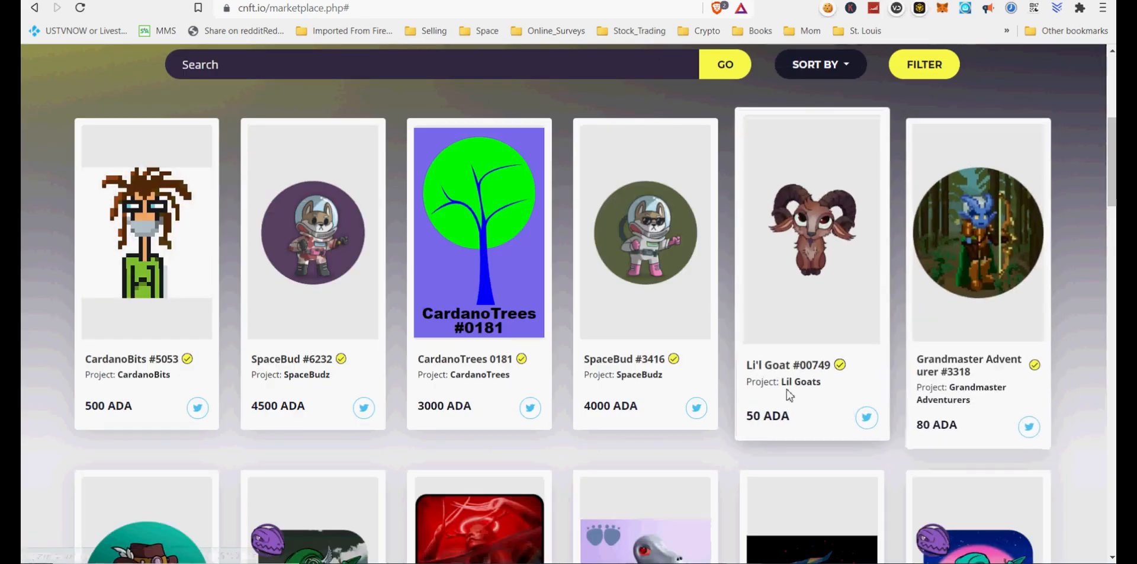
{"action": "mouse_move", "coordinate": [789, 383]}
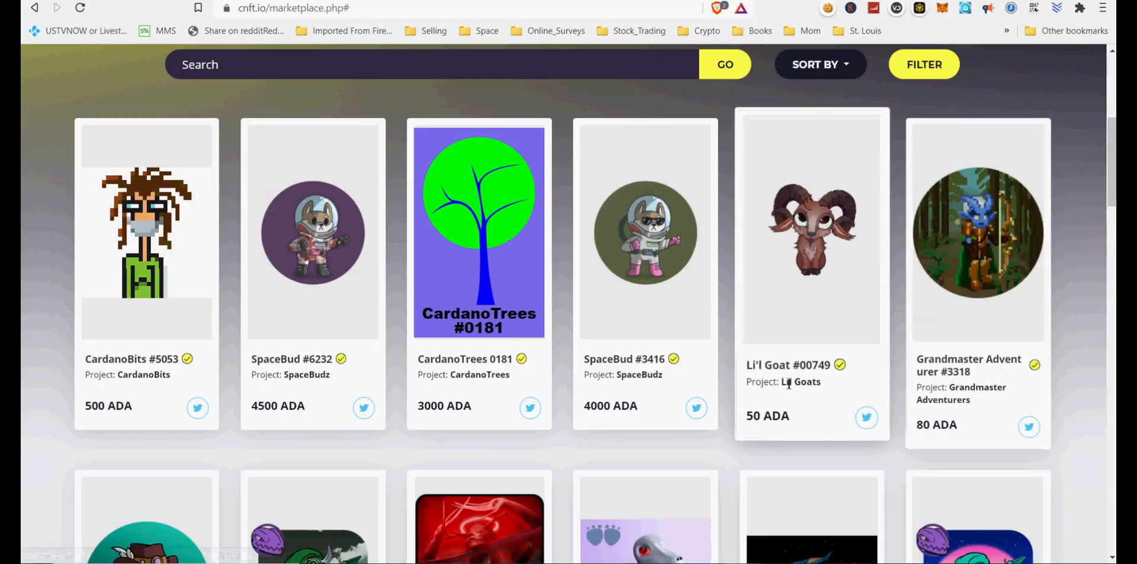
- Open the Li'l Goat #00749 listing from the sorted grid
{"action": "left_click", "coordinate": [810, 228]}
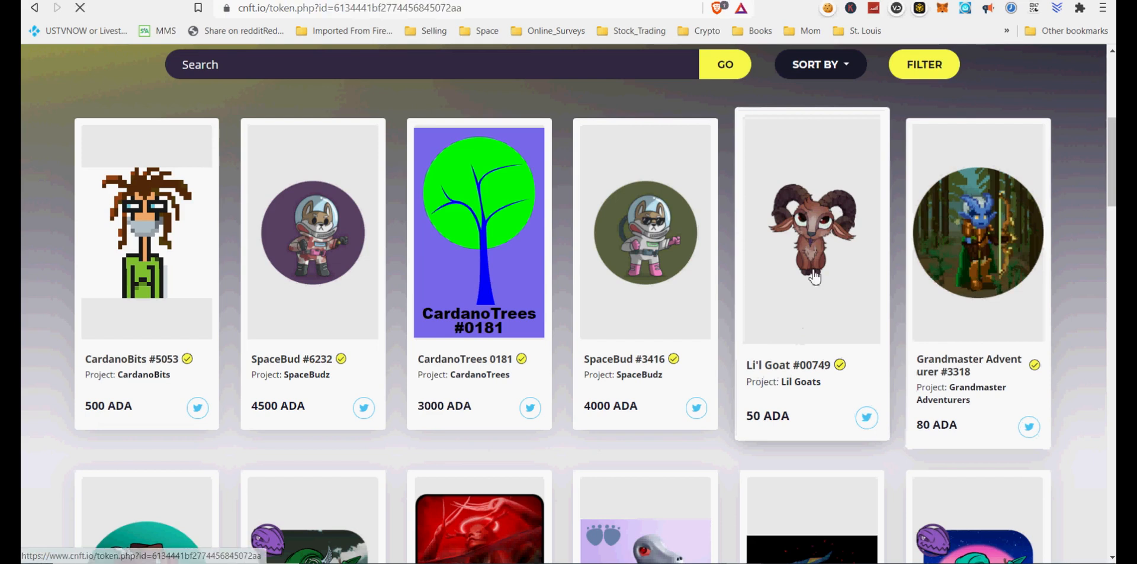
- Review Li'l Goat #00749 (50 ADA, 1 of 1), check its tags, attempt Buy and land back on the marketplace
{"action": "left_click", "coordinate": [810, 226]}
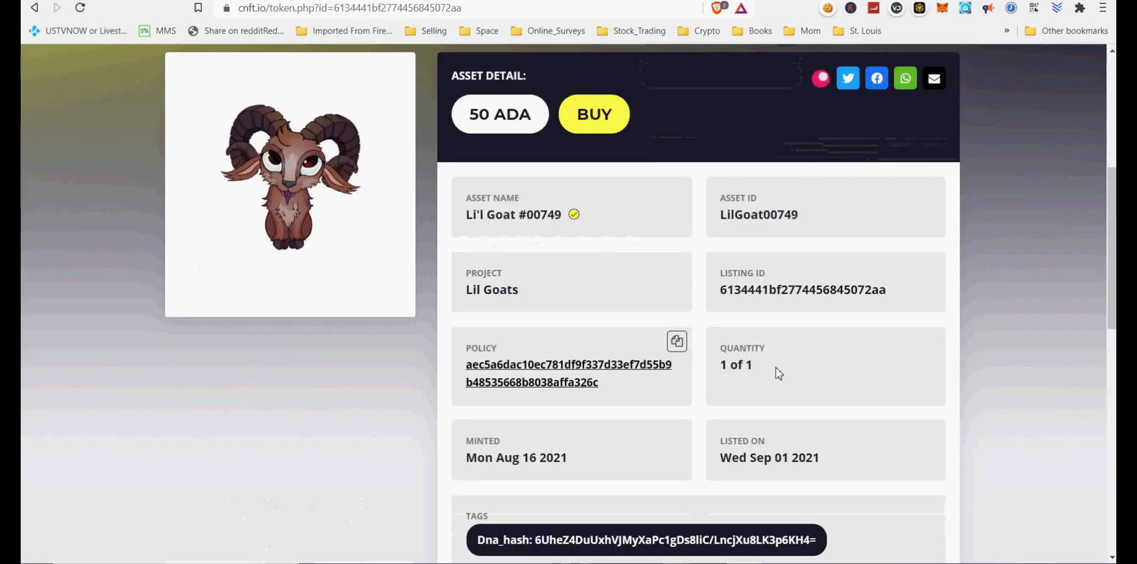
{"action": "double_click", "coordinate": [735, 365]}
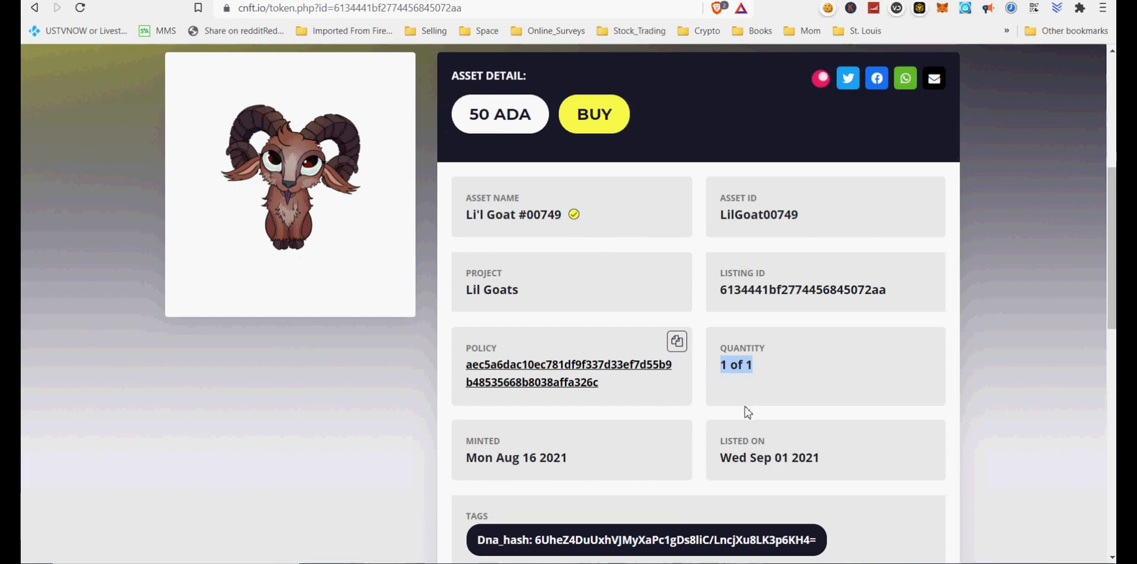
{"action": "mouse_move", "coordinate": [574, 214]}
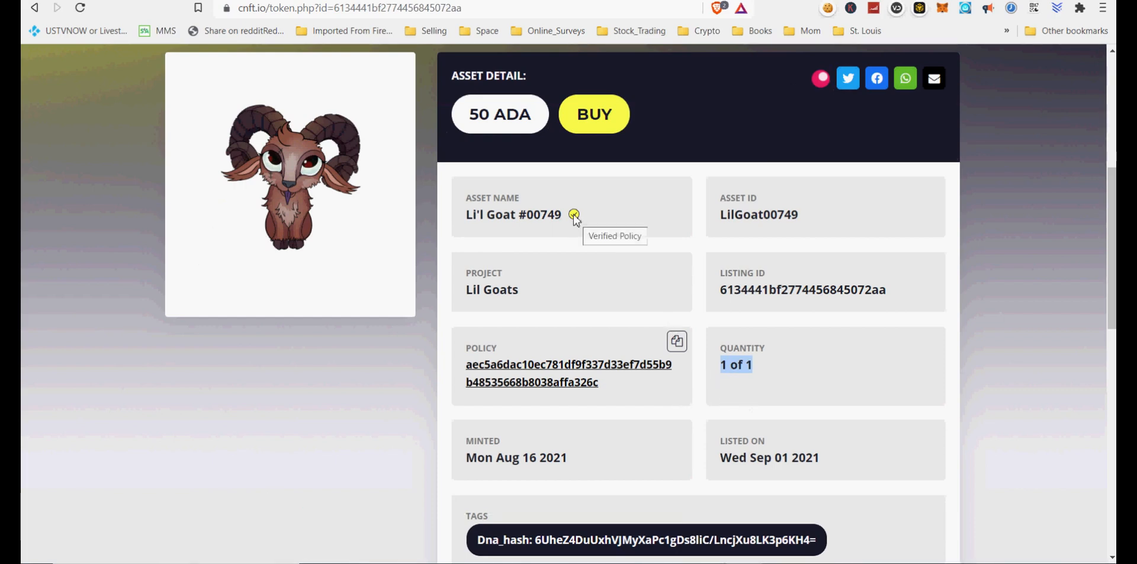
{"action": "mouse_move", "coordinate": [612, 269]}
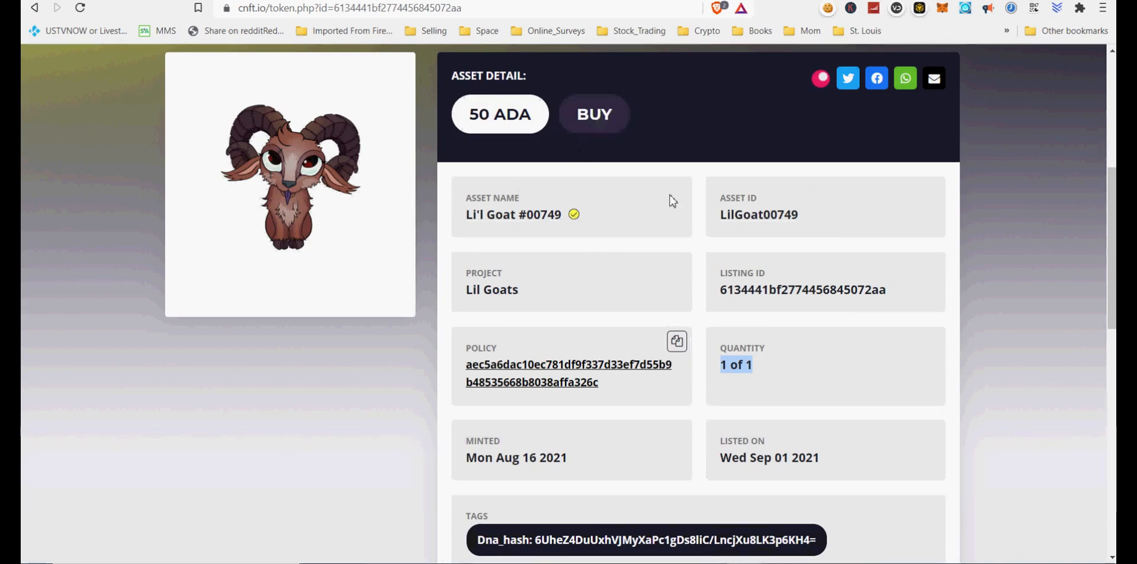
{"action": "scroll", "scroll_direction": "down", "scroll_amount": 3}
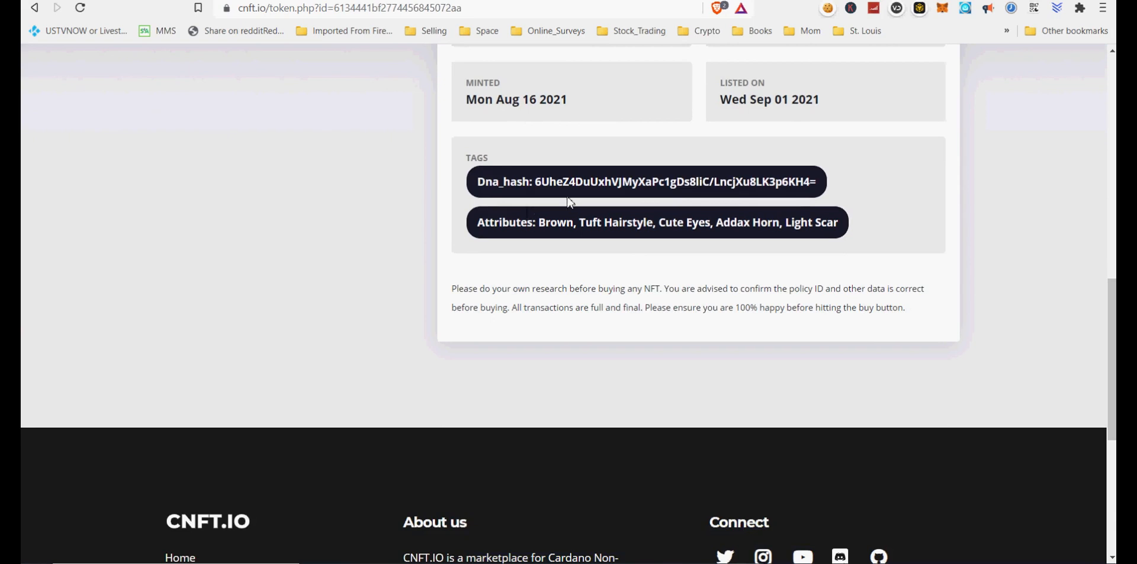
{"action": "scroll", "scroll_direction": "up", "scroll_amount": 3}
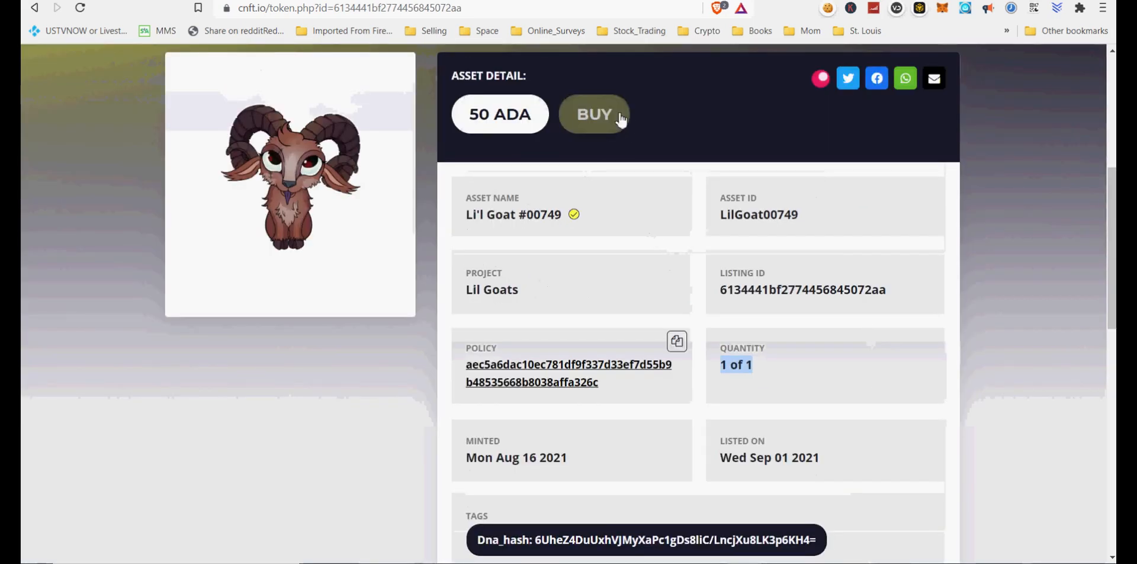
{"action": "left_click", "coordinate": [593, 113]}
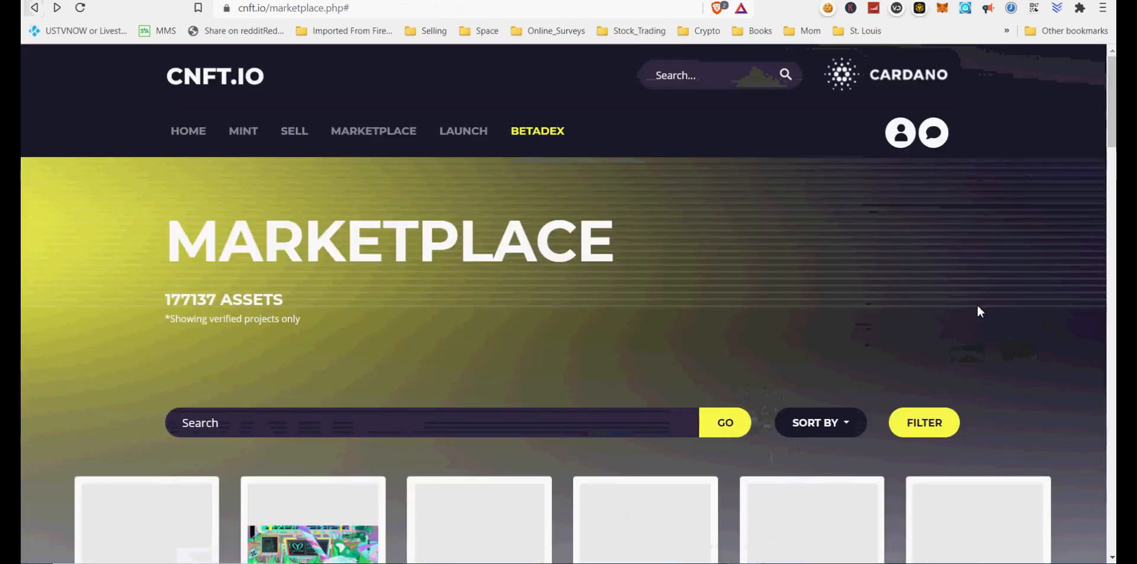
- Scroll further down the grid and open the Elon Musk #69/128 listing from Crypto Heroez (666 ADA)
{"action": "scroll", "scroll_direction": "down", "scroll_amount": 3}
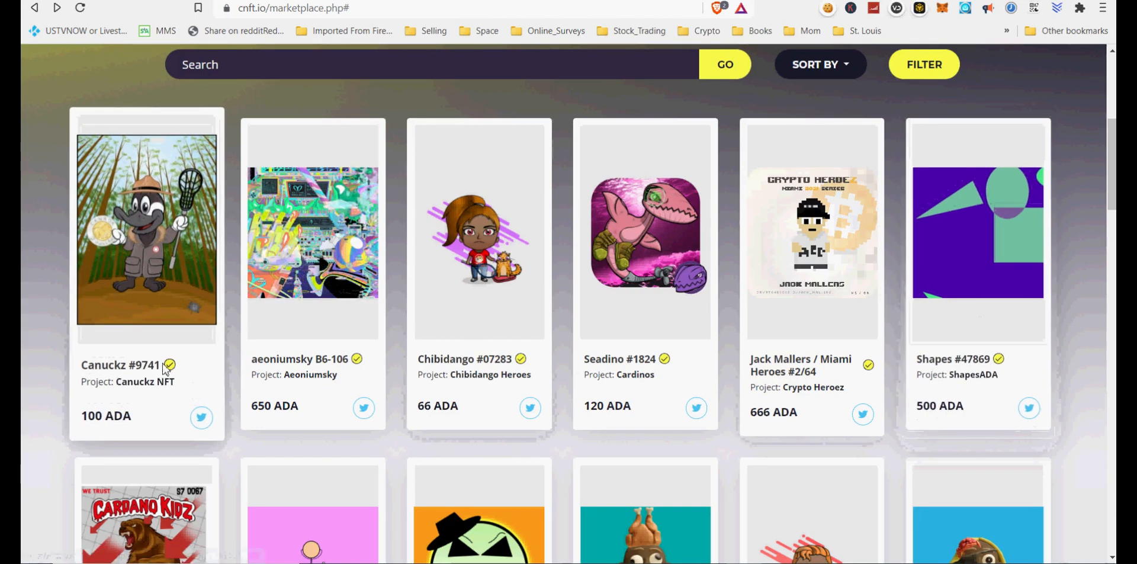
{"action": "scroll", "scroll_direction": "down", "scroll_amount": 3}
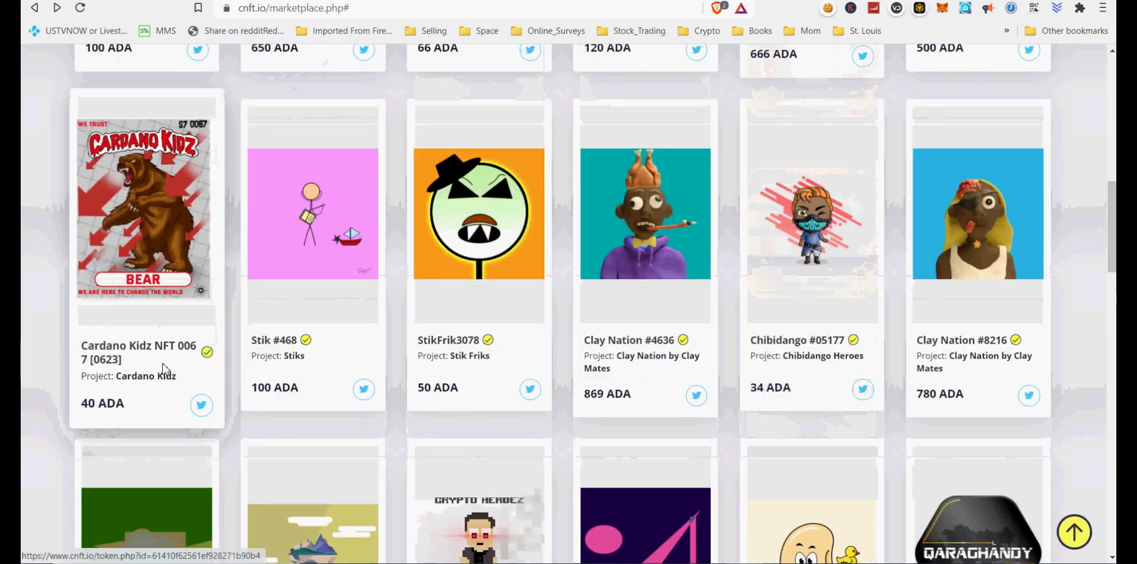
{"action": "scroll", "scroll_direction": "down", "scroll_amount": 3}
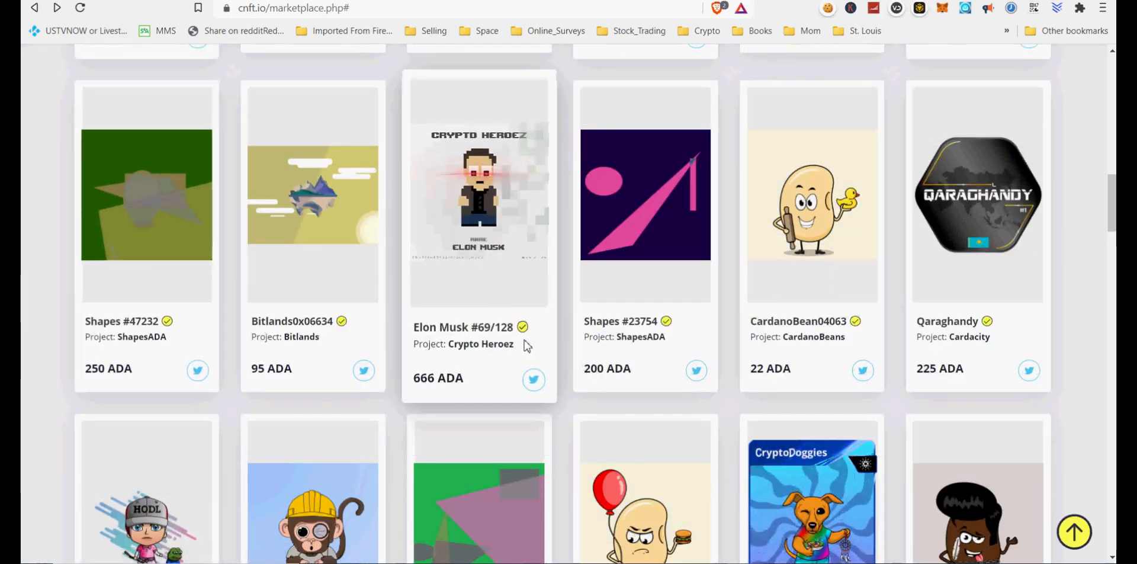
{"action": "left_click", "coordinate": [479, 192]}
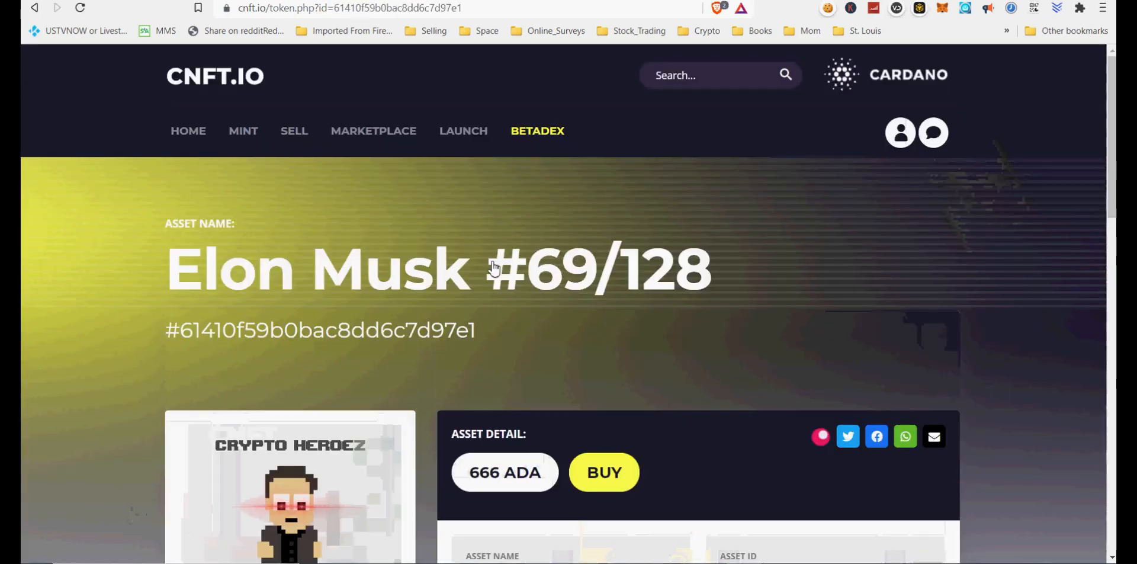
- Check the Elon Musk #69/128 details (ElonMusk69, 1 of 1, listed Sep 14 2021) and go back to the marketplace
{"action": "scroll", "scroll_direction": "down", "scroll_amount": 3}
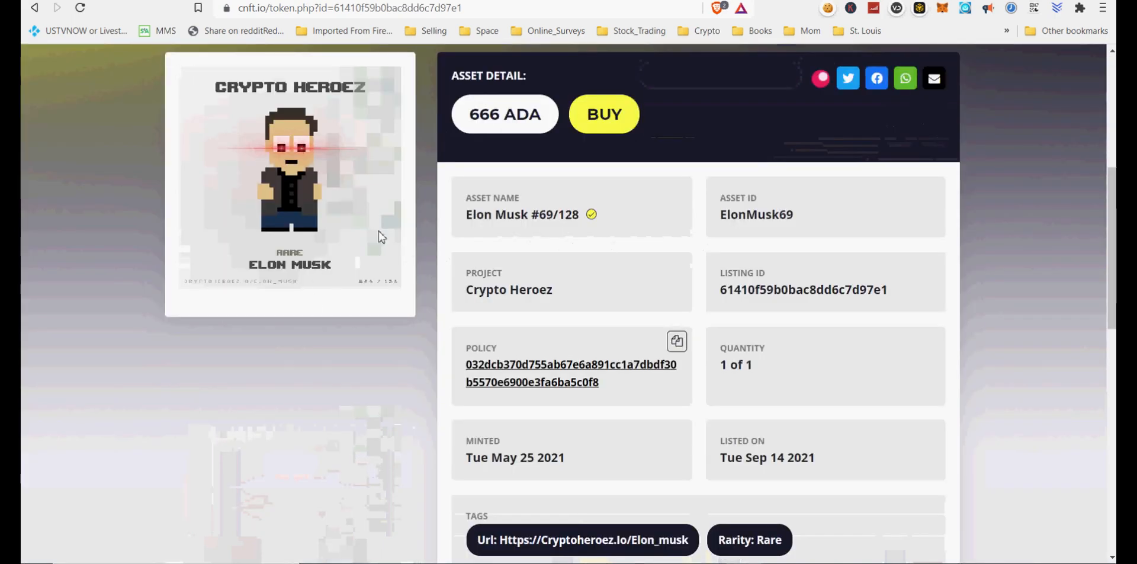
{"action": "mouse_move", "coordinate": [718, 350]}
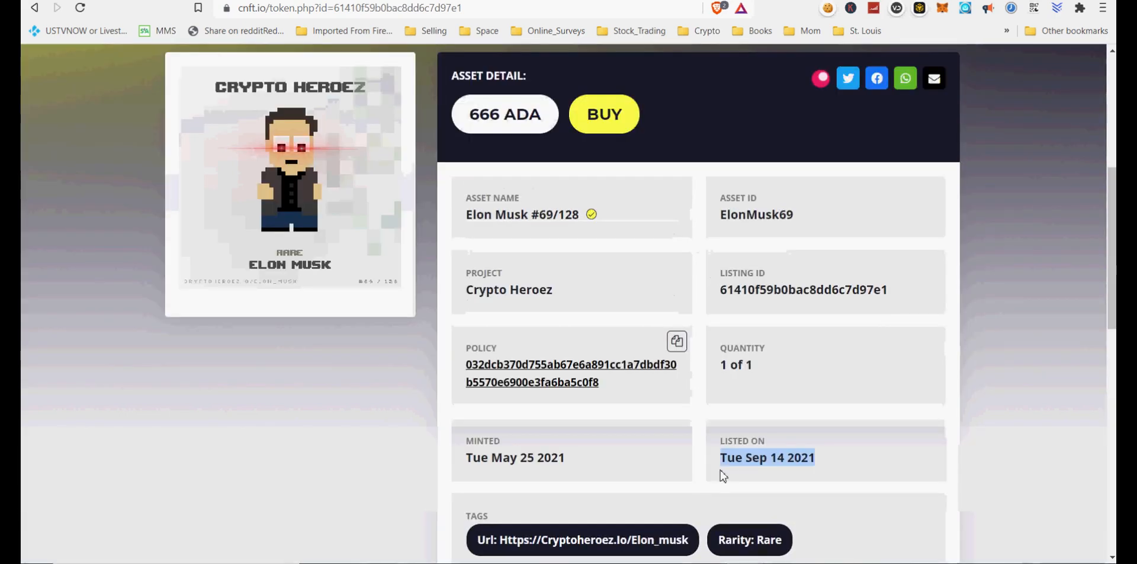
{"action": "mouse_move", "coordinate": [115, 198]}
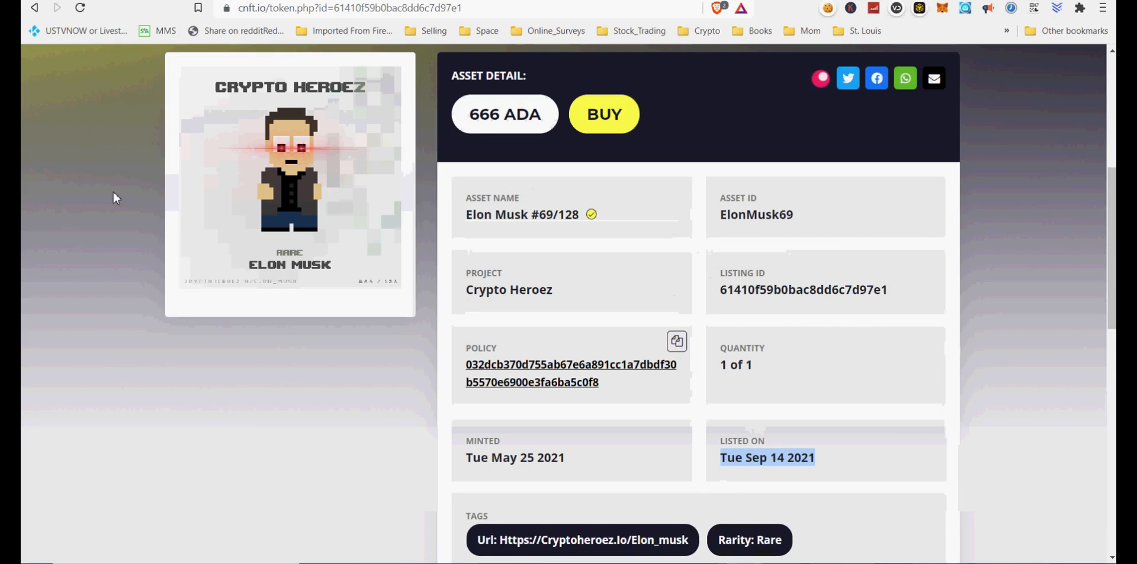
{"action": "left_click", "coordinate": [35, 8]}
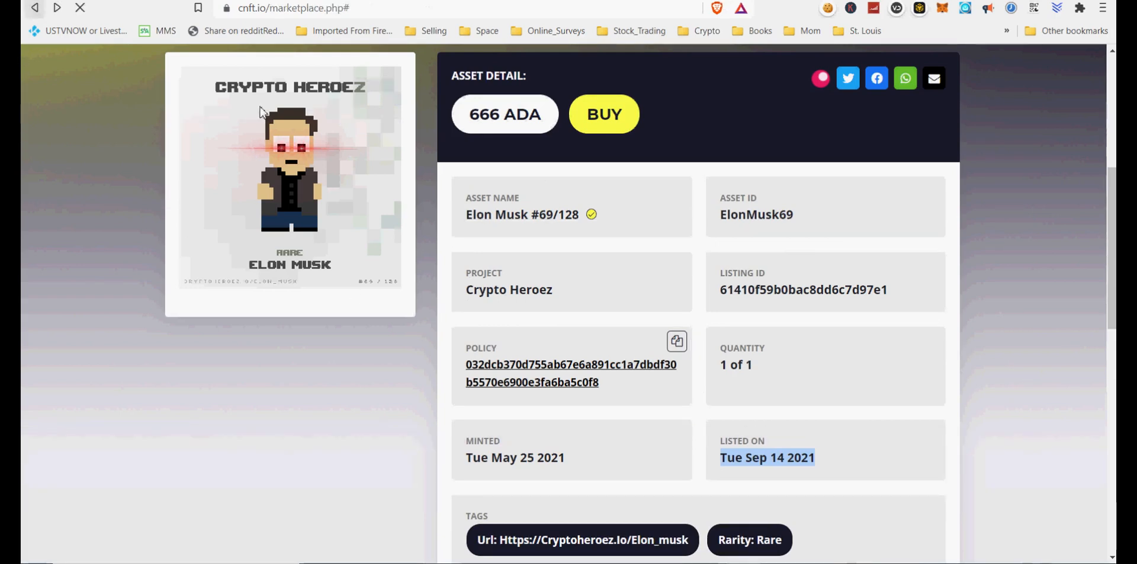
{"action": "left_click", "coordinate": [34, 8]}
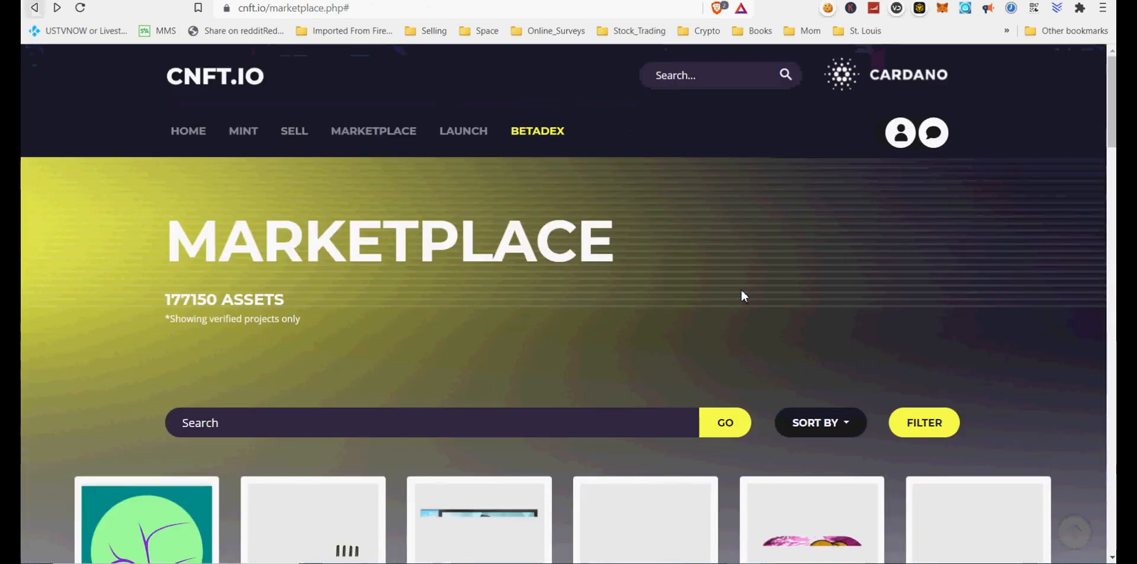
- Apply a maximum price filter of 10 ADA to the verified listings
{"action": "scroll", "scroll_direction": "down", "scroll_amount": 3}
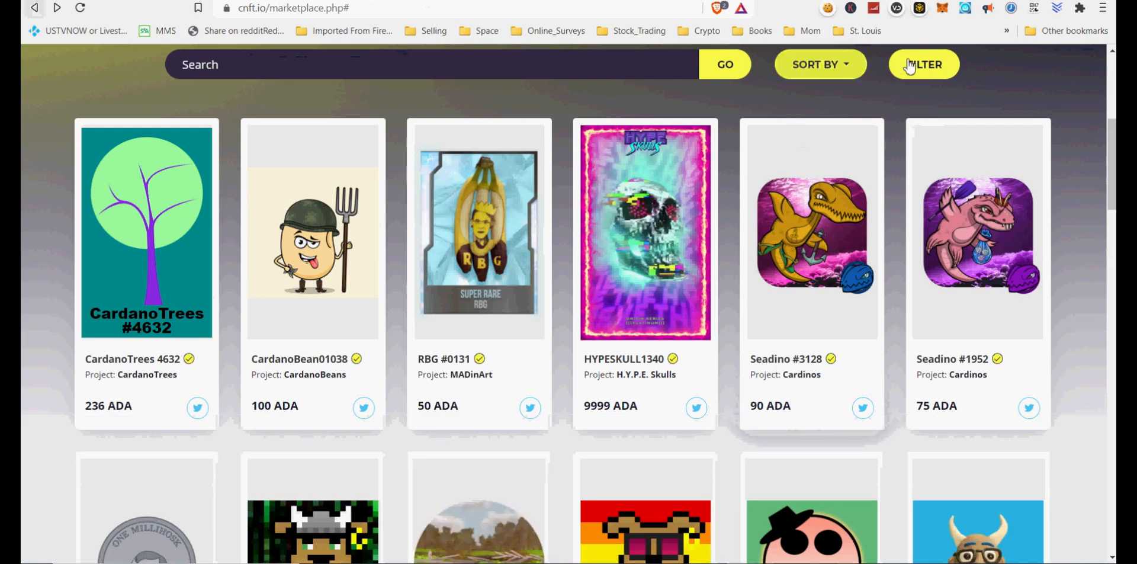
{"action": "left_click", "coordinate": [922, 64]}
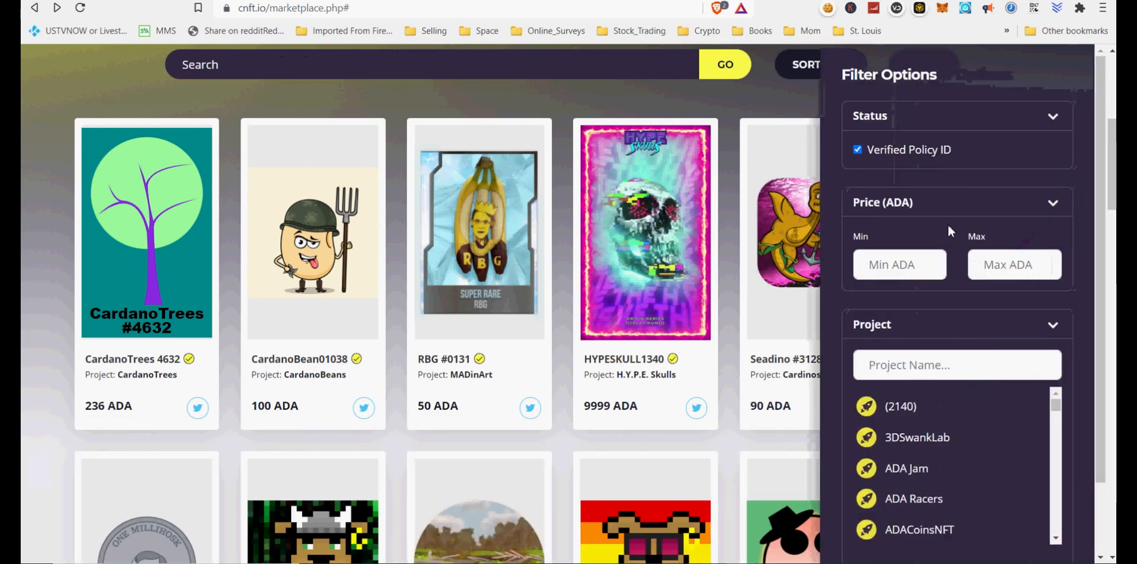
{"action": "left_click", "coordinate": [1014, 264]}
{"action": "type", "text": "10"}
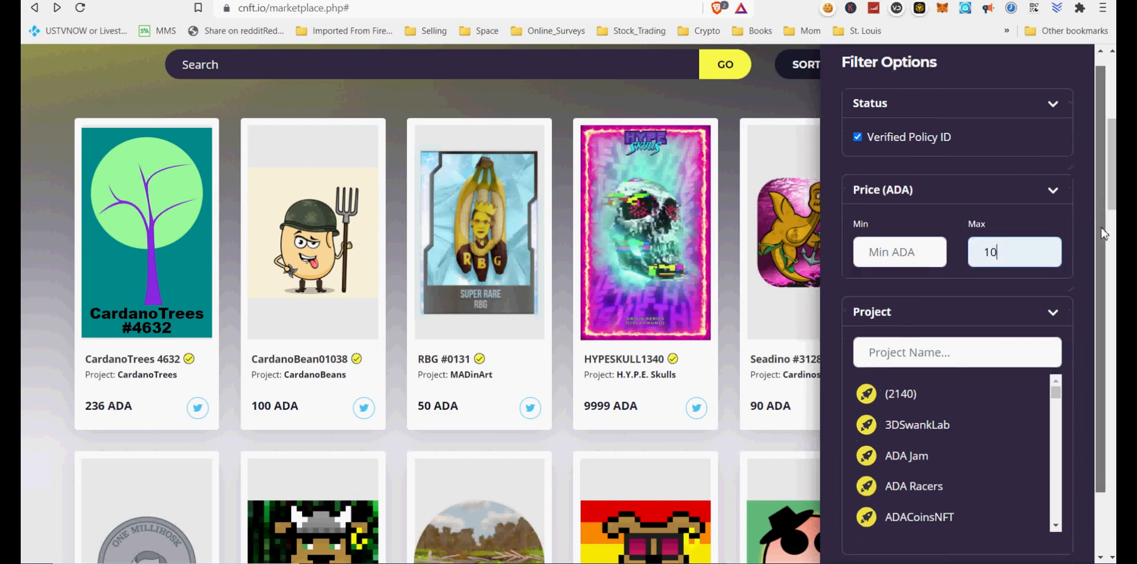
{"action": "scroll", "scroll_direction": "down", "scroll_amount": 3}
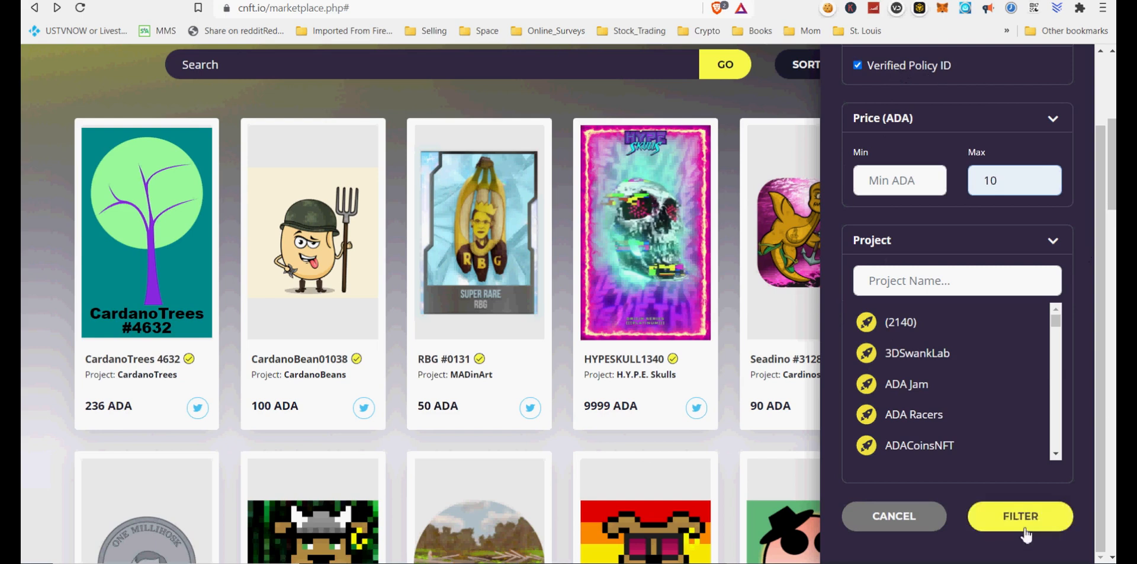
{"action": "left_click", "coordinate": [1020, 516]}
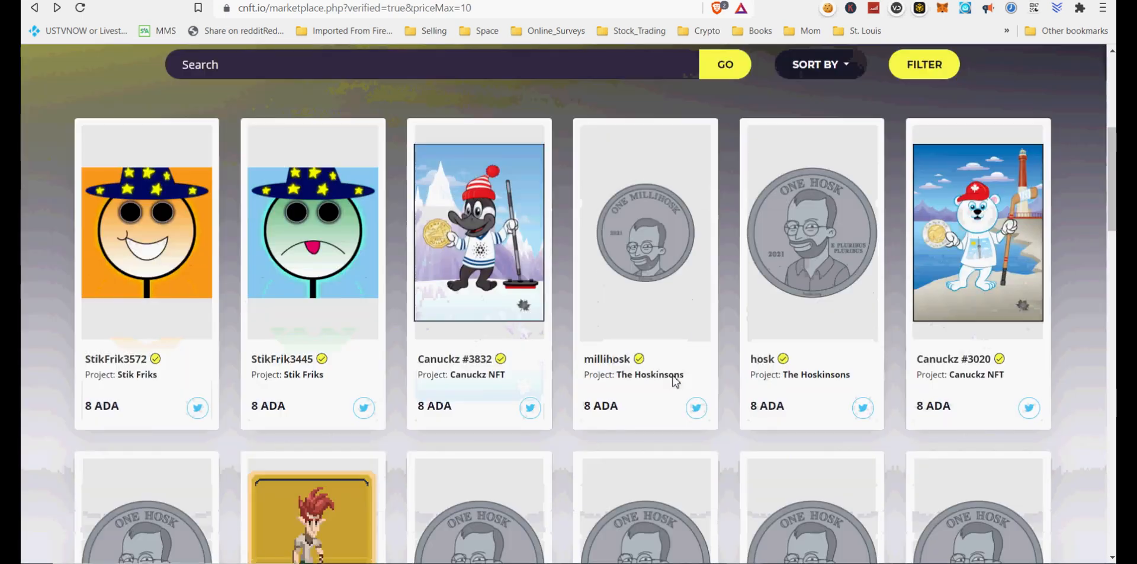
- Browse the under-10 ADA results, noting PixelTile #38 Wall Torches at 8 ADA, and open Canuckz #9489 (10 ADA)
{"action": "scroll", "scroll_direction": "down", "scroll_amount": 3}
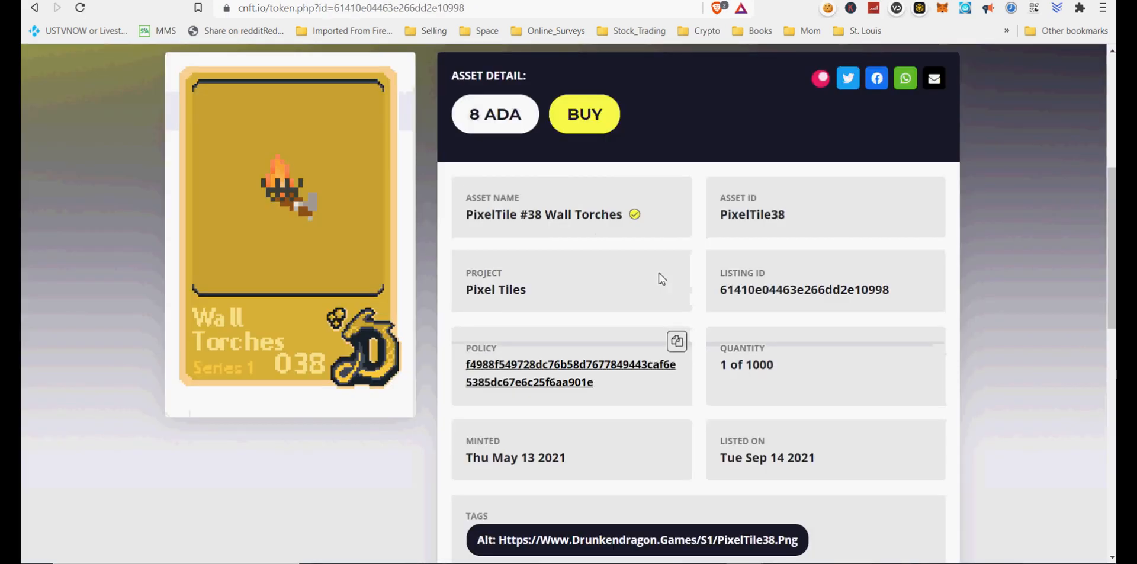
{"action": "double_click", "coordinate": [745, 364]}
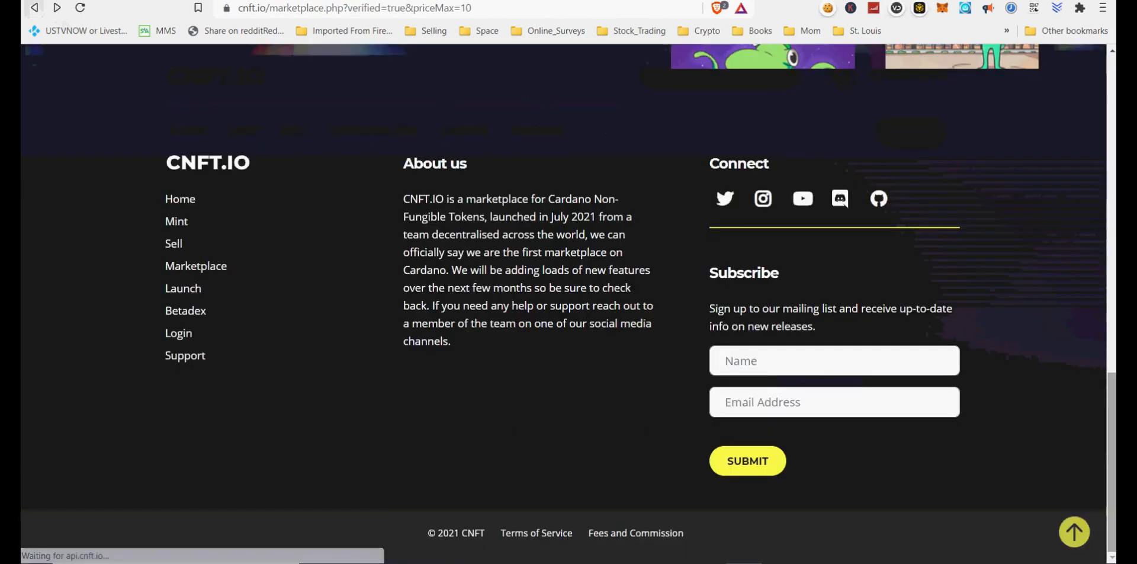
{"action": "scroll", "scroll_direction": "up", "scroll_amount": 3}
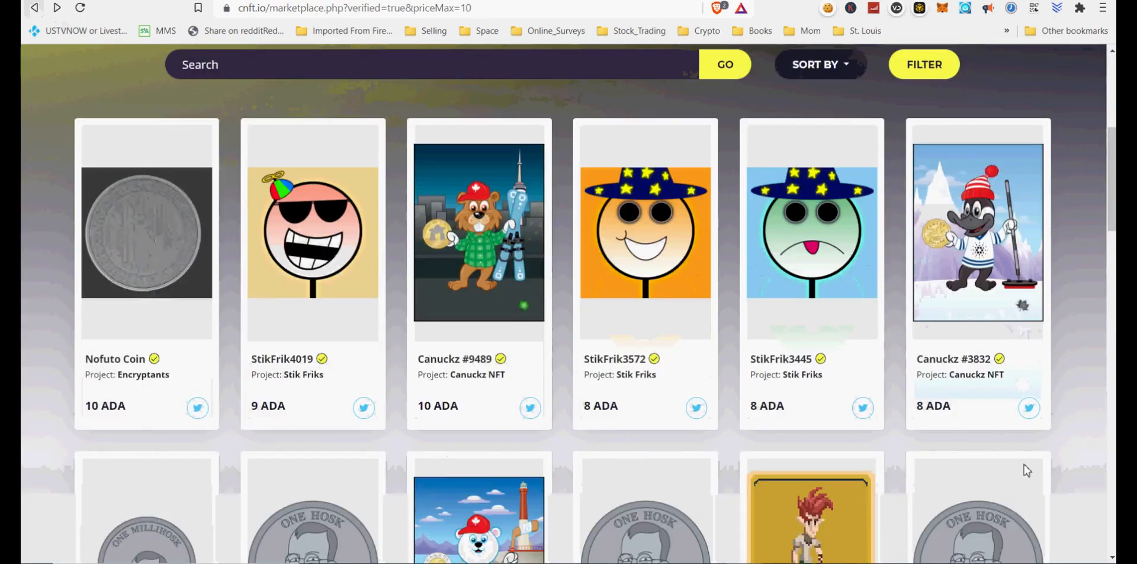
{"action": "mouse_move", "coordinate": [325, 299]}
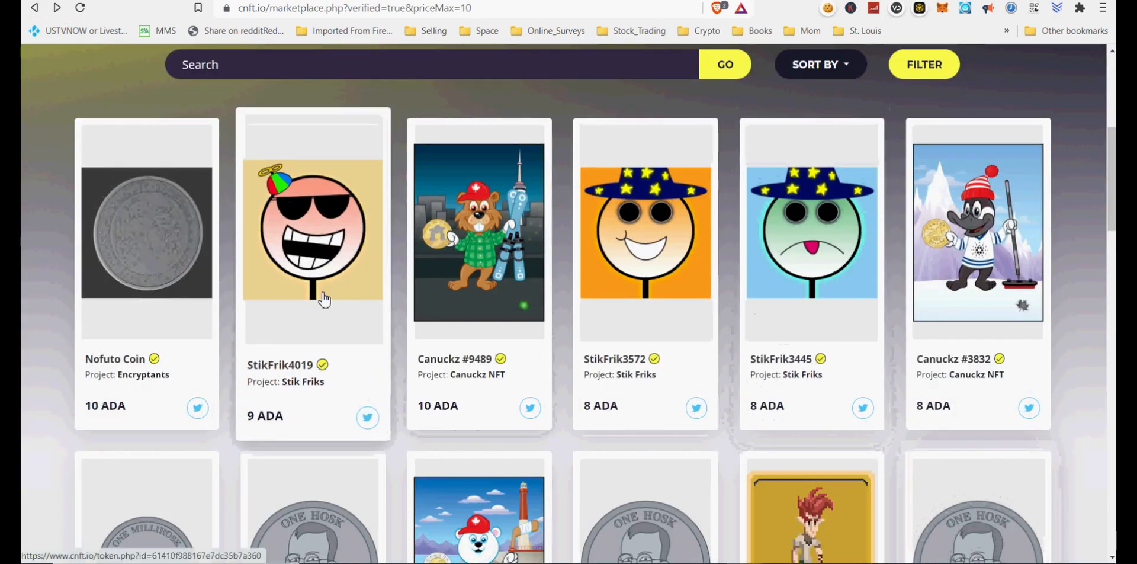
{"action": "left_click", "coordinate": [478, 231]}
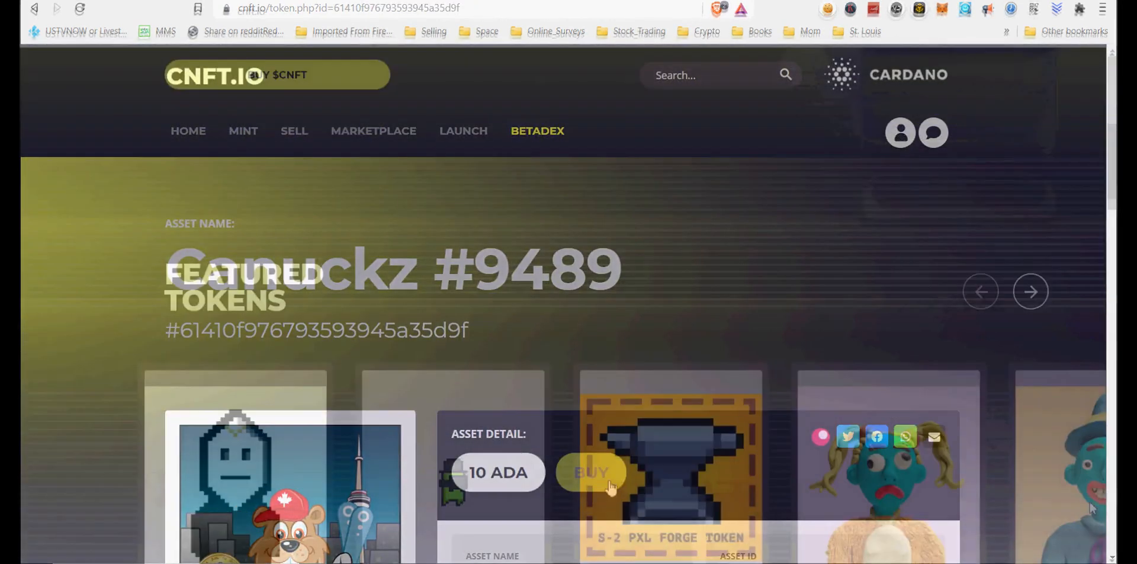
- Open CryptoPhage #1457 (17 ADA) from Featured Tokens and look over its details and tags
{"action": "scroll", "scroll_direction": "down", "scroll_amount": 3}
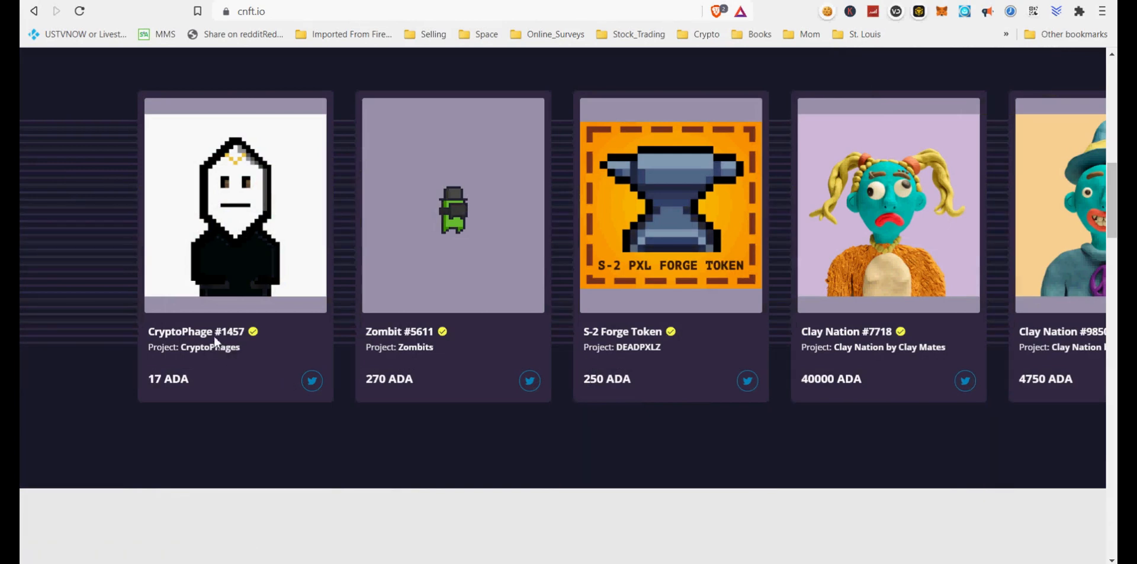
{"action": "left_click", "coordinate": [234, 204]}
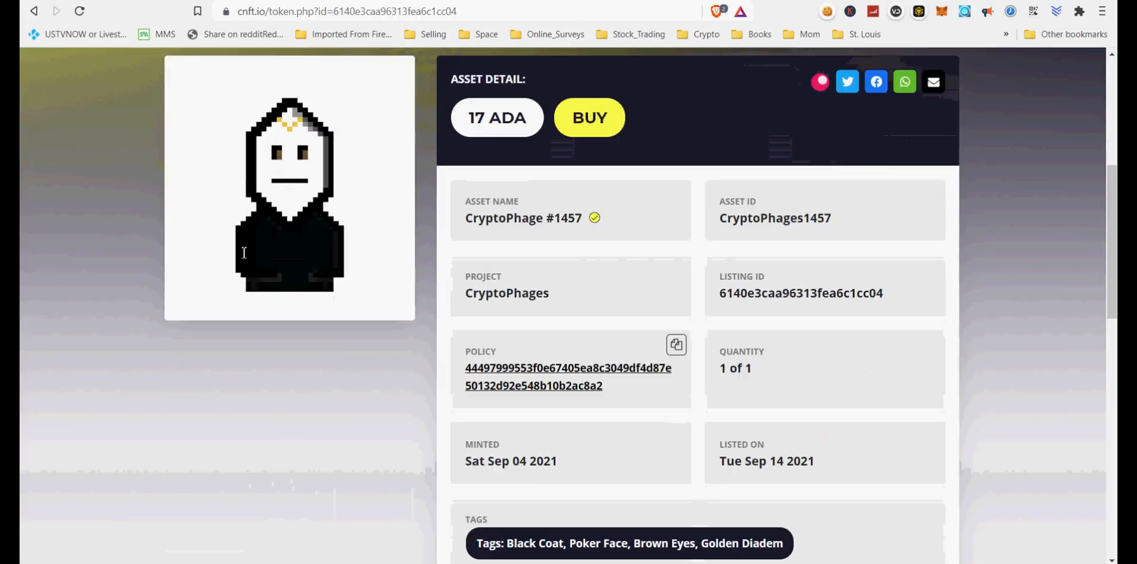
{"action": "scroll", "scroll_direction": "down", "scroll_amount": 3}
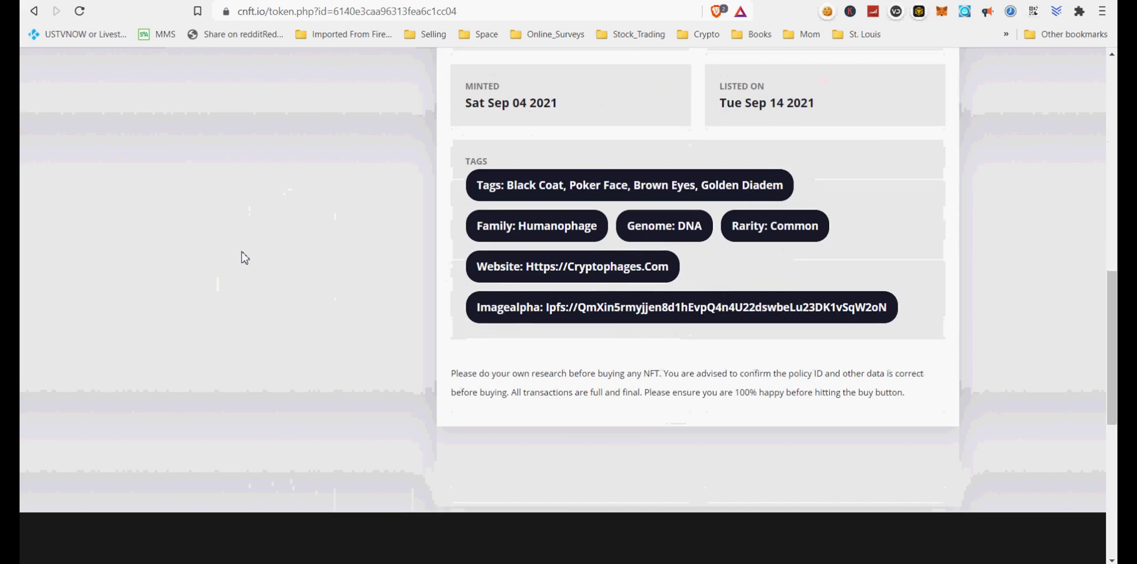
{"action": "scroll", "scroll_direction": "up", "scroll_amount": 3}
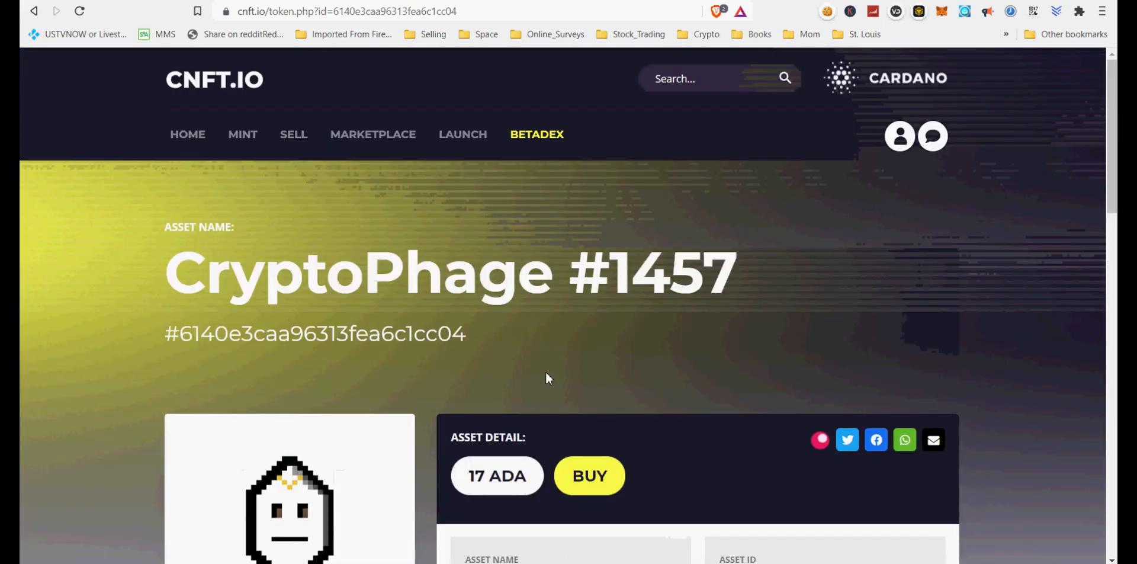
{"action": "left_click", "coordinate": [847, 440]}
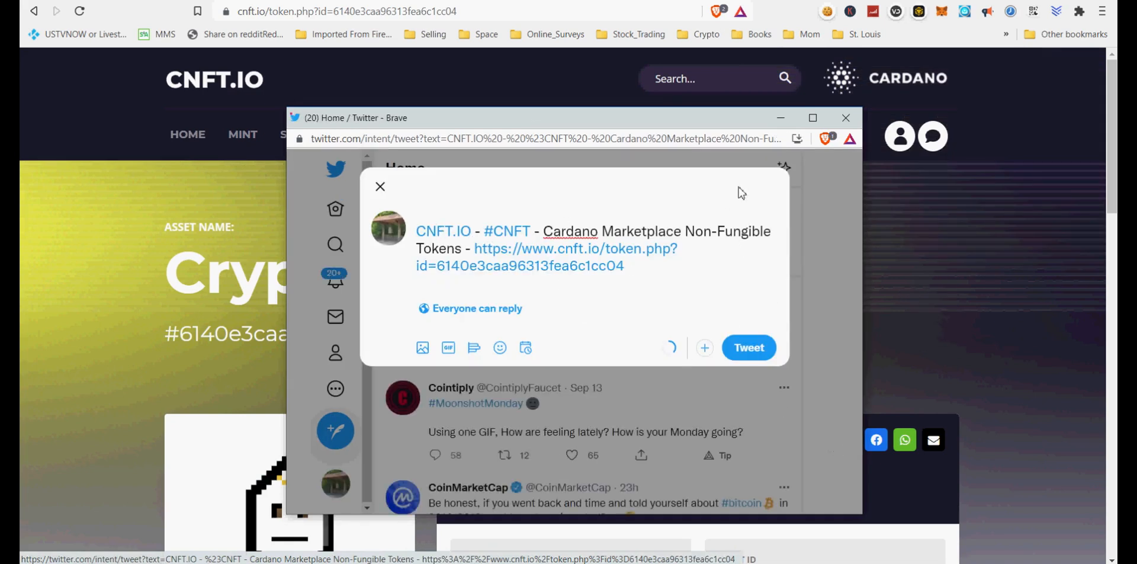
{"action": "left_click", "coordinate": [381, 186]}
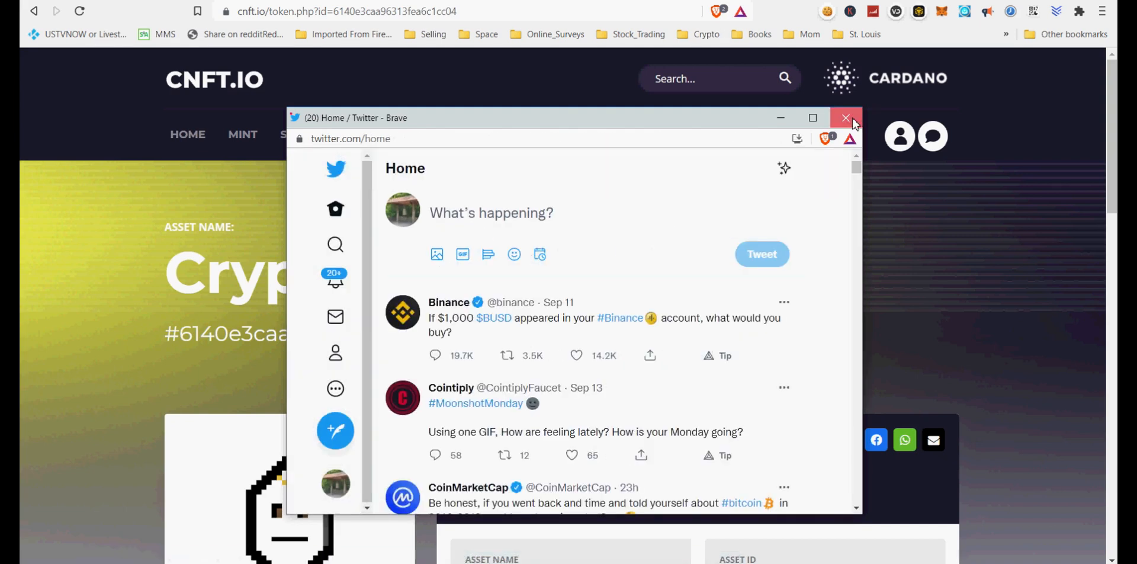
{"action": "left_click", "coordinate": [844, 117]}
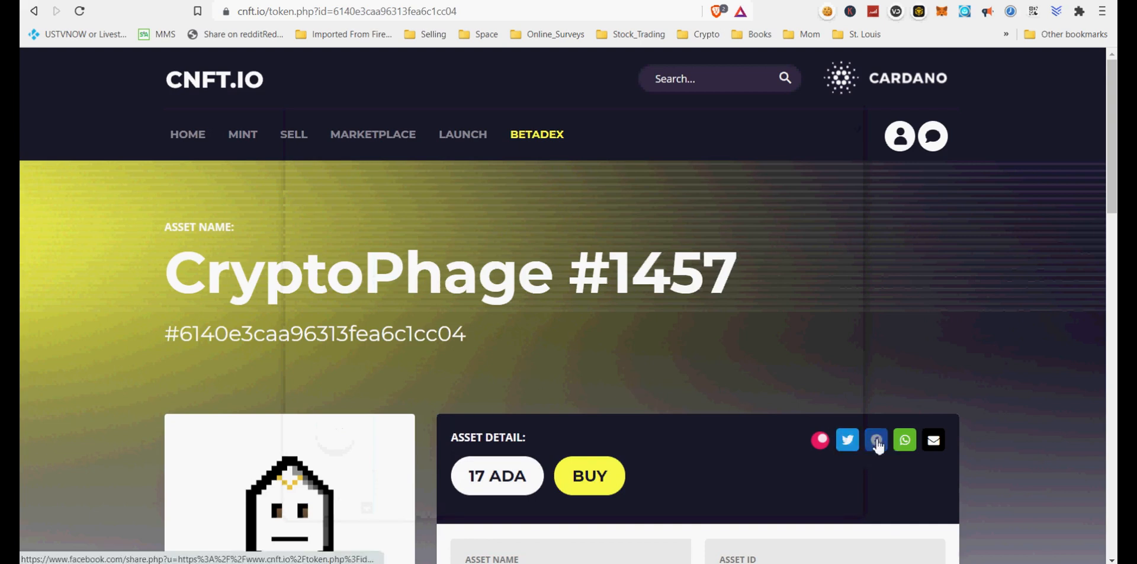
{"action": "left_click", "coordinate": [875, 439]}
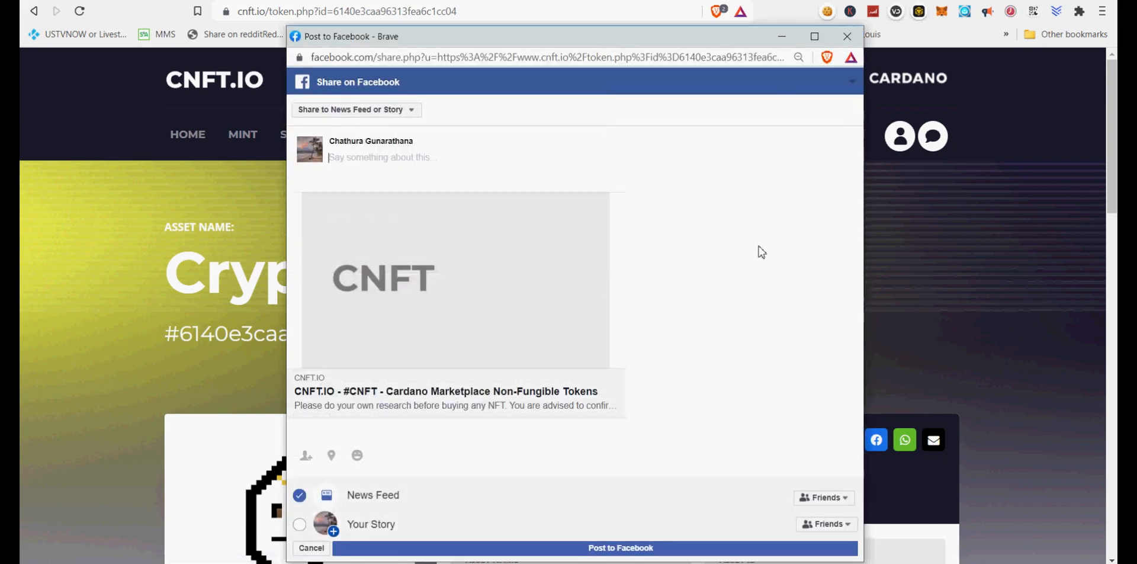
{"action": "left_click", "coordinate": [845, 37]}
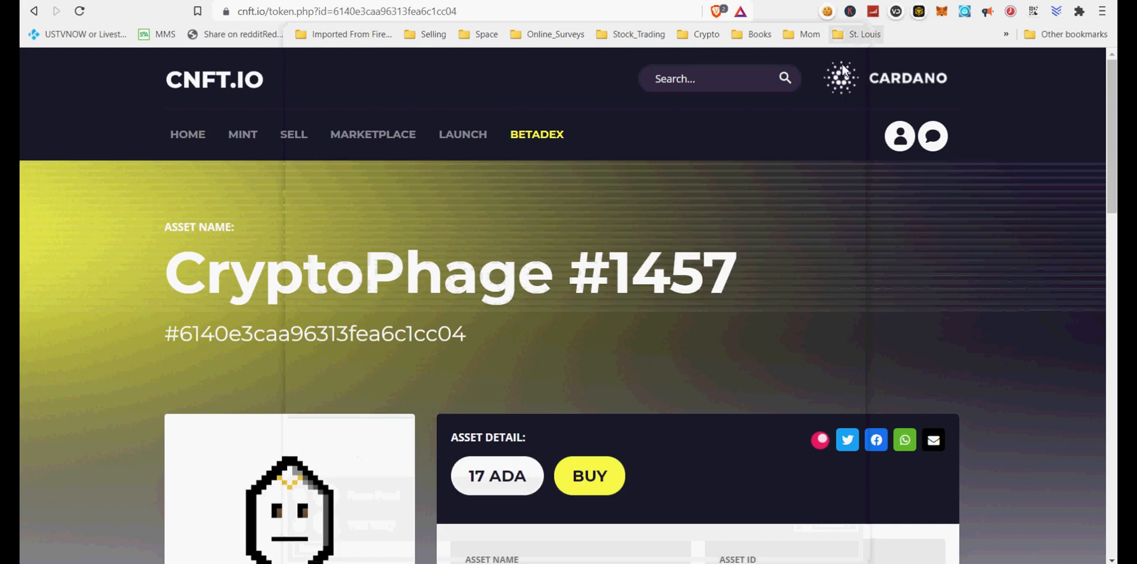
{"action": "mouse_move", "coordinate": [619, 362]}
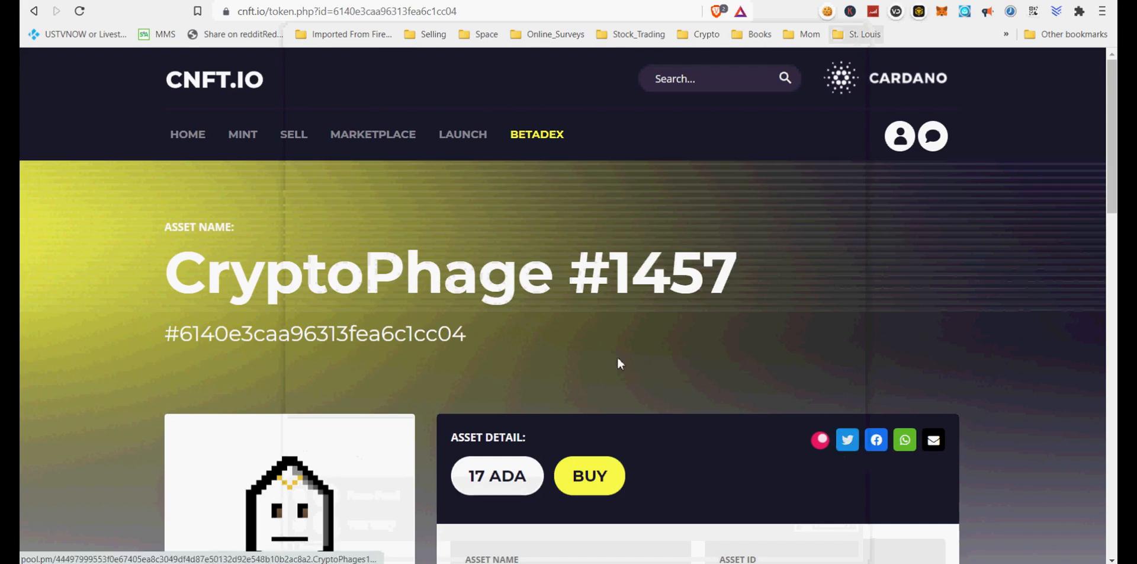
{"action": "scroll", "scroll_direction": "down", "scroll_amount": 3}
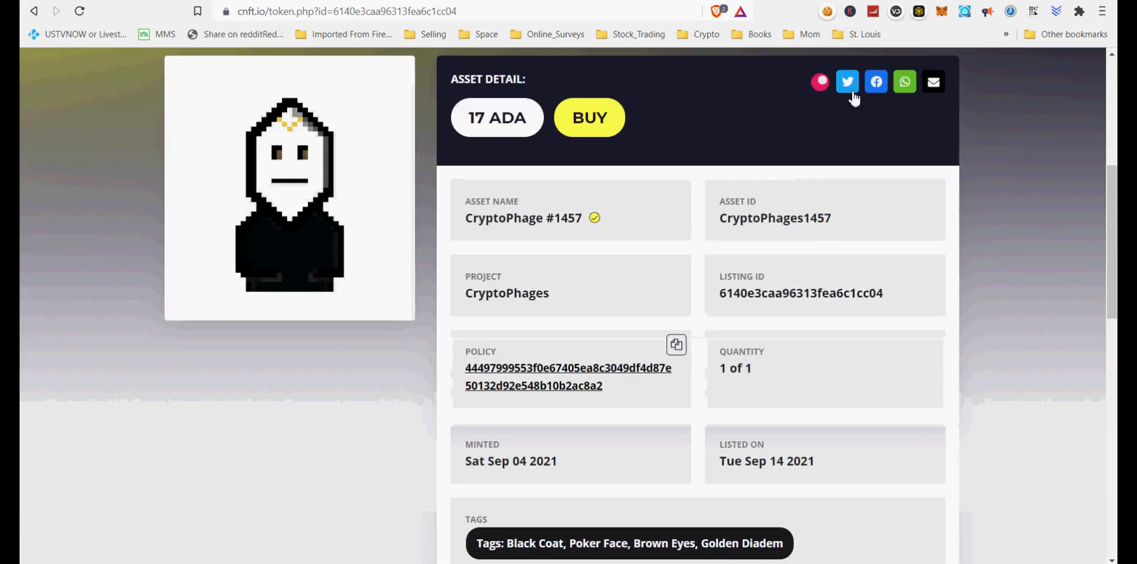
- Start a second Twitter share of CryptoPhage #1457 and dismiss the tweet draft
{"action": "left_click", "coordinate": [845, 82]}
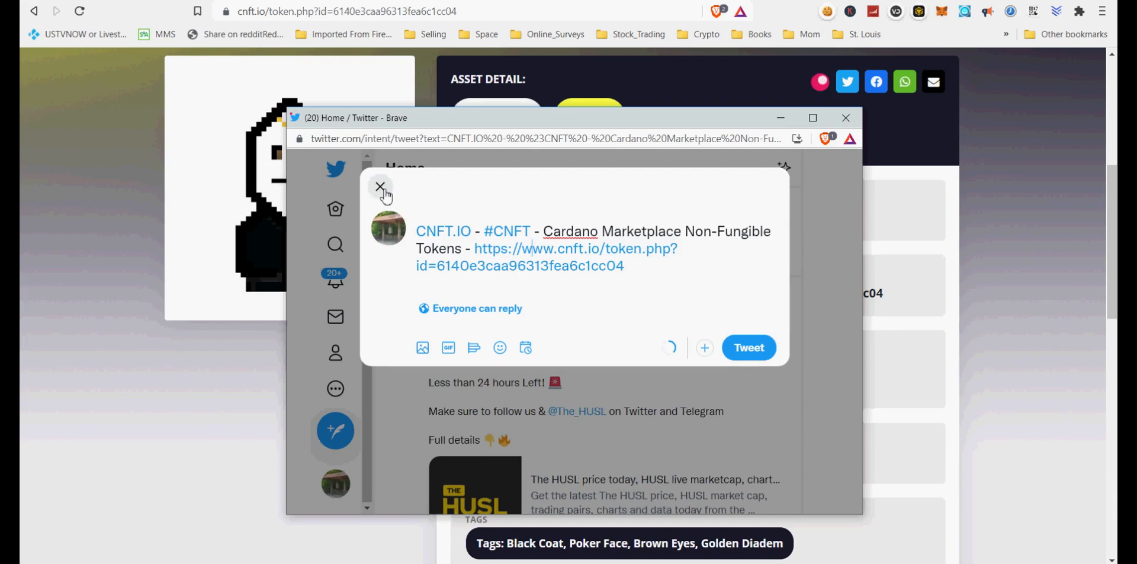
{"action": "left_click", "coordinate": [380, 186]}
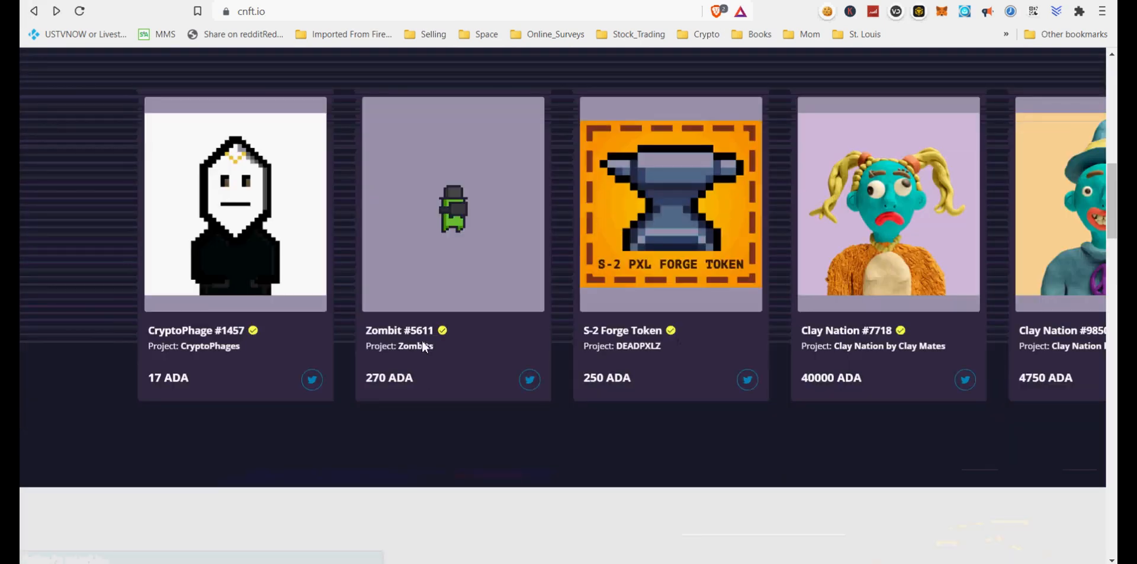
{"action": "mouse_move", "coordinate": [857, 350]}
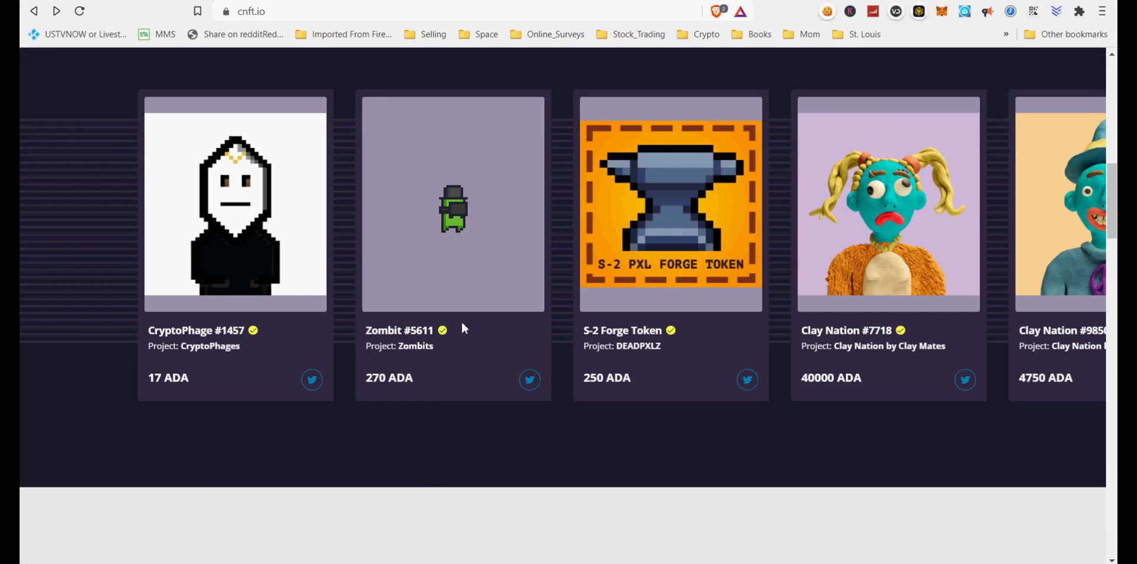
{"action": "left_click", "coordinate": [667, 204]}
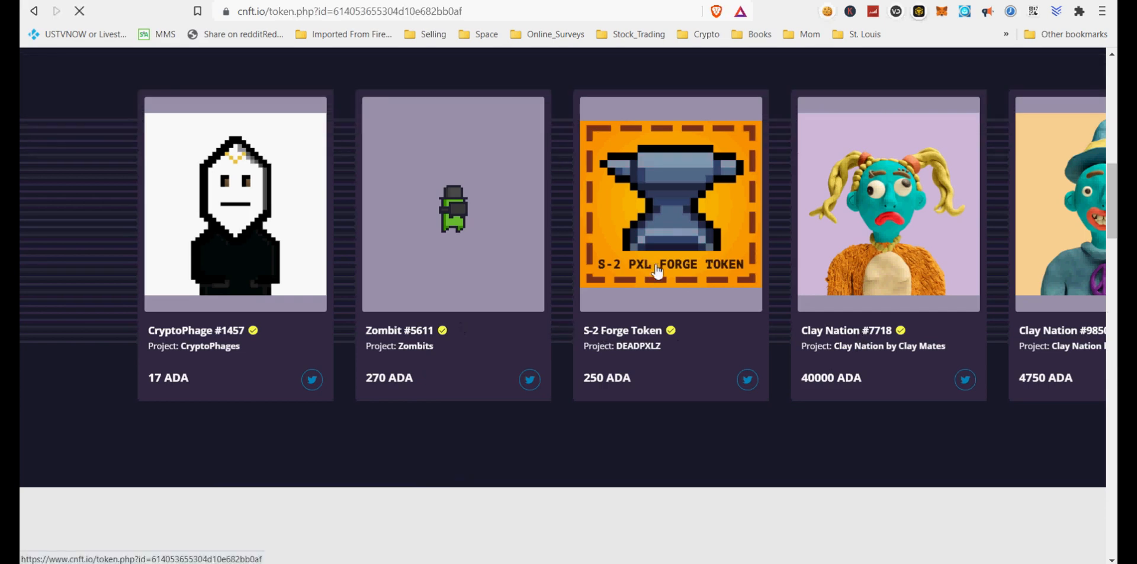
{"action": "left_click", "coordinate": [669, 203]}
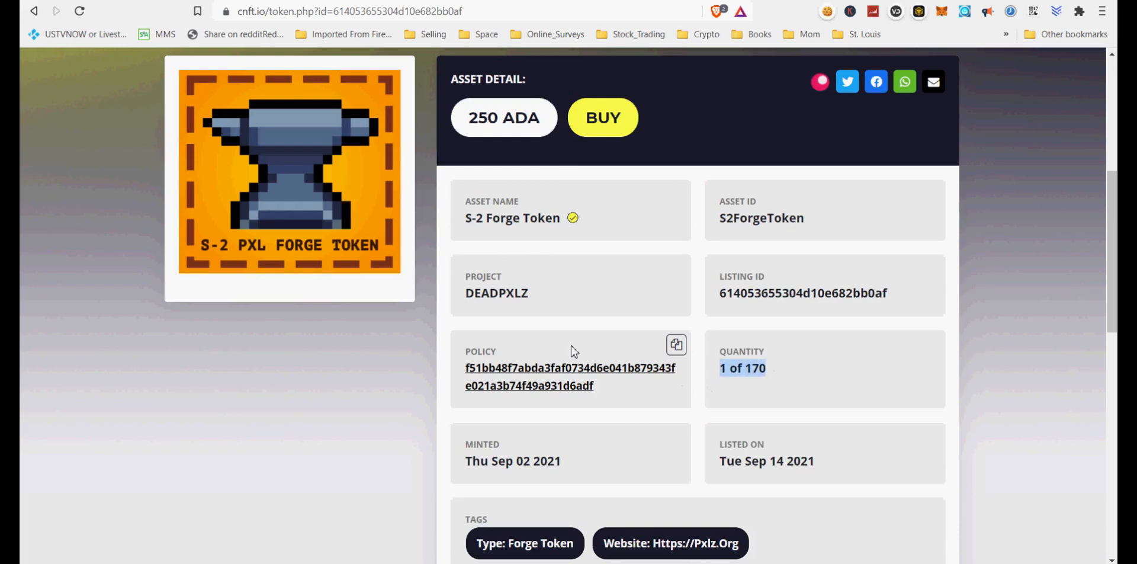
{"action": "left_click", "coordinate": [33, 11]}
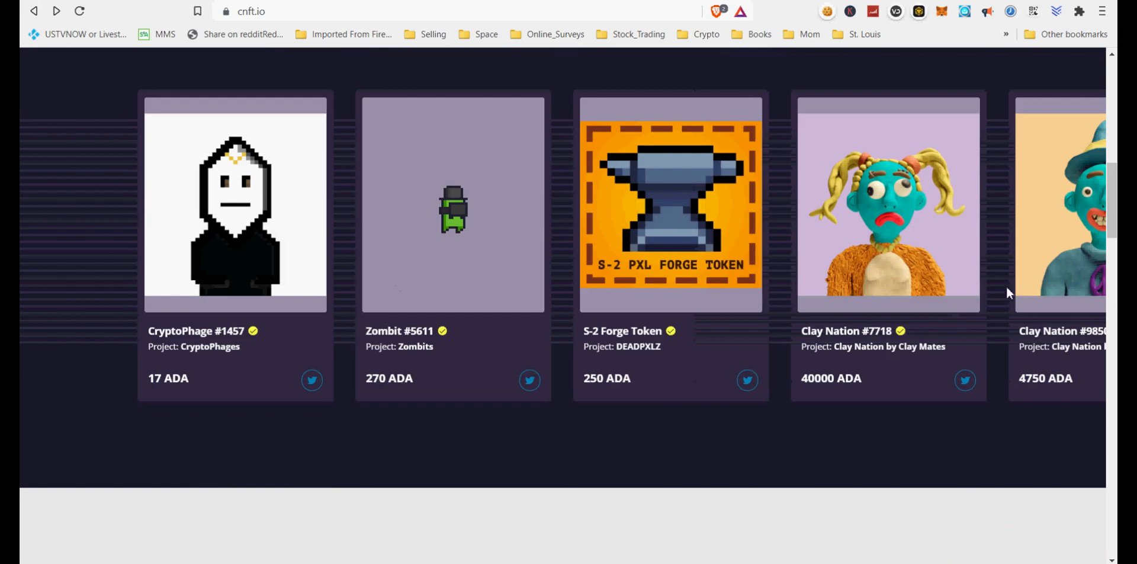
{"action": "mouse_move", "coordinate": [464, 475]}
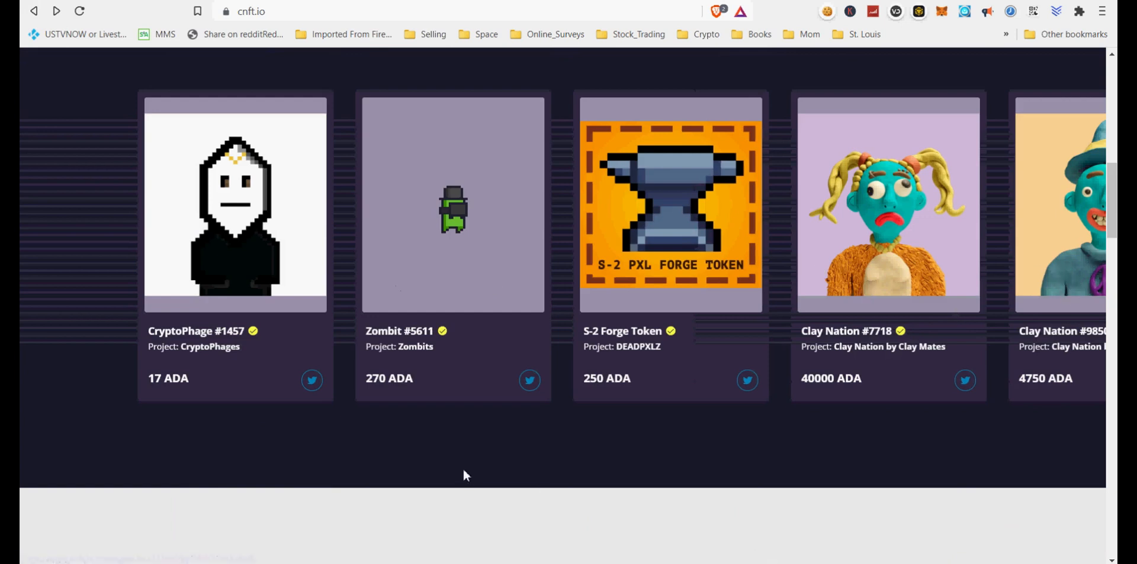
{"action": "mouse_move", "coordinate": [441, 225]}
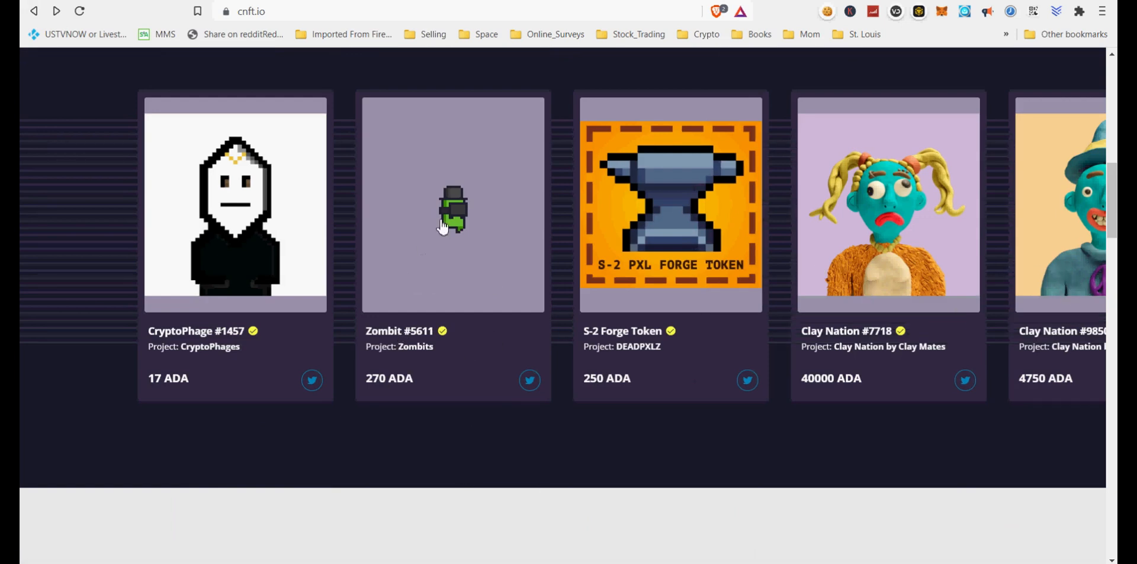